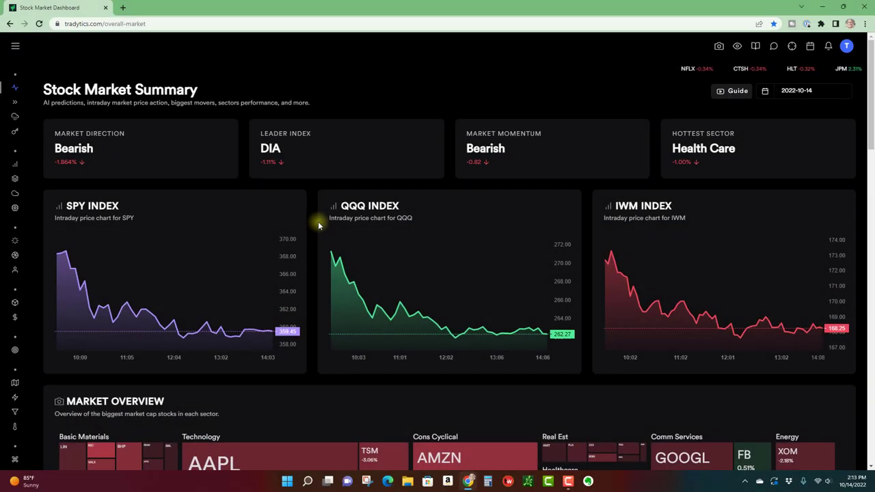
mouse_move(231, 178)
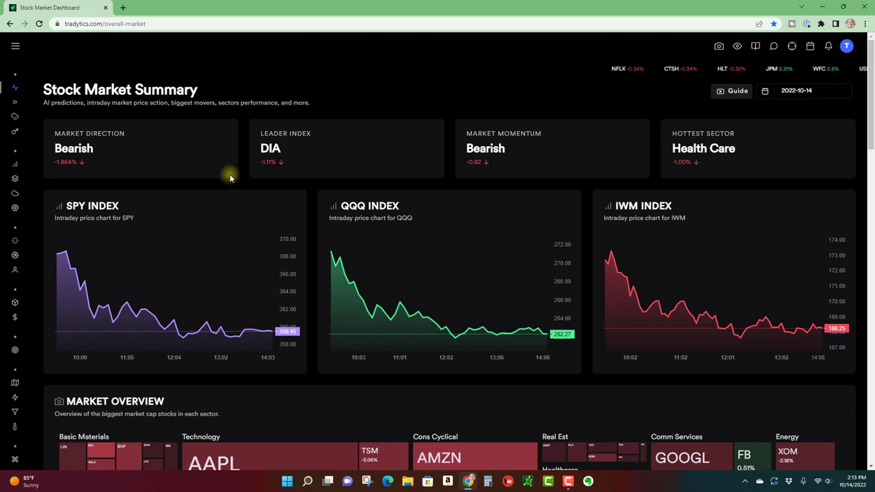
mouse_move(227, 103)
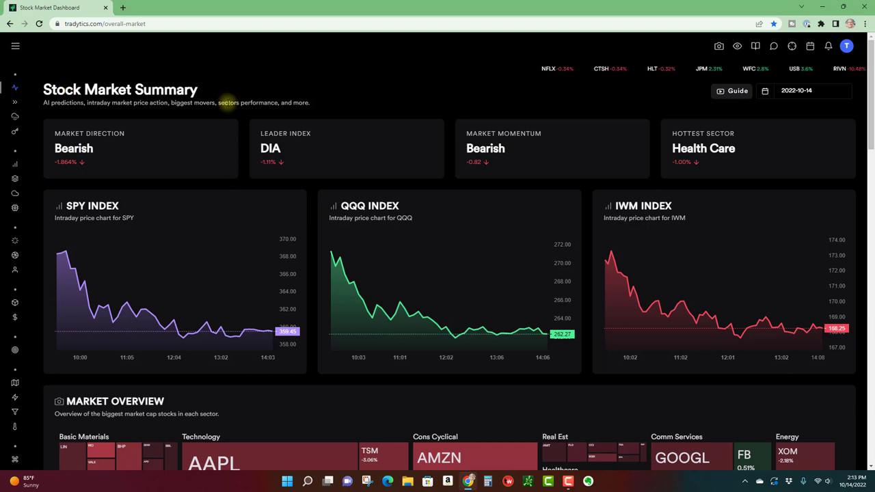
- Expand the sidebar menu listing the market, ticker, flow and scanner dashboards
click(15, 46)
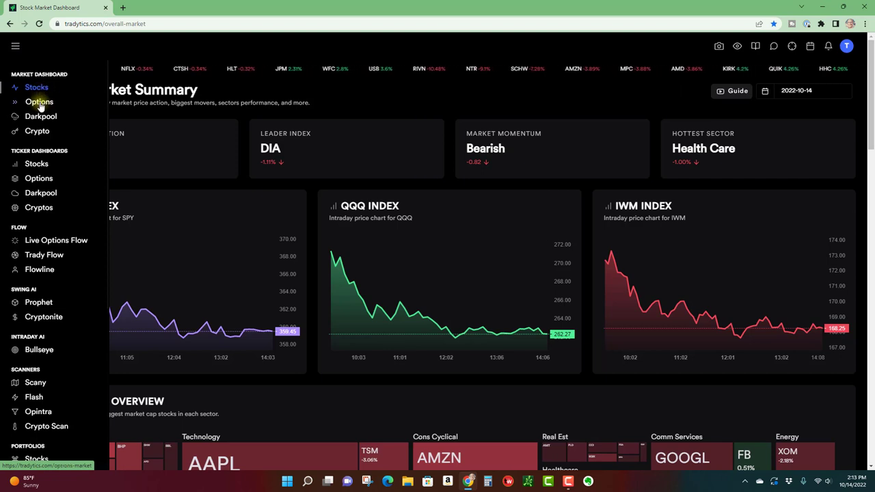
- Open the Options Market Summary dashboard from the Market Dashboard section
click(38, 101)
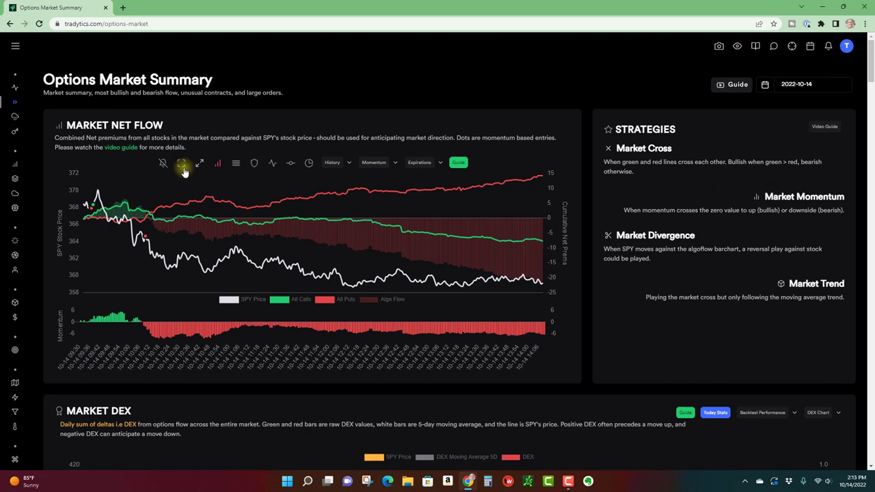
click(181, 163)
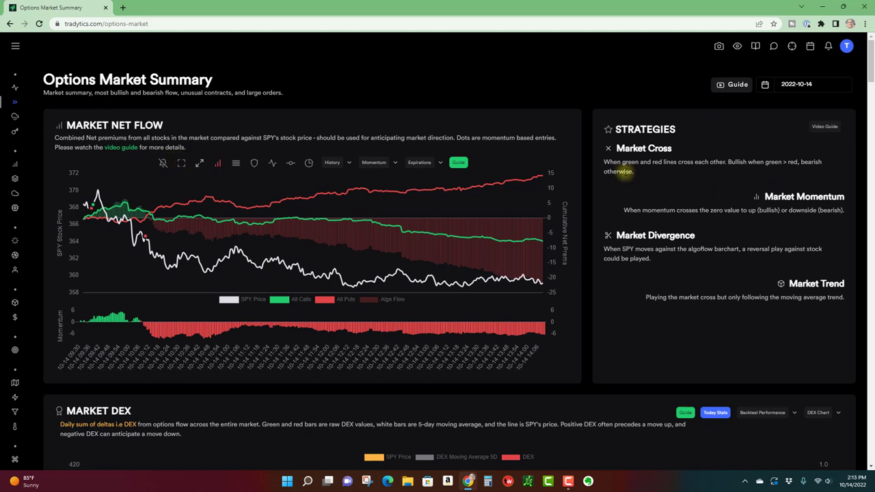
mouse_move(704, 211)
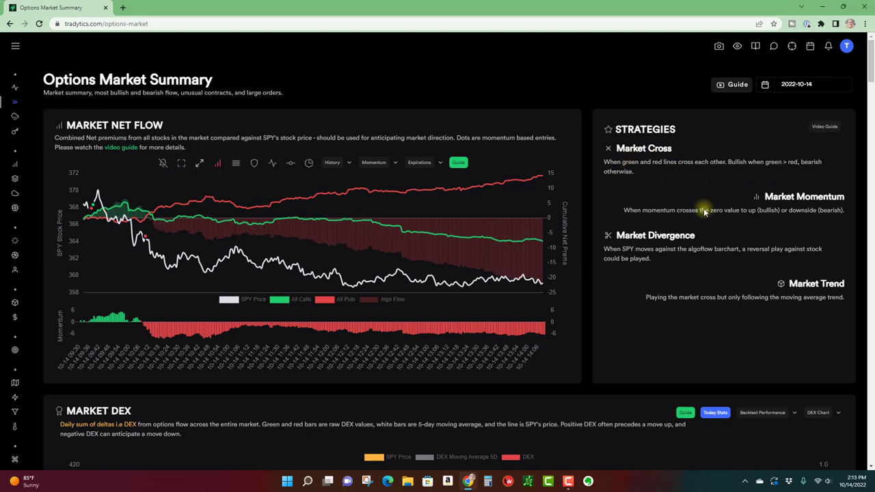
mouse_move(336, 182)
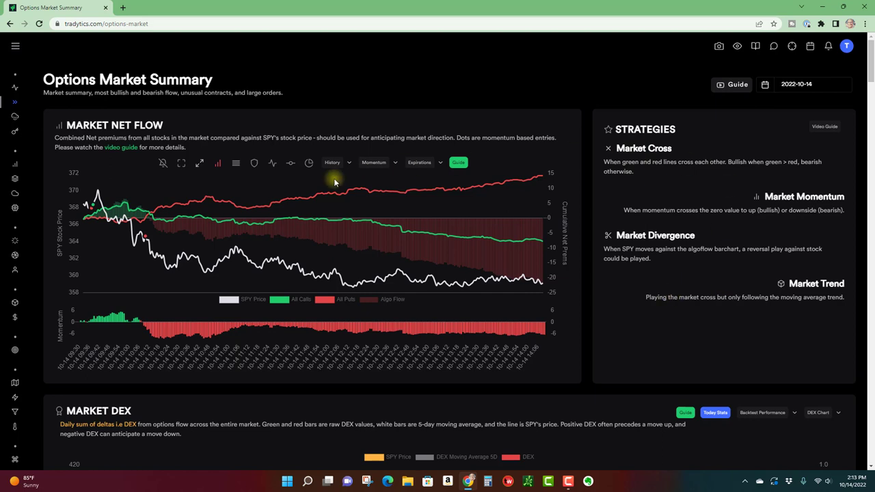
- Expand the Market Net Flow chart to full width, hiding the strategies panel
click(337, 162)
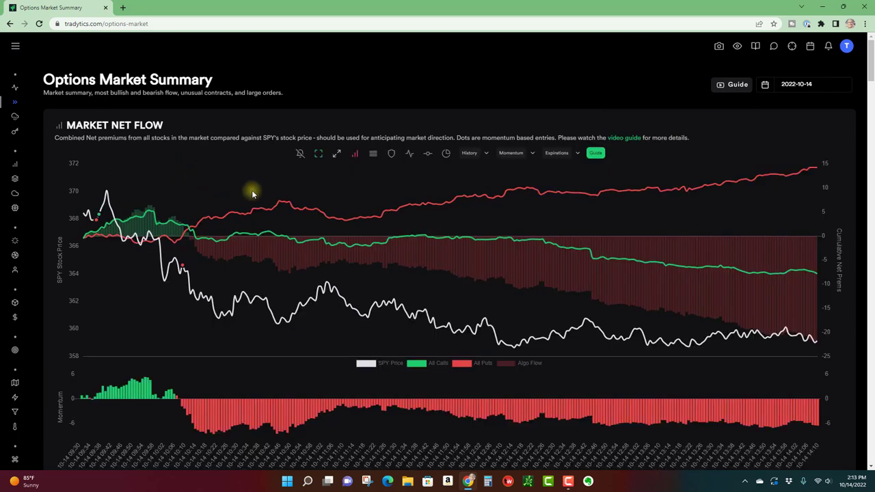
mouse_move(262, 190)
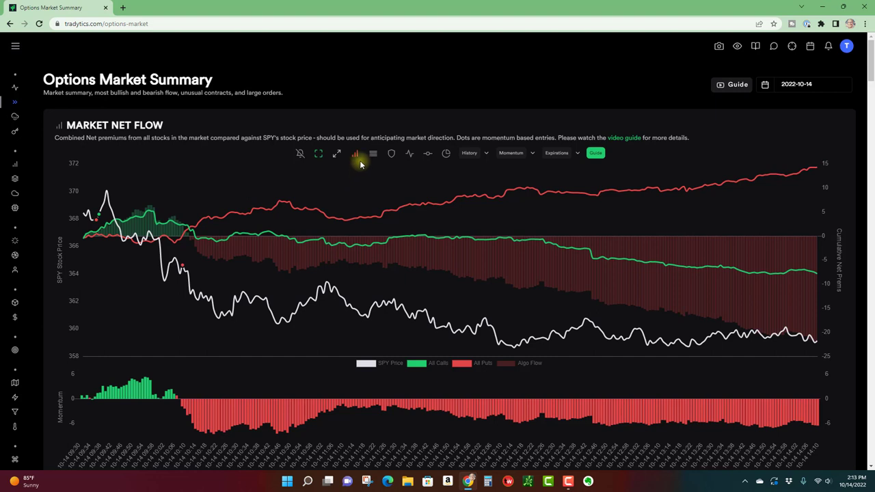
mouse_move(444, 180)
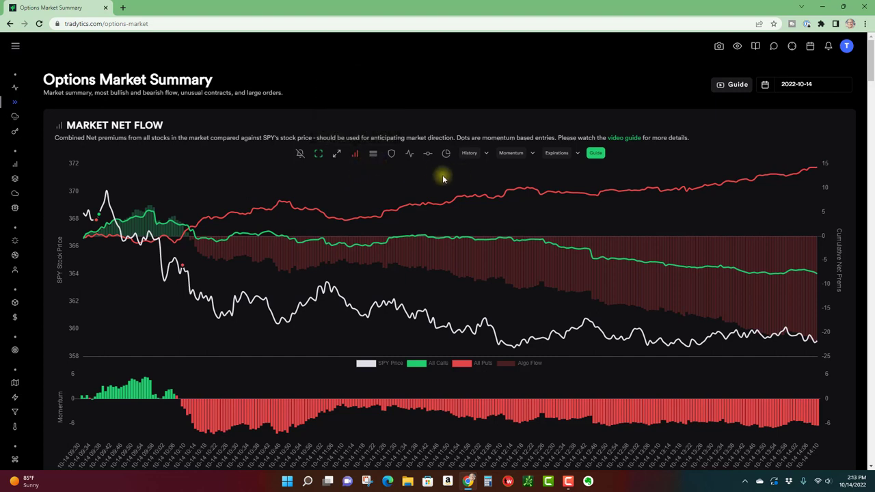
mouse_move(522, 176)
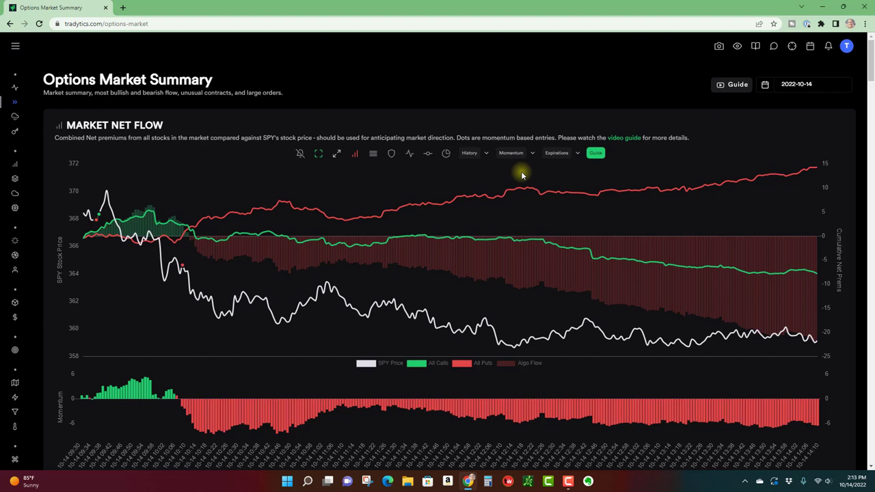
mouse_move(437, 174)
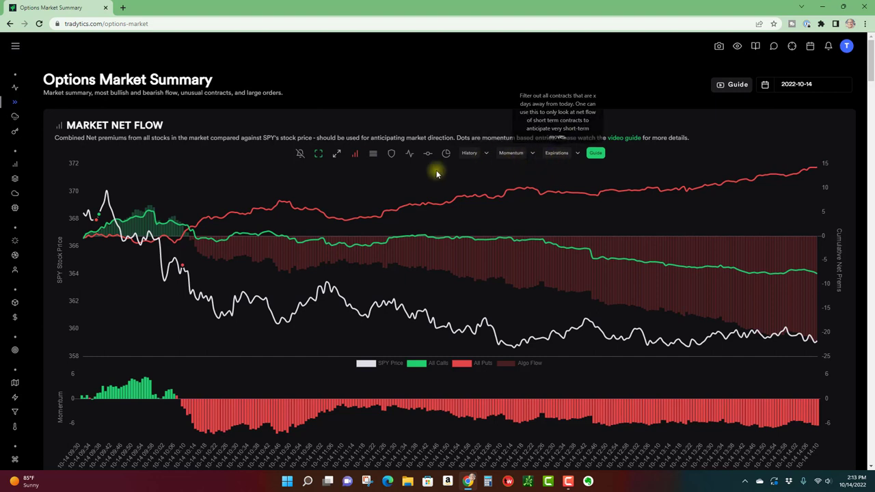
mouse_move(185, 178)
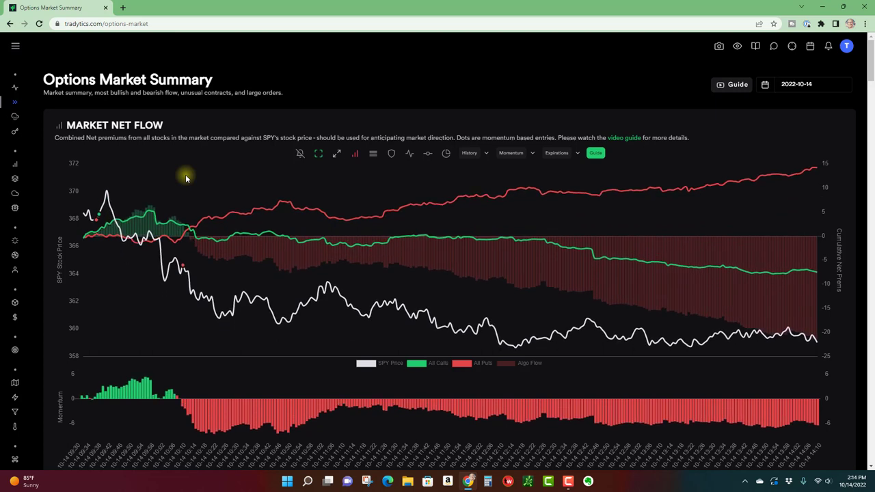
mouse_move(103, 223)
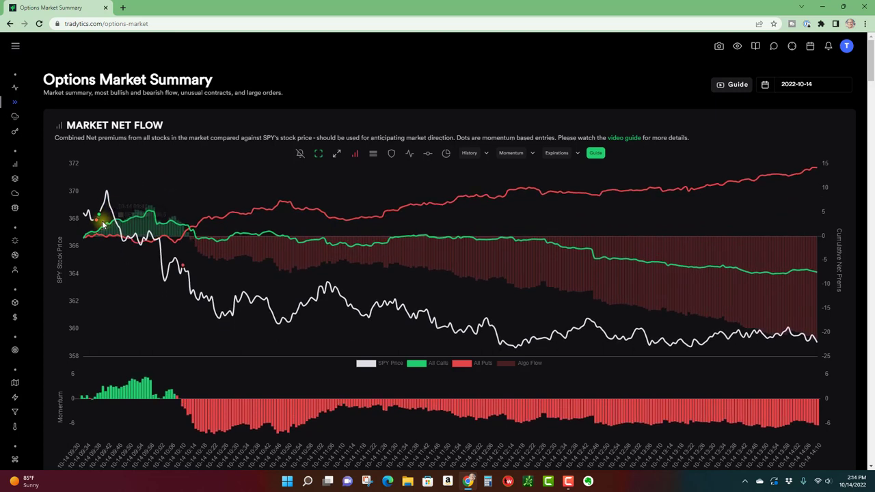
mouse_move(106, 195)
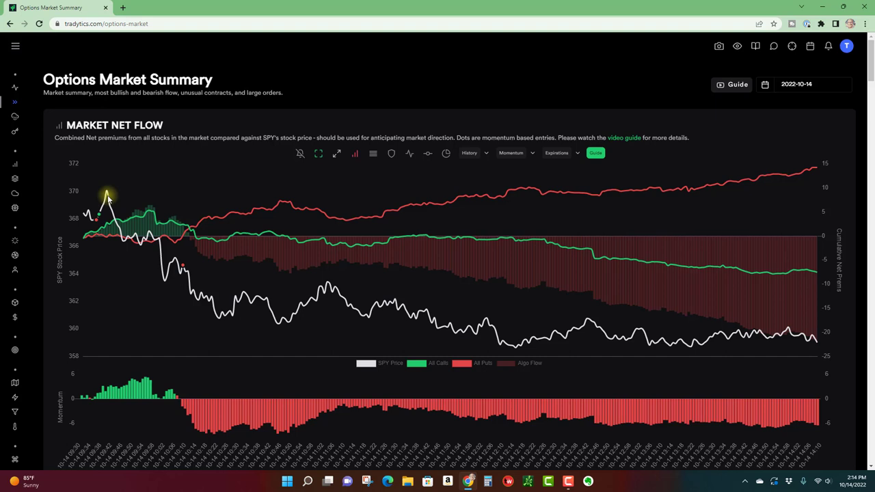
mouse_move(81, 220)
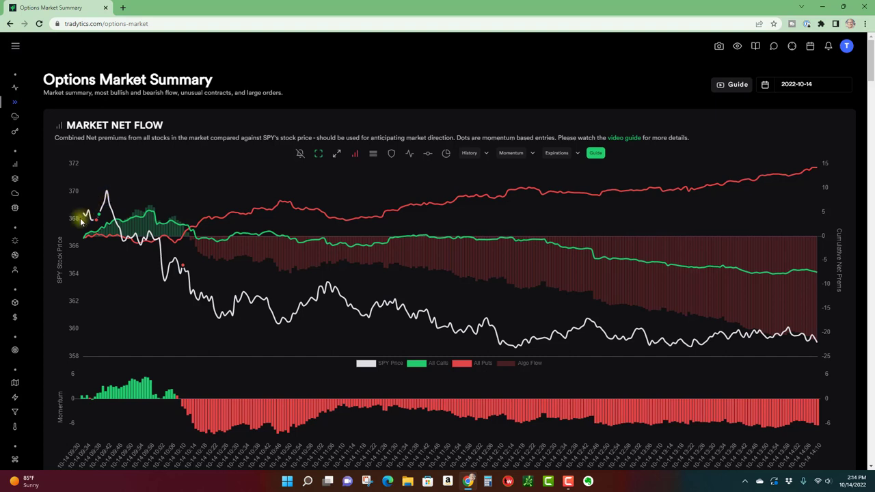
mouse_move(103, 215)
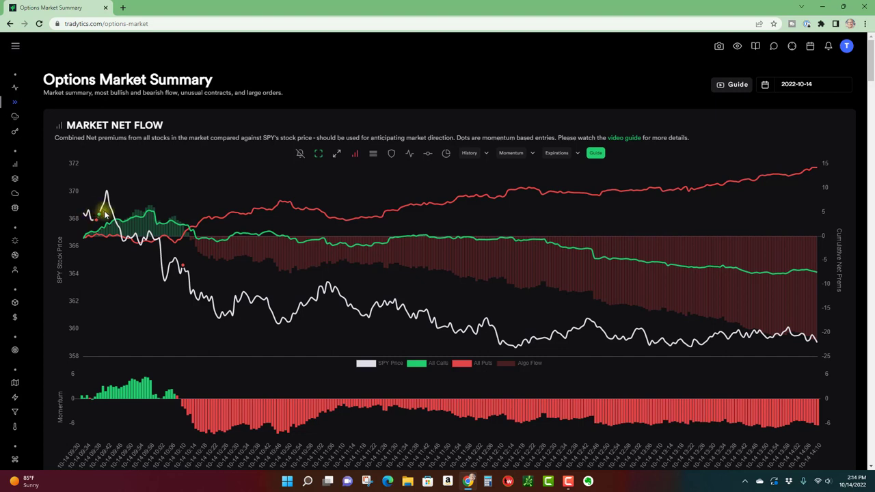
mouse_move(61, 271)
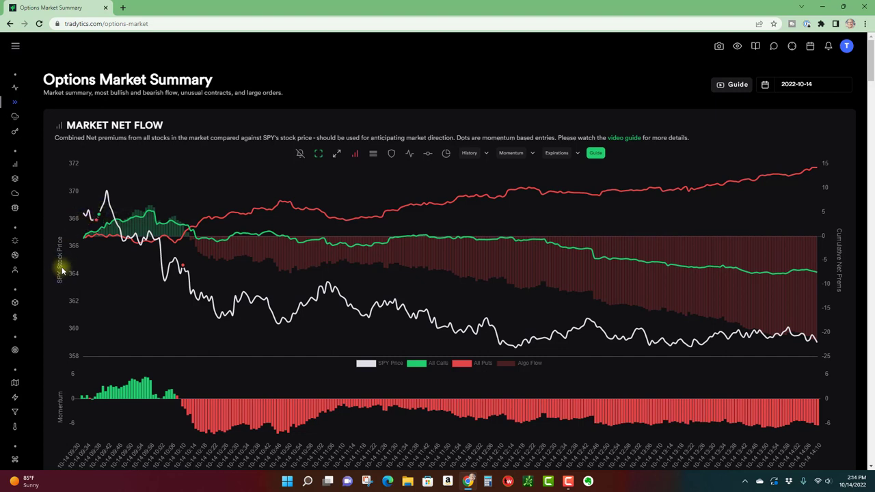
mouse_move(72, 180)
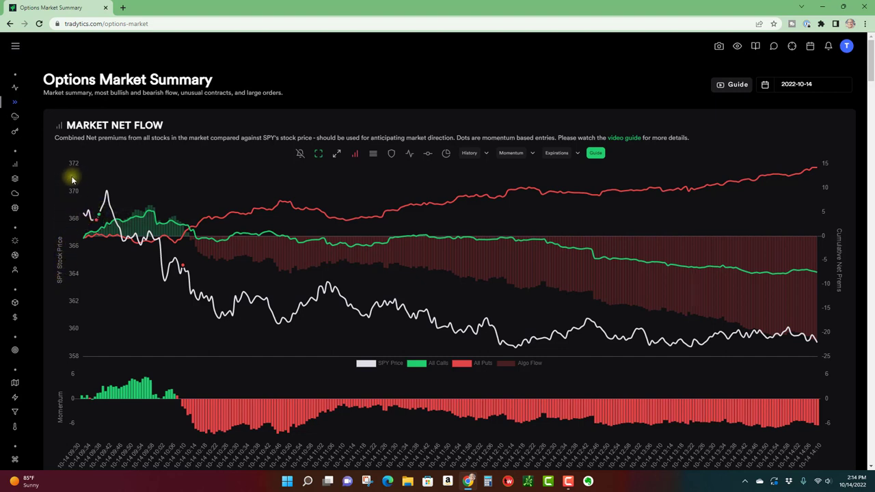
mouse_move(117, 229)
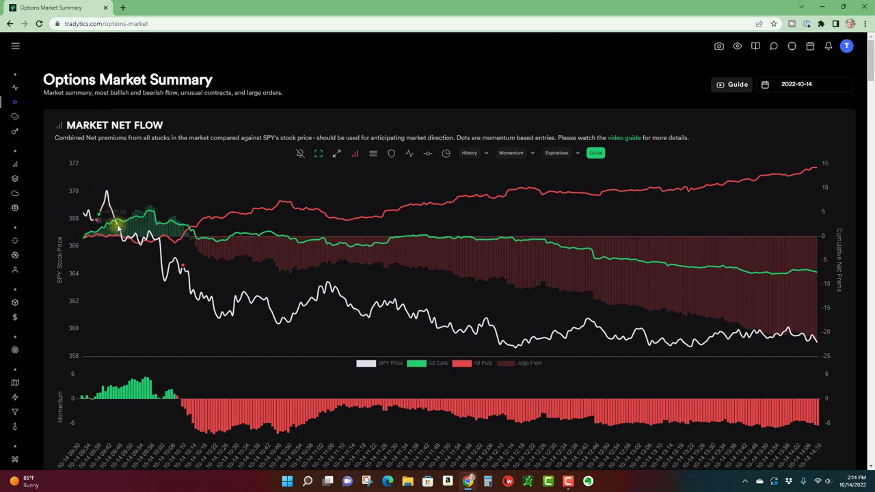
mouse_move(167, 182)
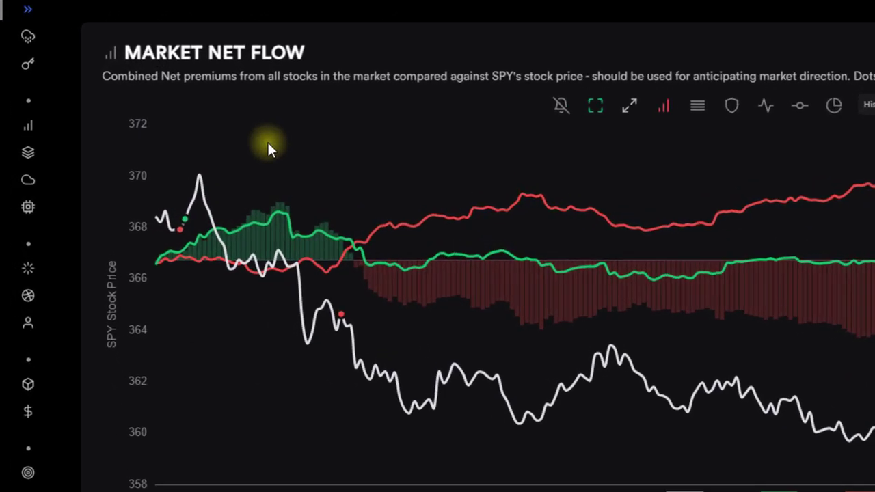
mouse_move(369, 150)
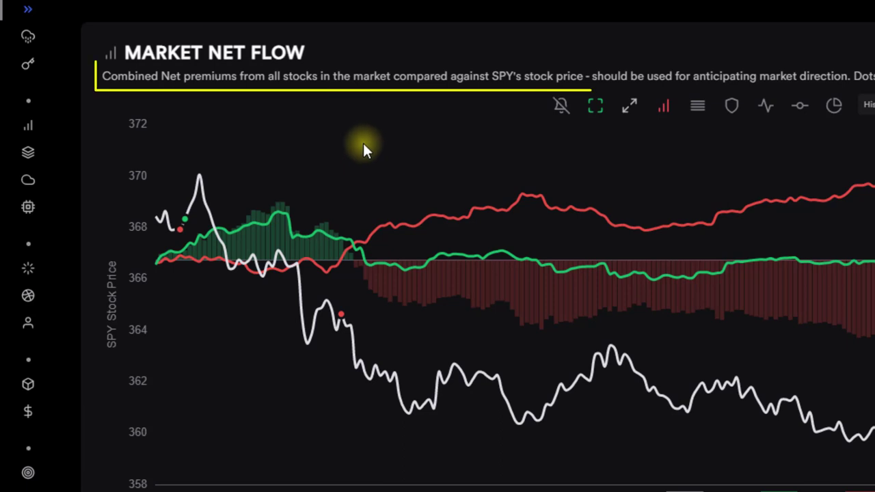
mouse_move(188, 267)
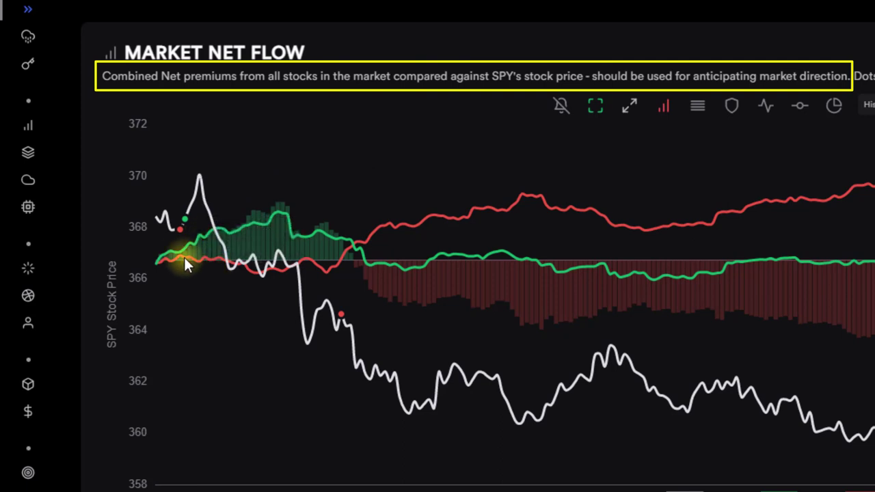
mouse_move(181, 106)
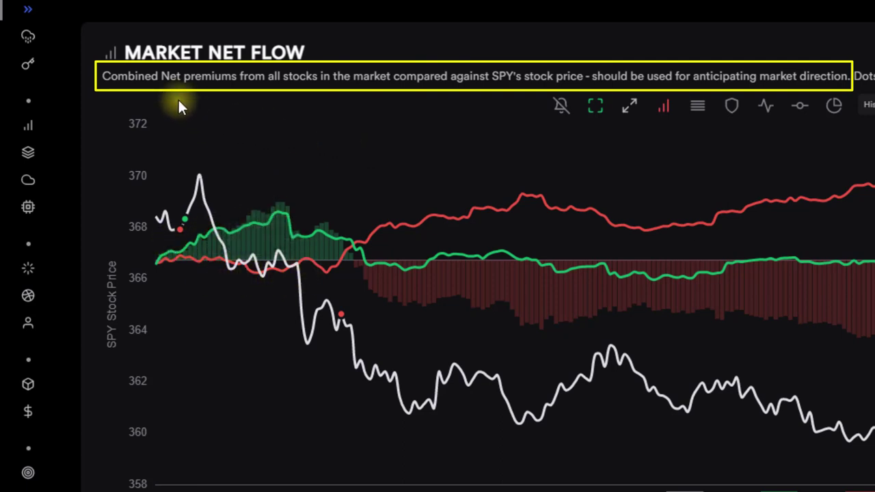
mouse_move(318, 92)
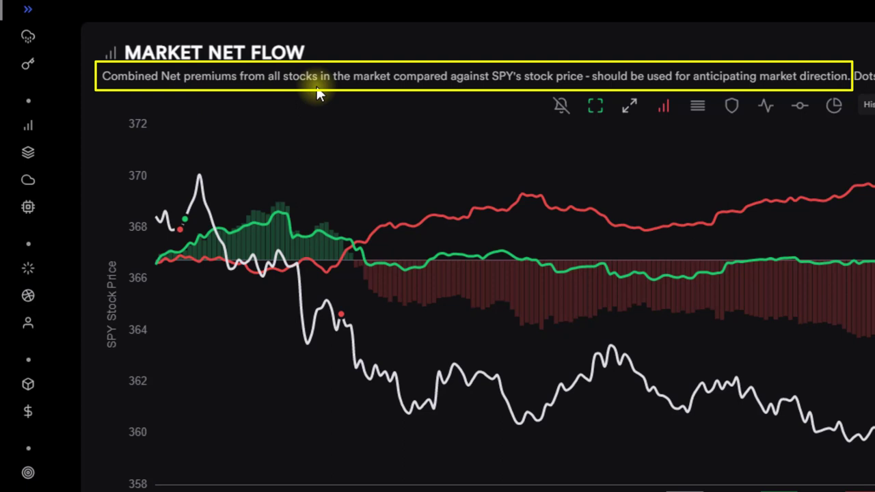
mouse_move(215, 96)
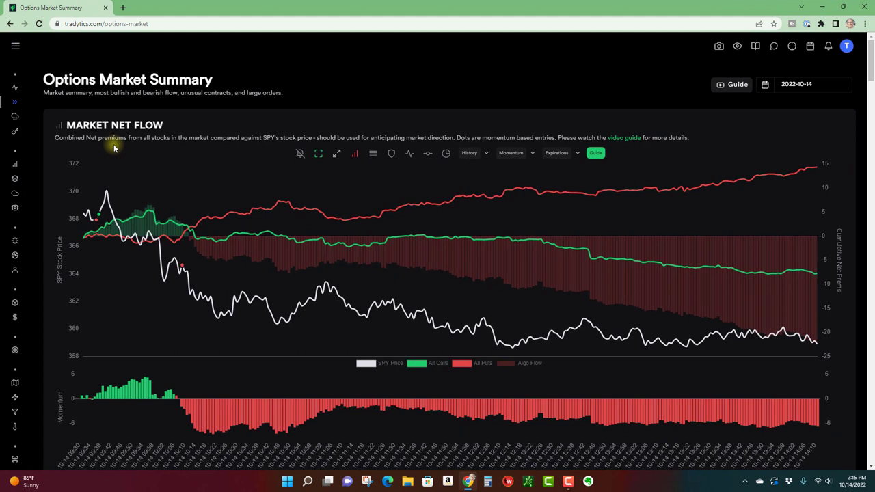
mouse_move(175, 155)
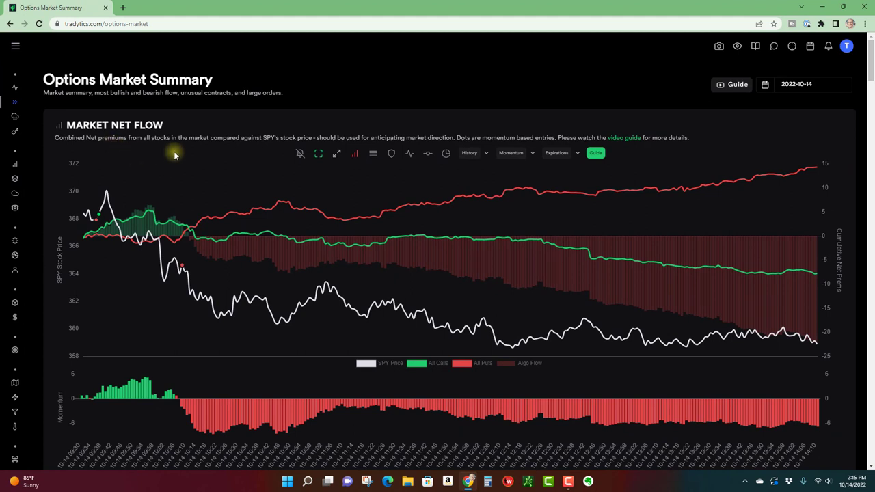
mouse_move(179, 231)
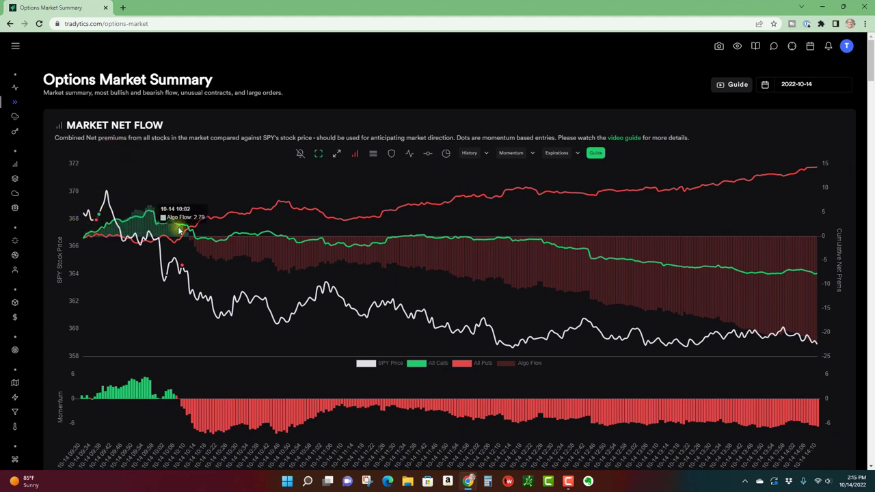
mouse_move(97, 241)
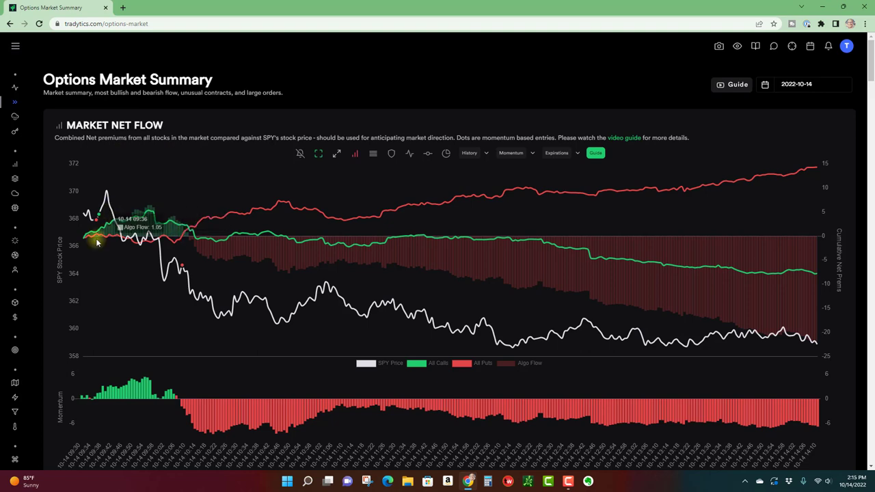
mouse_move(588, 245)
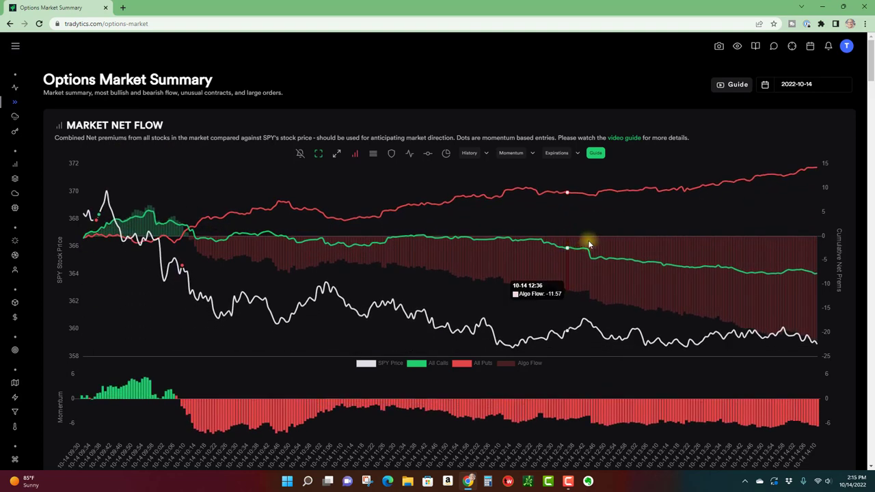
mouse_move(841, 270)
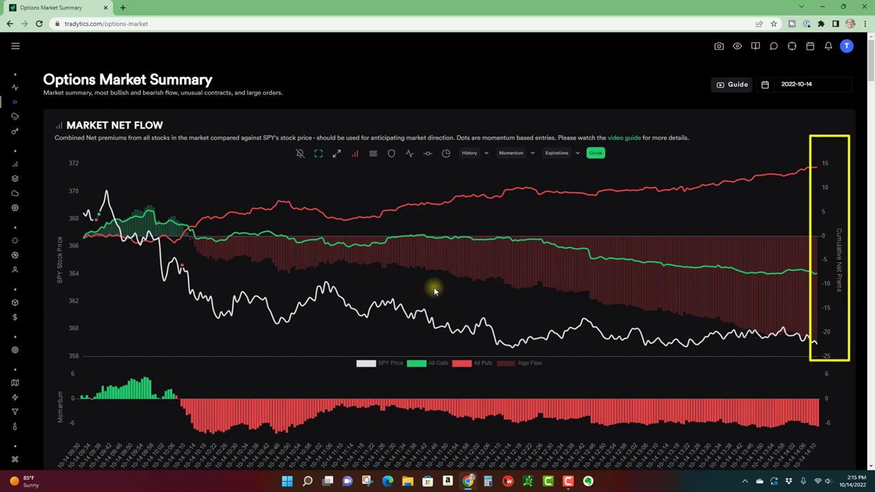
mouse_move(764, 279)
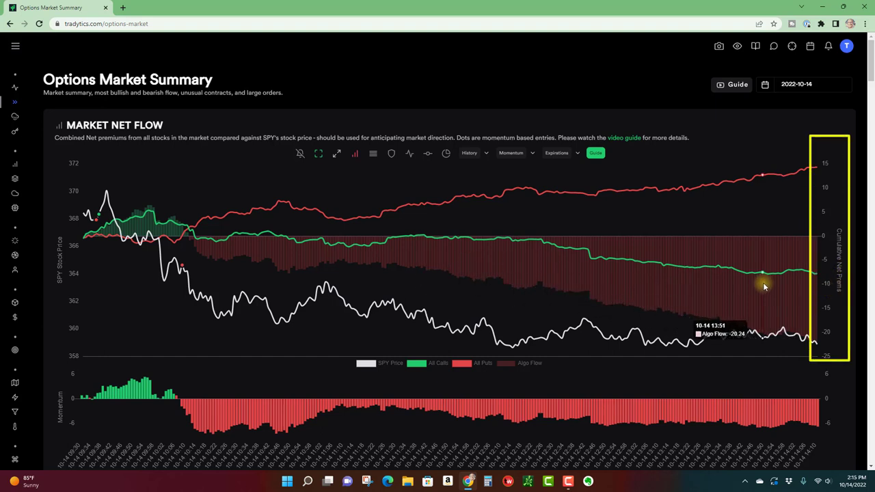
mouse_move(814, 274)
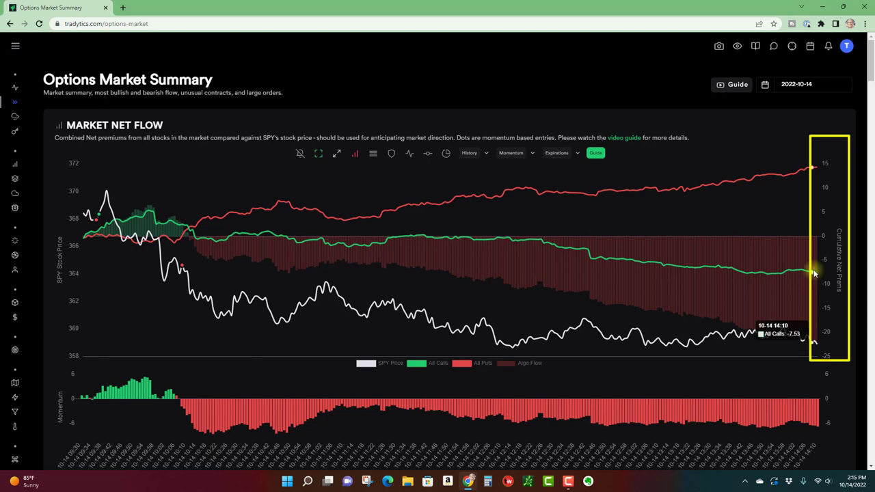
mouse_move(810, 169)
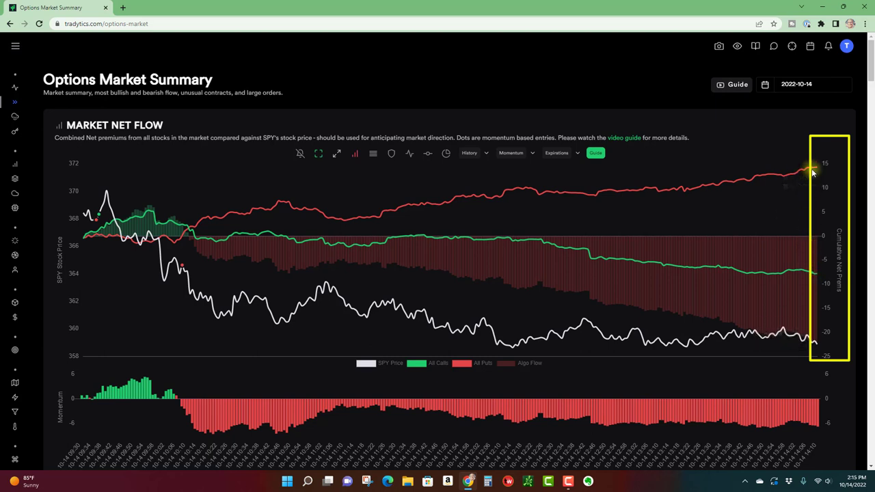
mouse_move(818, 170)
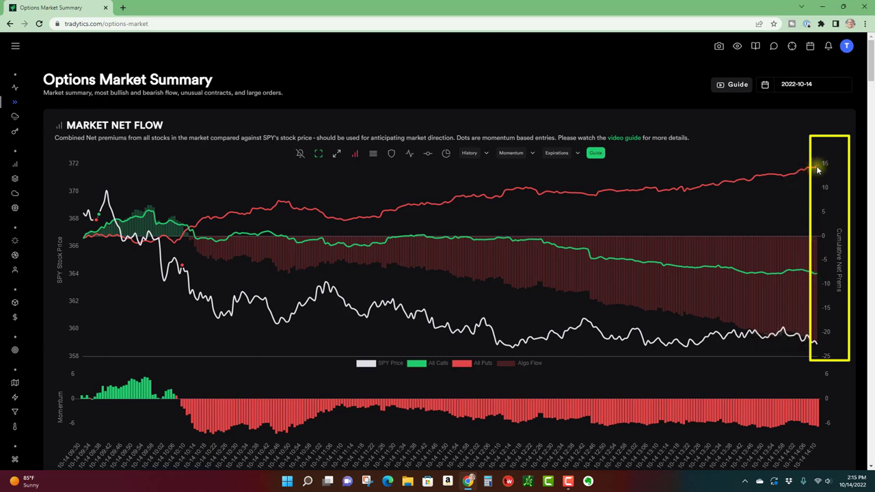
mouse_move(815, 277)
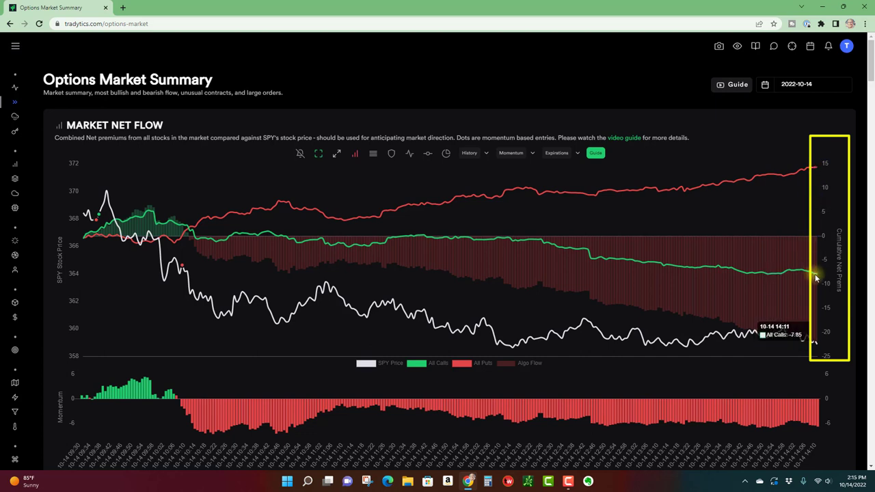
mouse_move(816, 277)
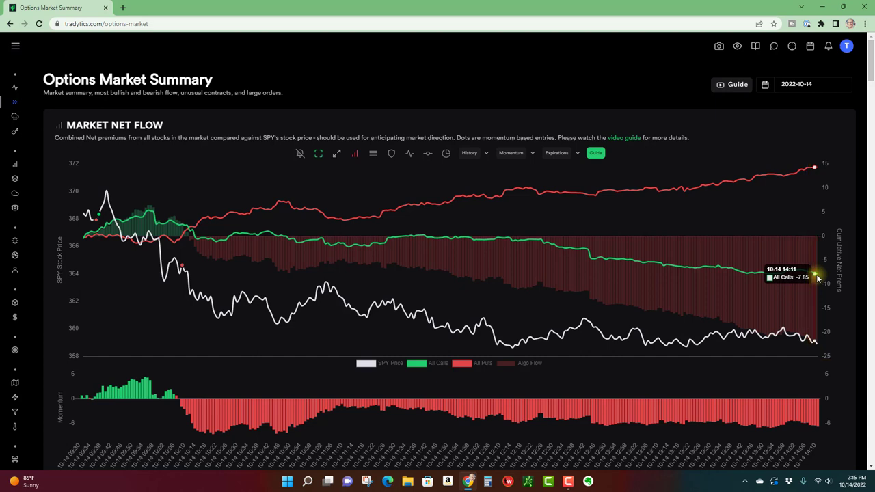
mouse_move(718, 208)
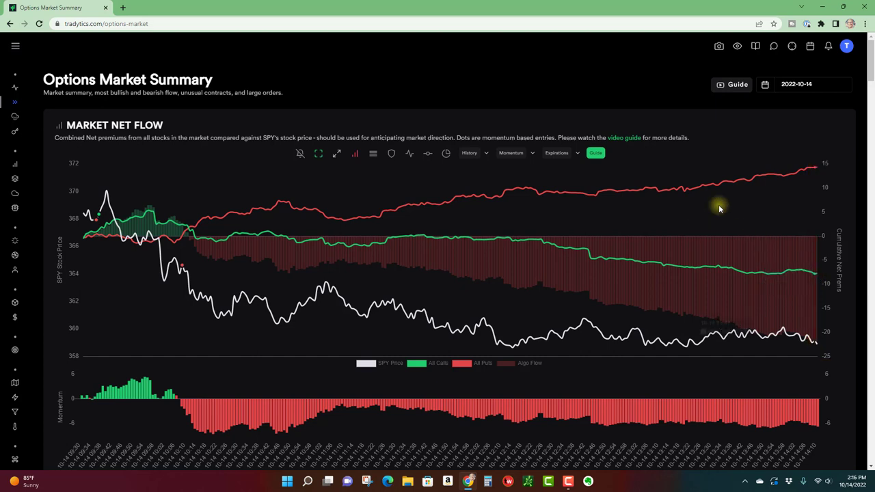
mouse_move(822, 268)
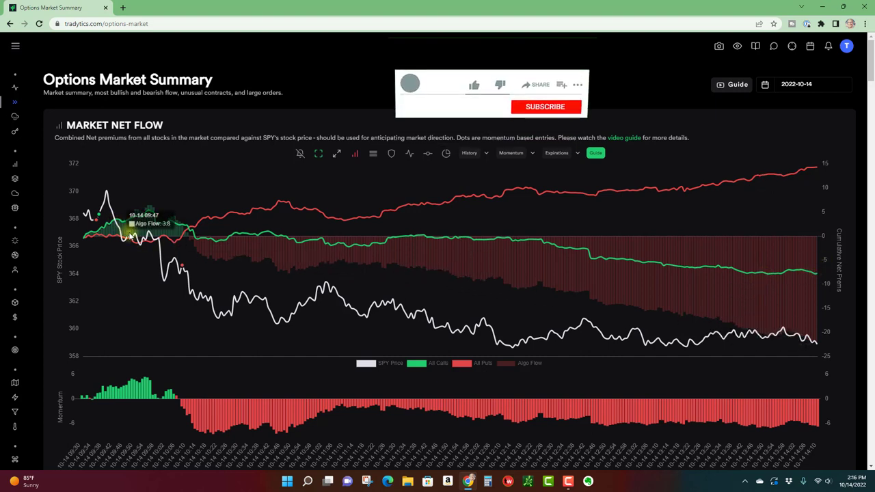
click(474, 88)
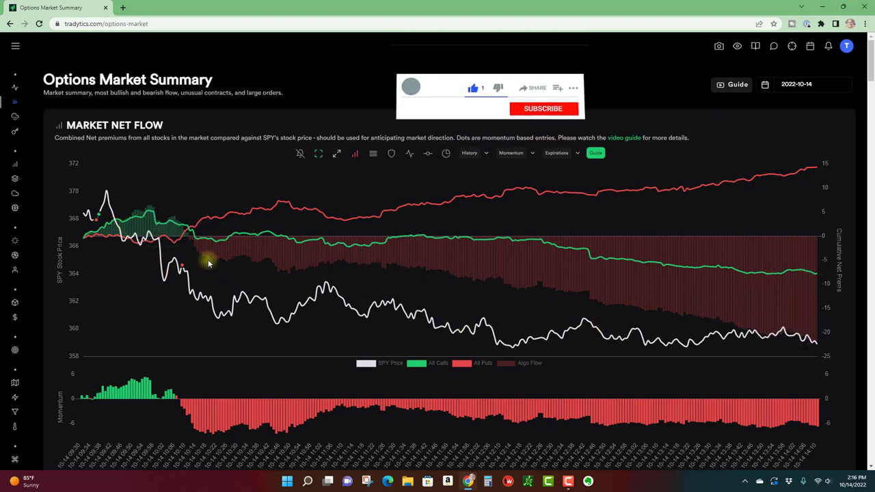
click(542, 108)
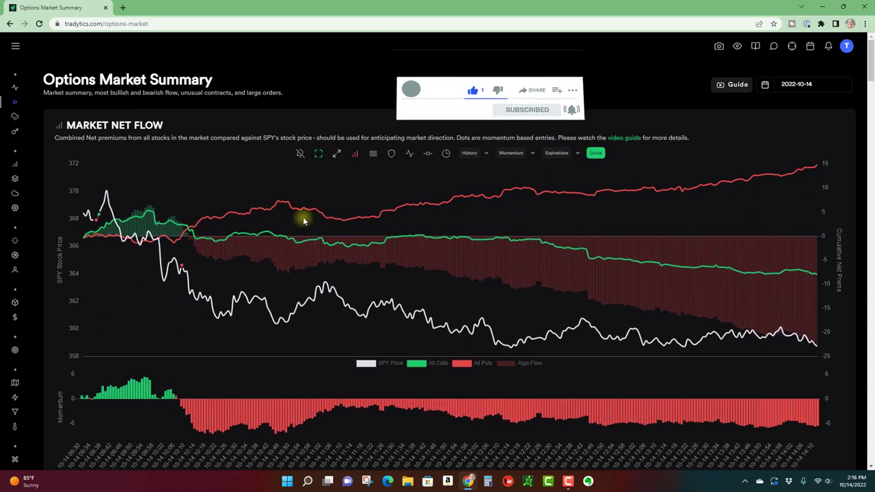
mouse_move(426, 239)
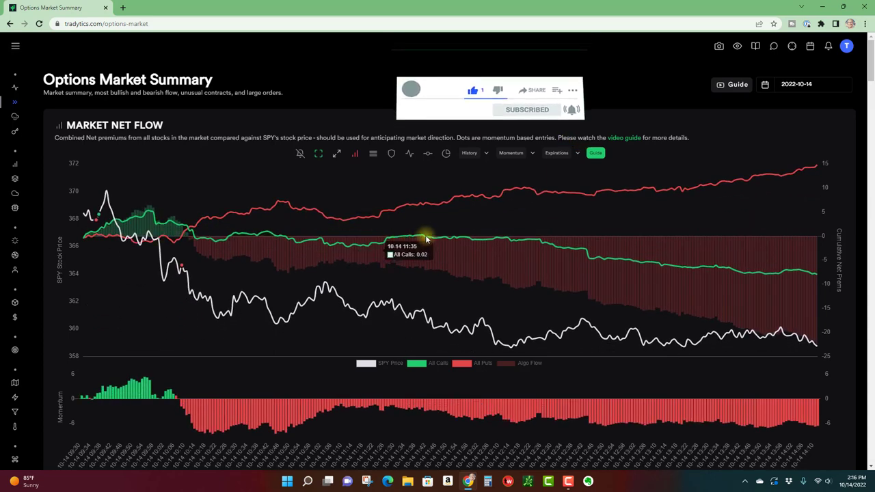
mouse_move(647, 267)
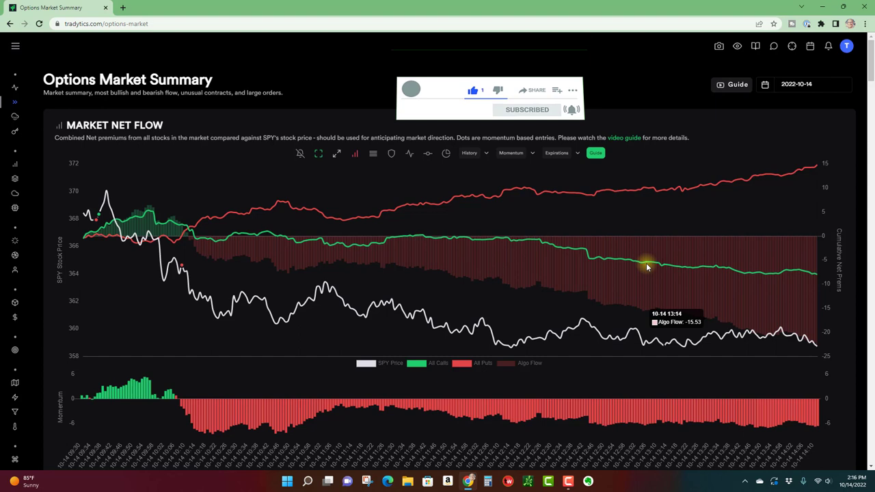
mouse_move(786, 272)
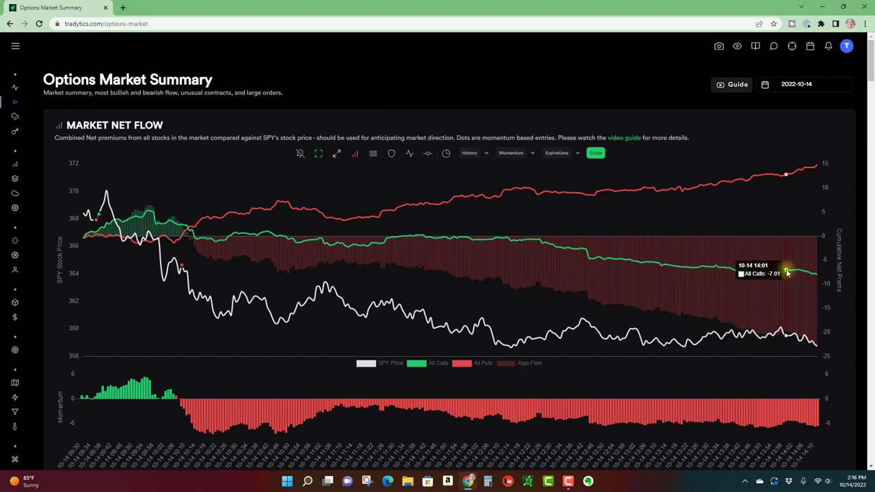
mouse_move(737, 188)
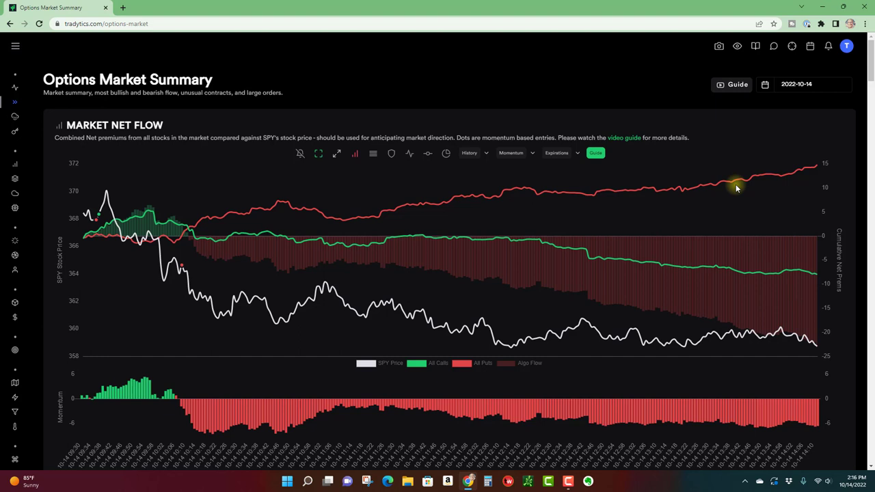
mouse_move(212, 229)
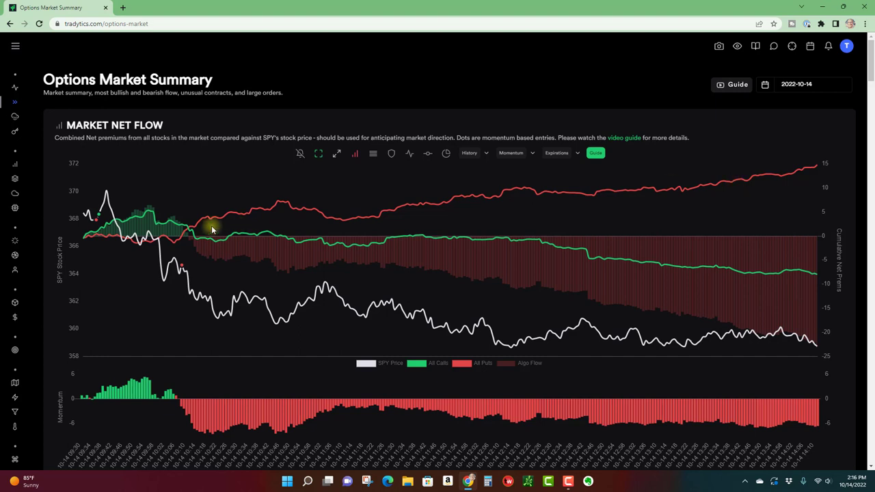
mouse_move(344, 207)
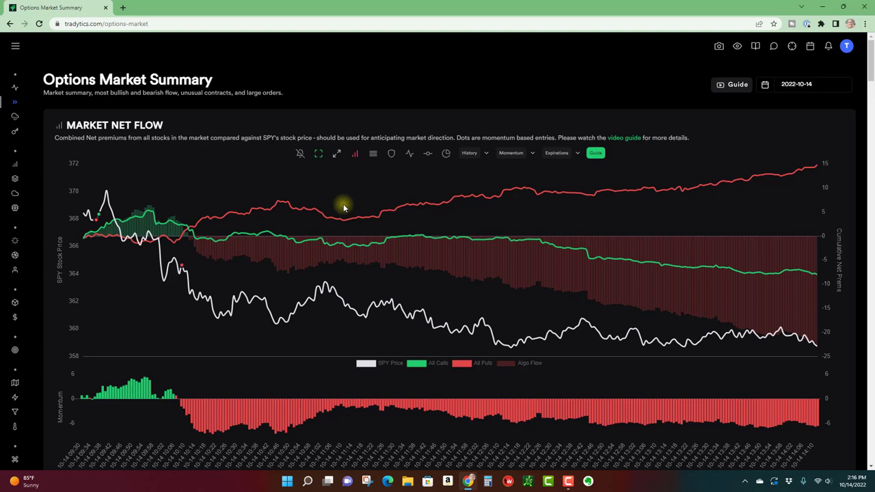
mouse_move(282, 228)
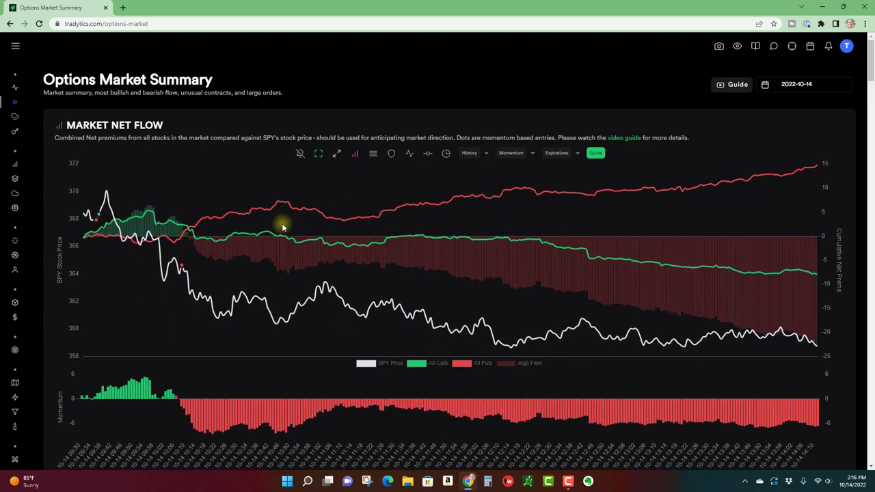
mouse_move(669, 199)
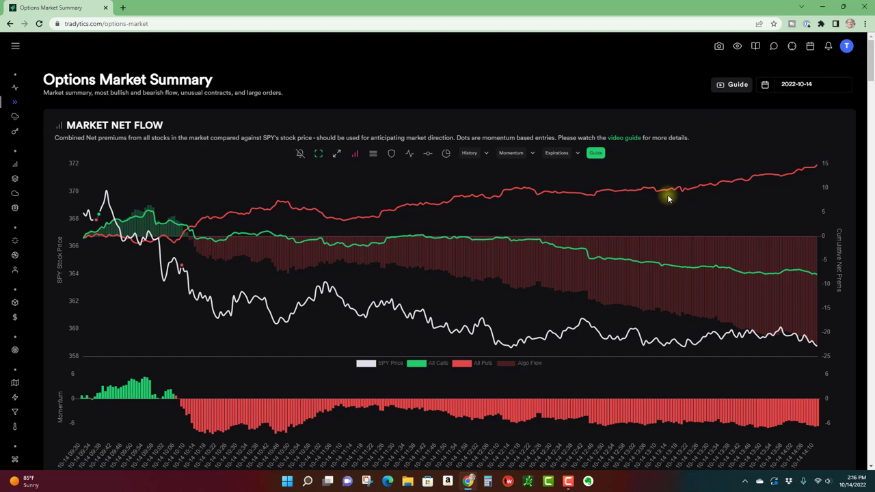
mouse_move(627, 236)
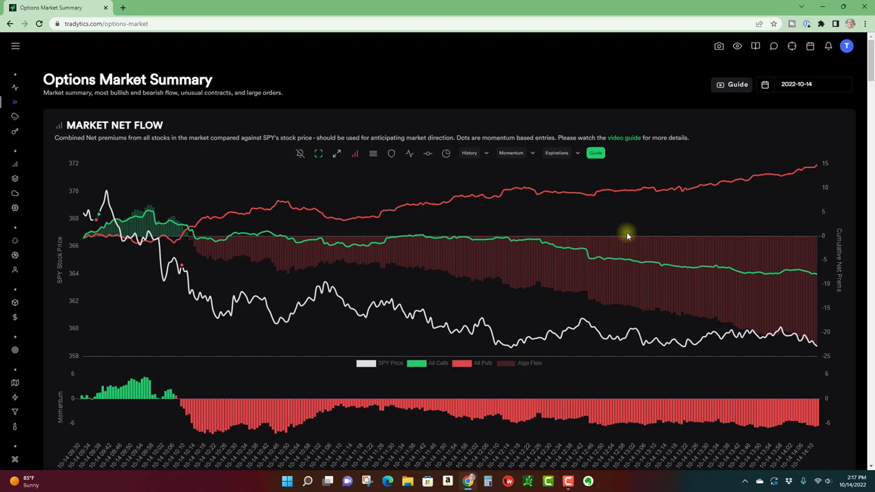
mouse_move(162, 243)
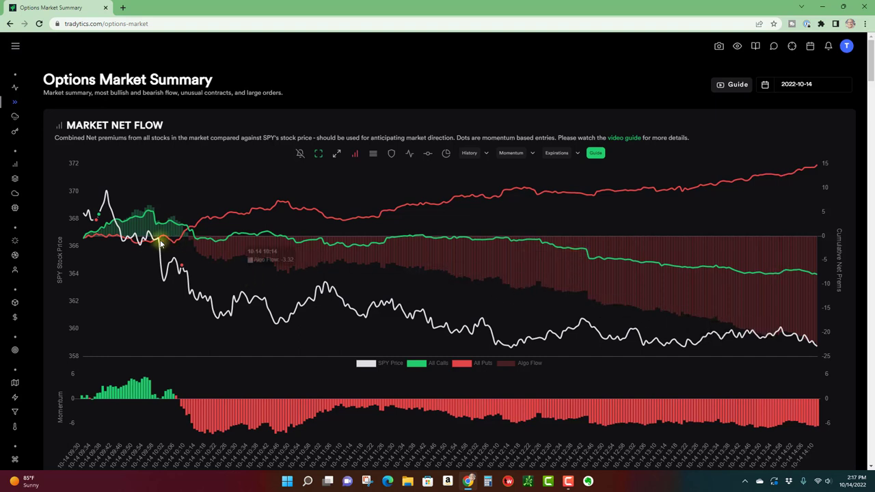
mouse_move(402, 323)
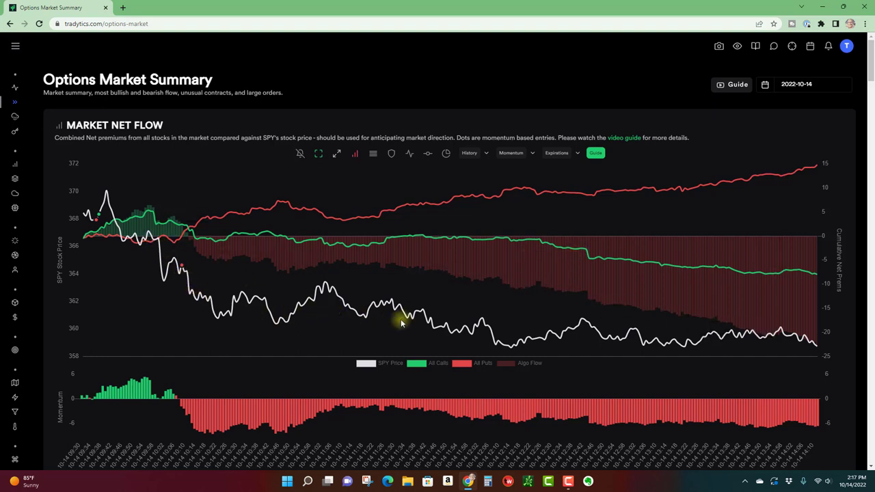
mouse_move(385, 316)
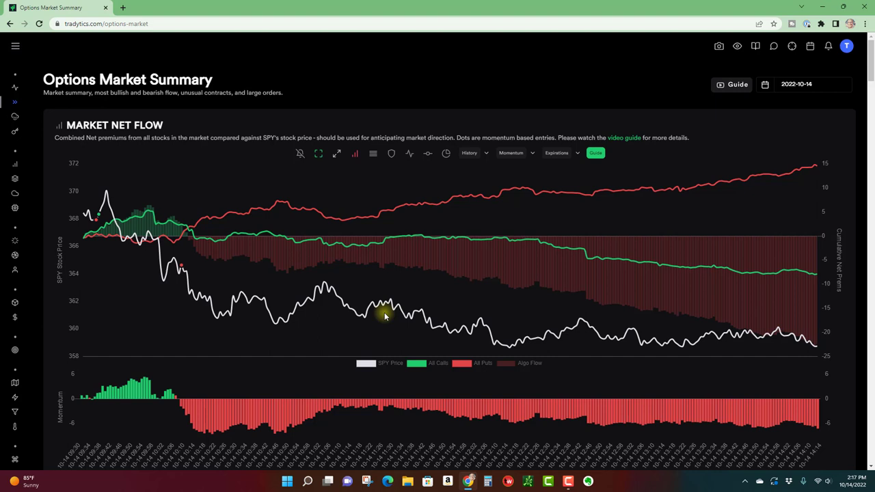
mouse_move(319, 281)
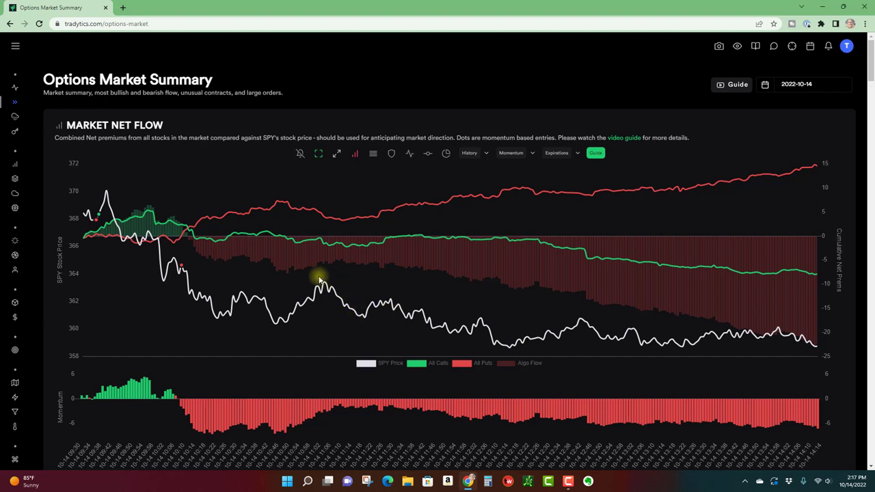
mouse_move(245, 266)
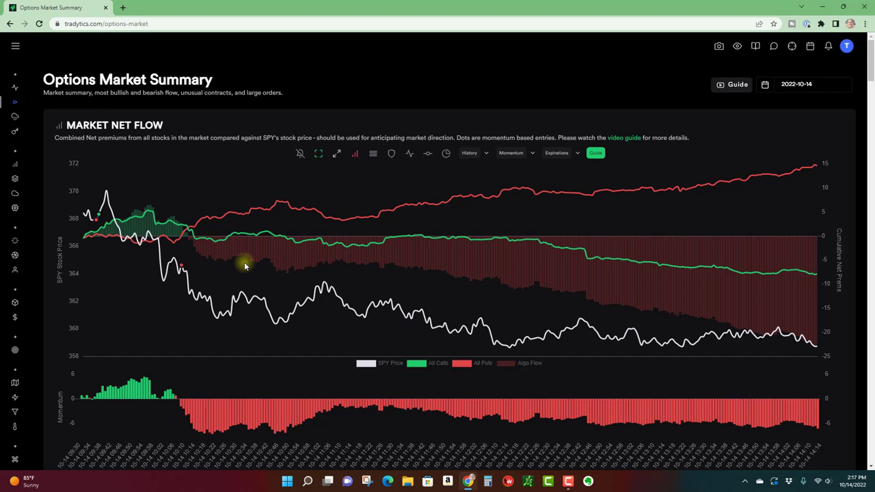
mouse_move(242, 238)
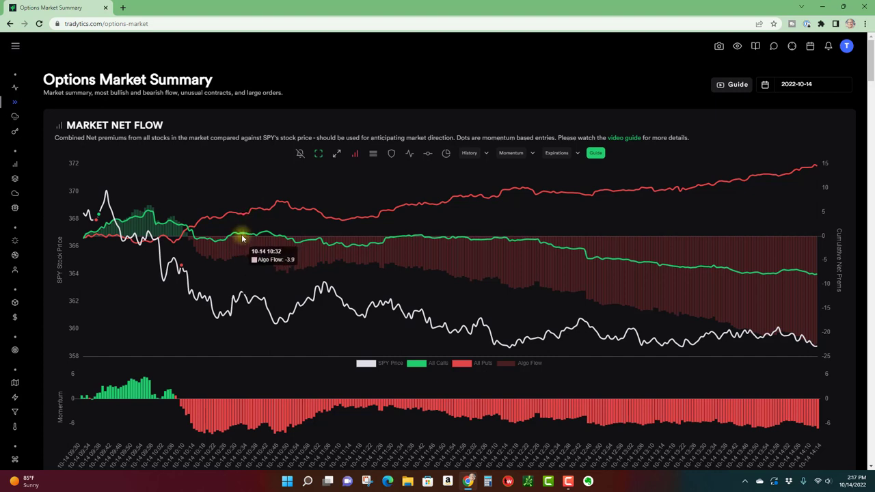
mouse_move(245, 222)
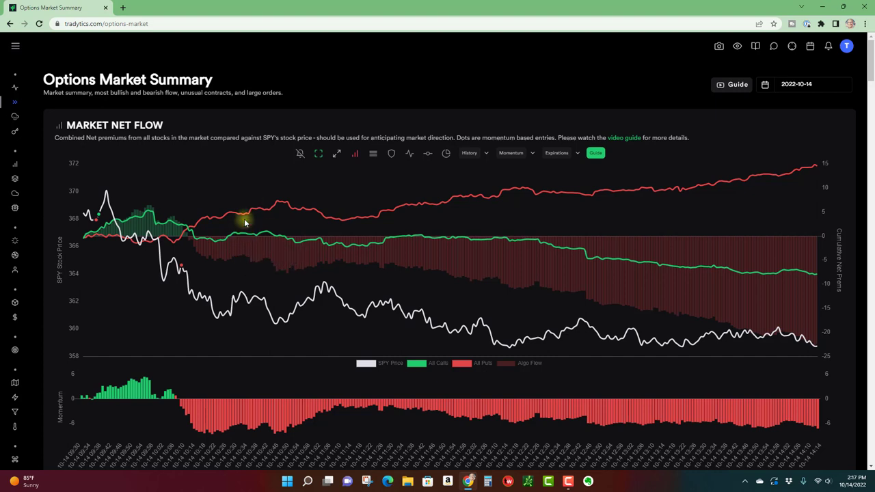
mouse_move(255, 239)
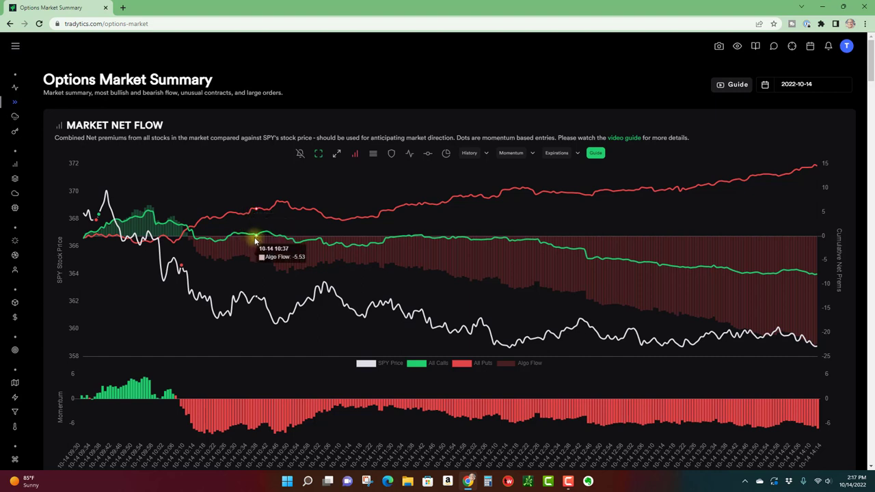
mouse_move(251, 236)
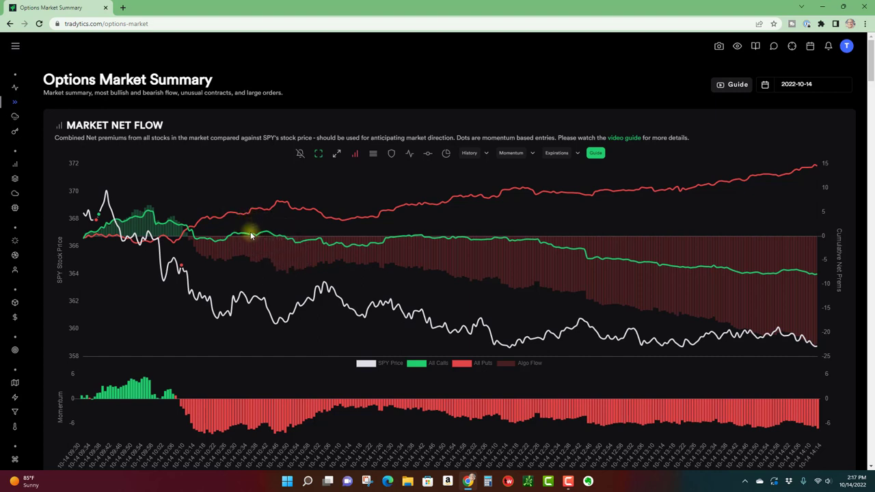
mouse_move(221, 265)
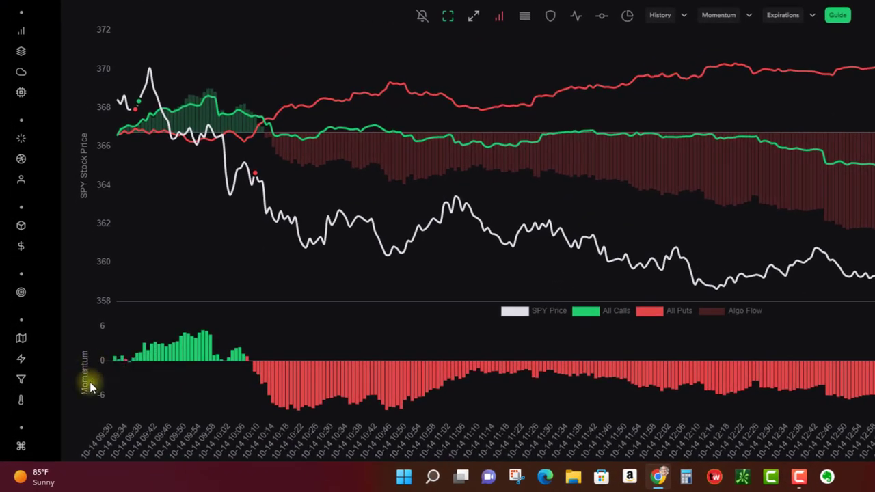
mouse_move(139, 160)
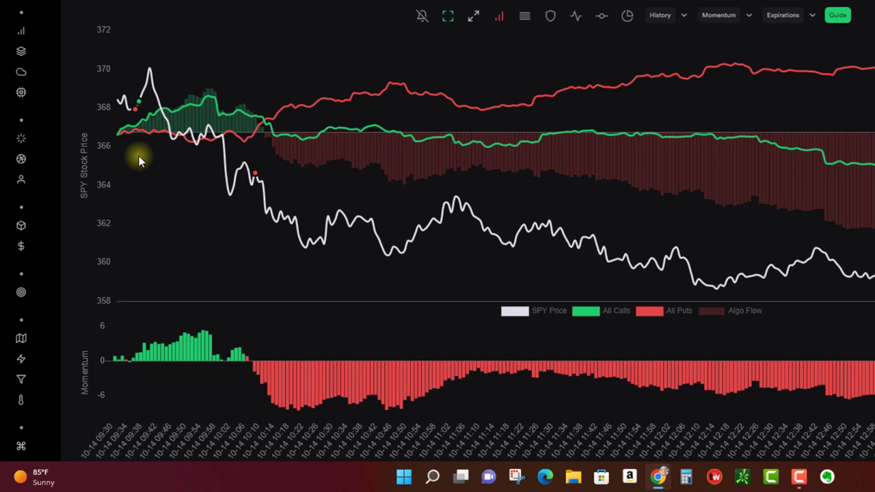
mouse_move(253, 369)
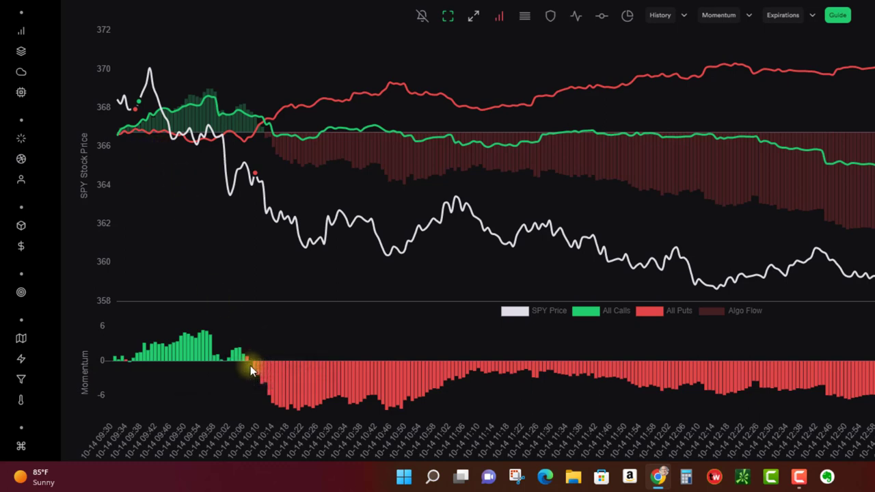
mouse_move(168, 126)
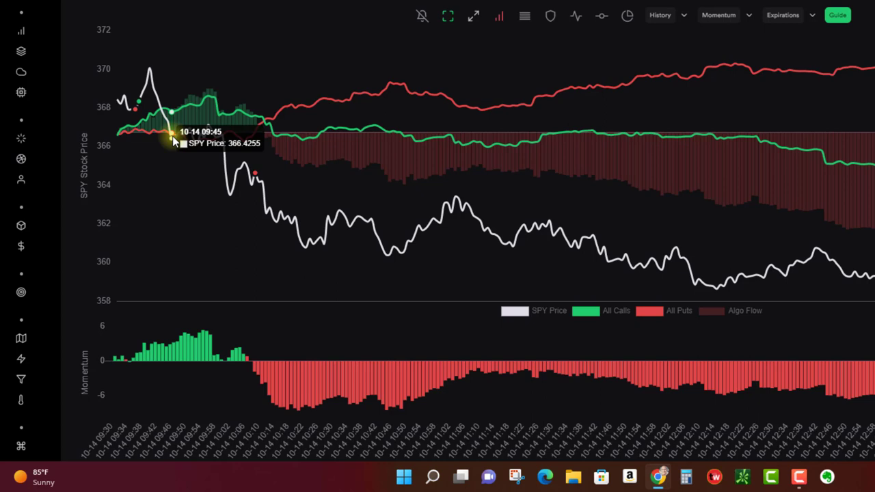
mouse_move(171, 163)
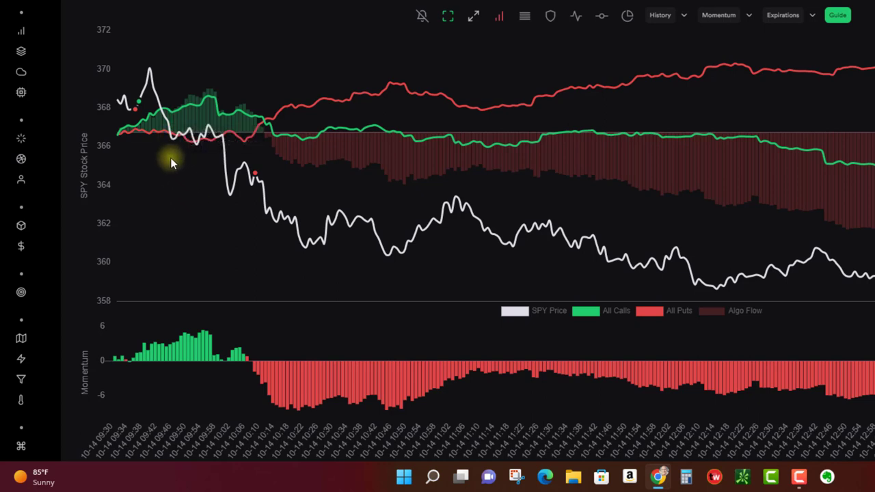
mouse_move(143, 130)
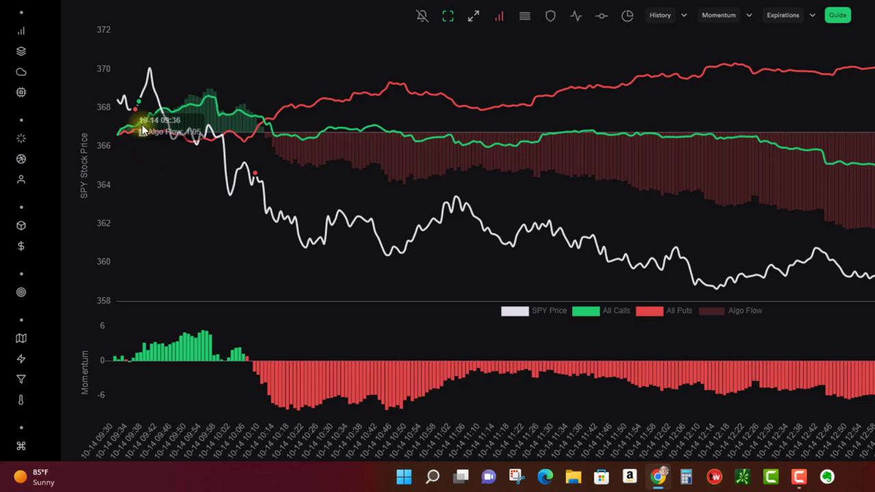
mouse_move(133, 133)
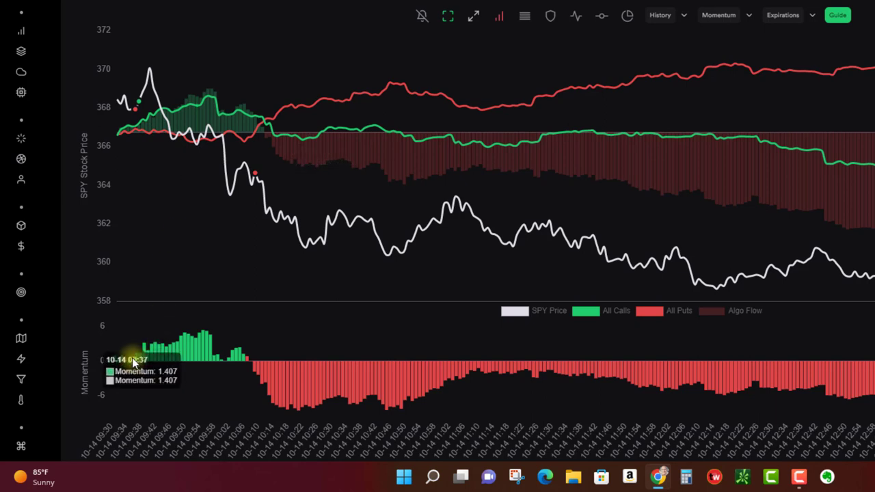
mouse_move(176, 265)
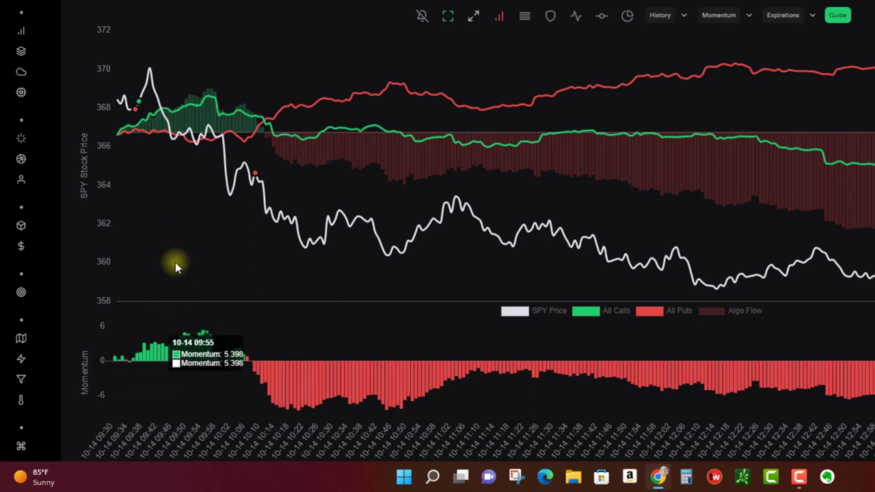
mouse_move(225, 167)
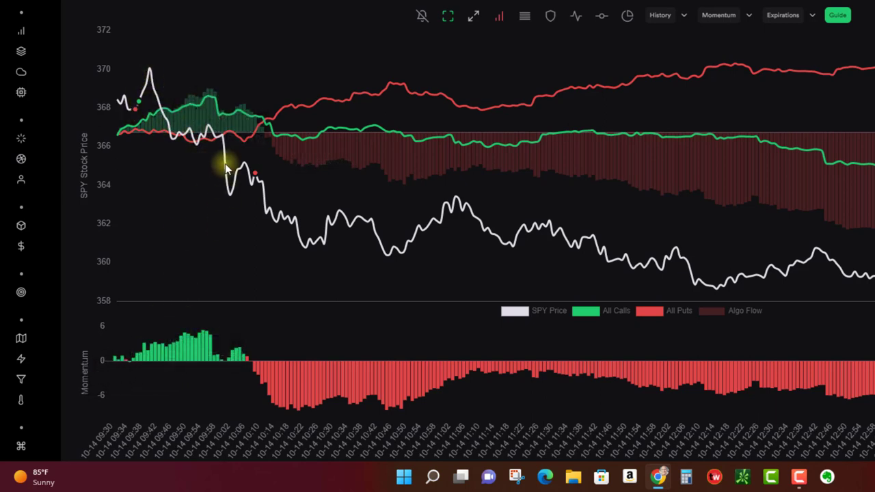
mouse_move(215, 133)
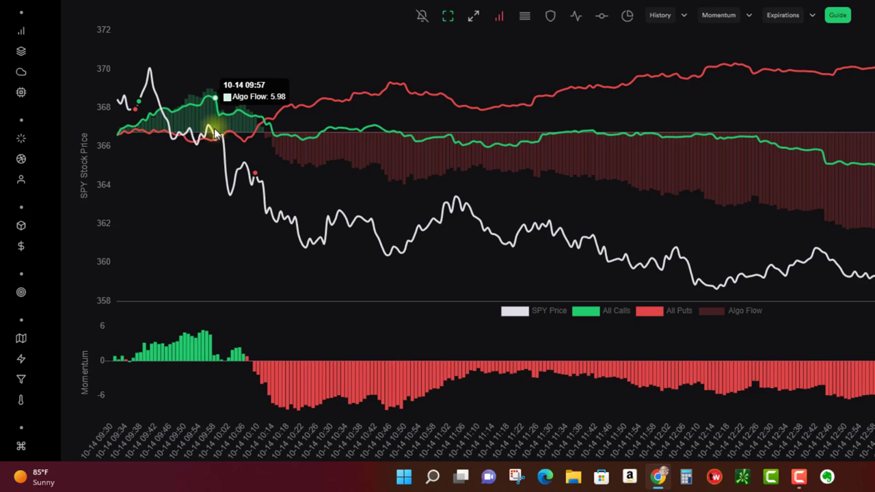
mouse_move(250, 123)
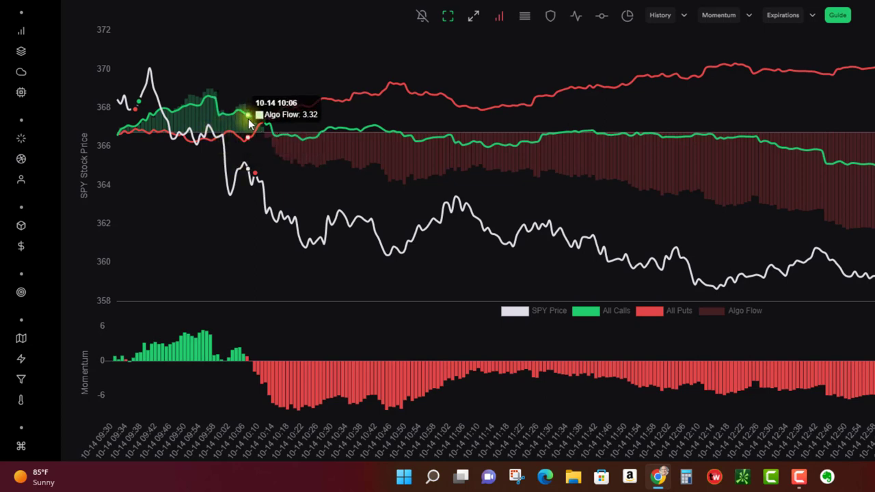
mouse_move(267, 115)
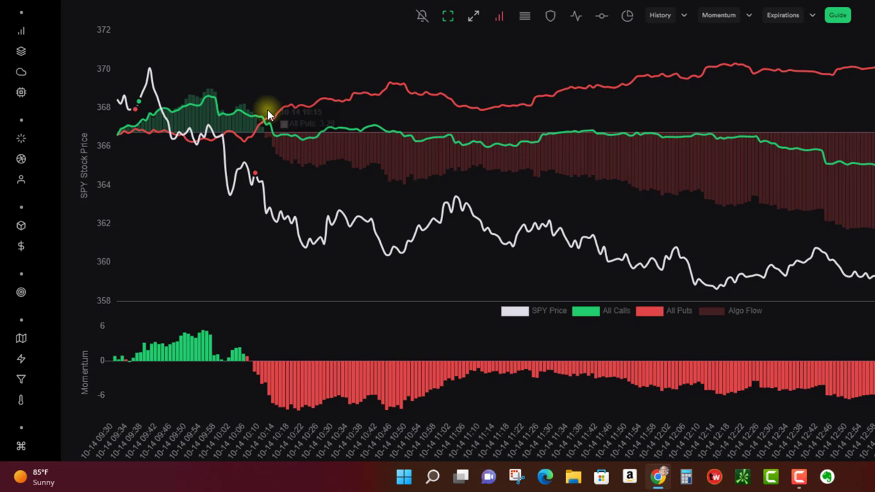
mouse_move(251, 367)
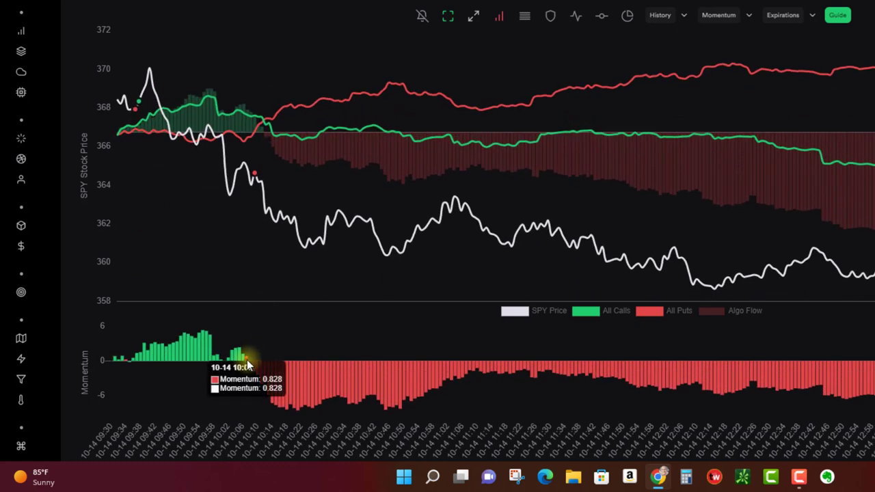
mouse_move(256, 375)
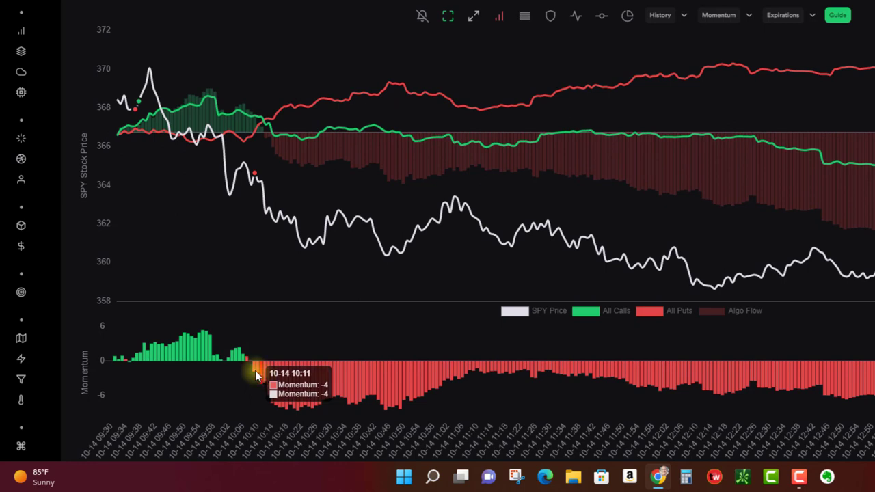
mouse_move(264, 163)
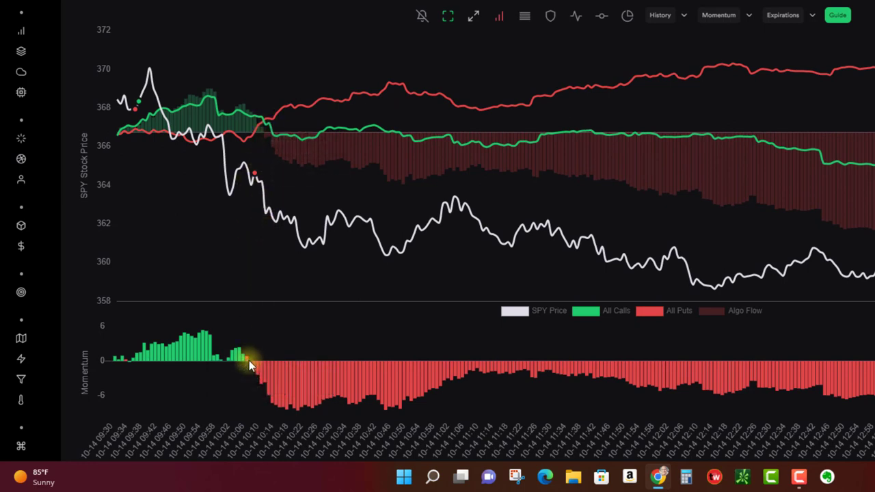
mouse_move(246, 207)
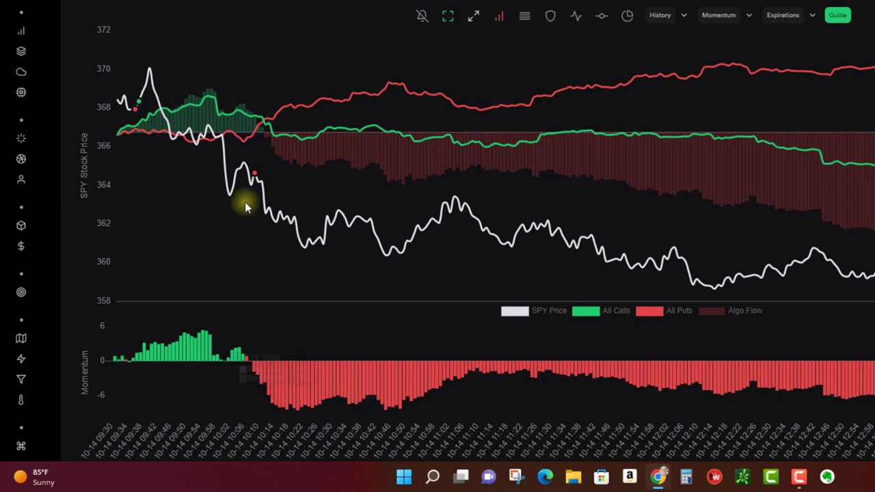
mouse_move(297, 263)
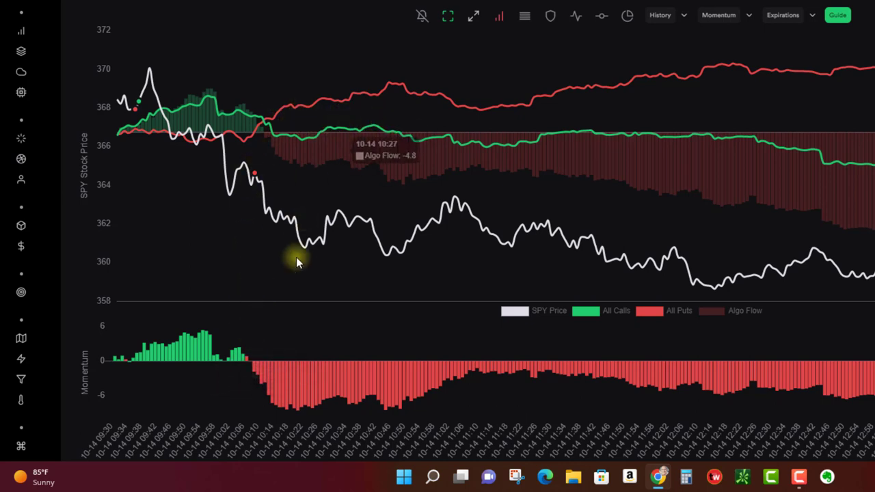
mouse_move(306, 343)
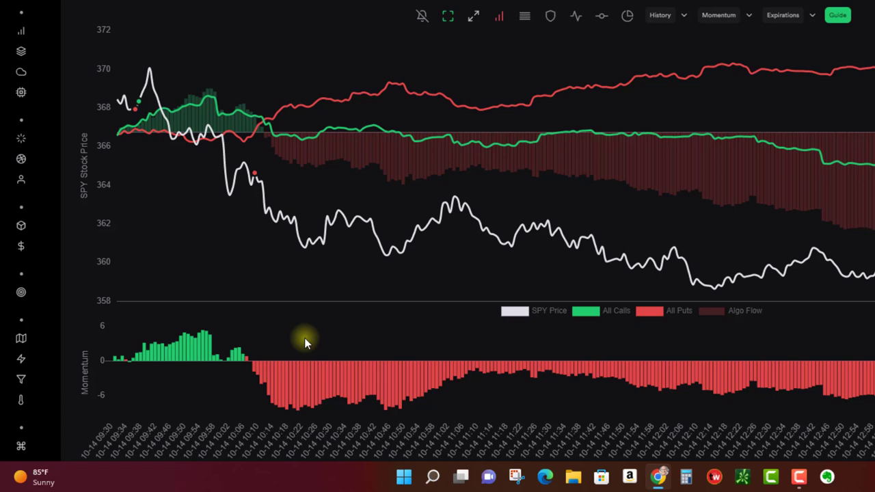
mouse_move(474, 402)
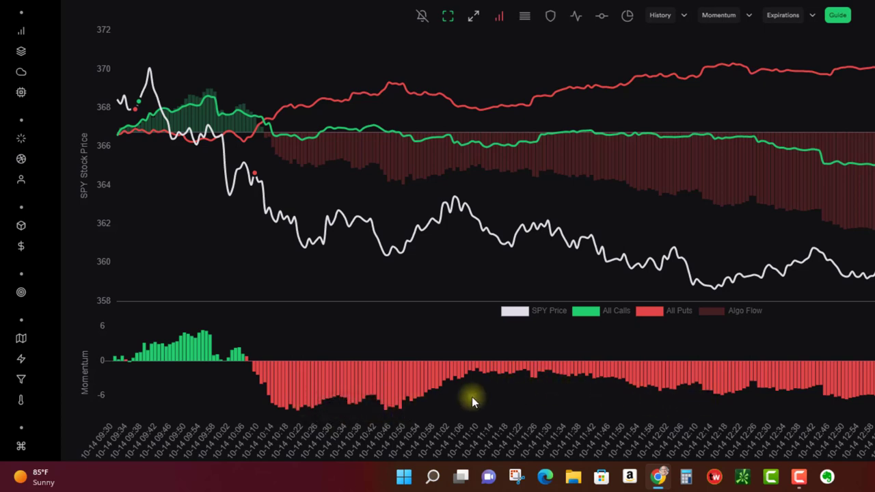
mouse_move(820, 392)
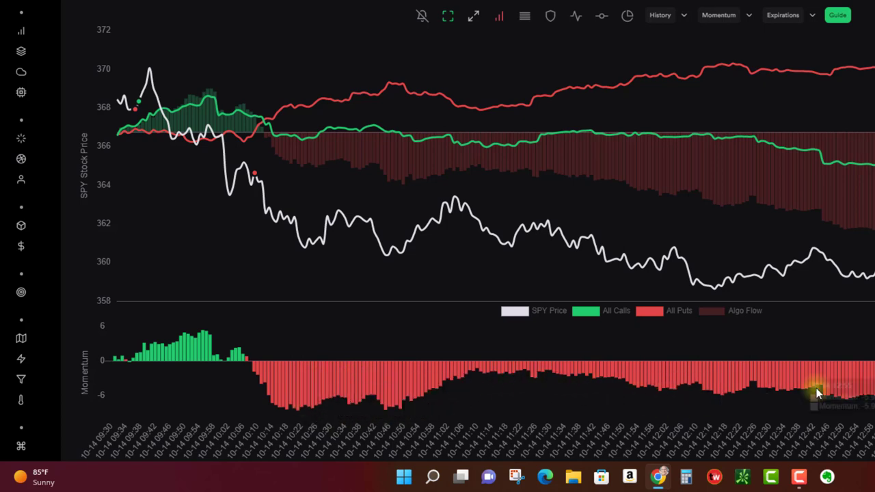
mouse_move(463, 109)
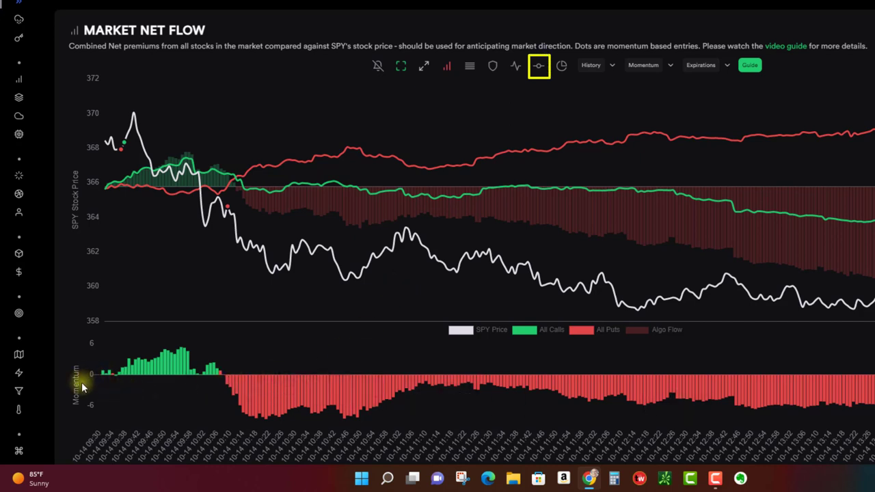
mouse_move(526, 101)
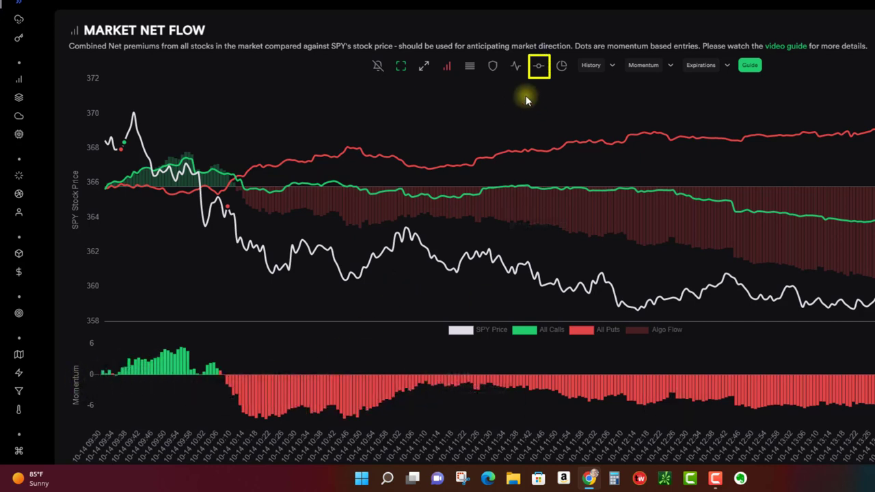
mouse_move(539, 65)
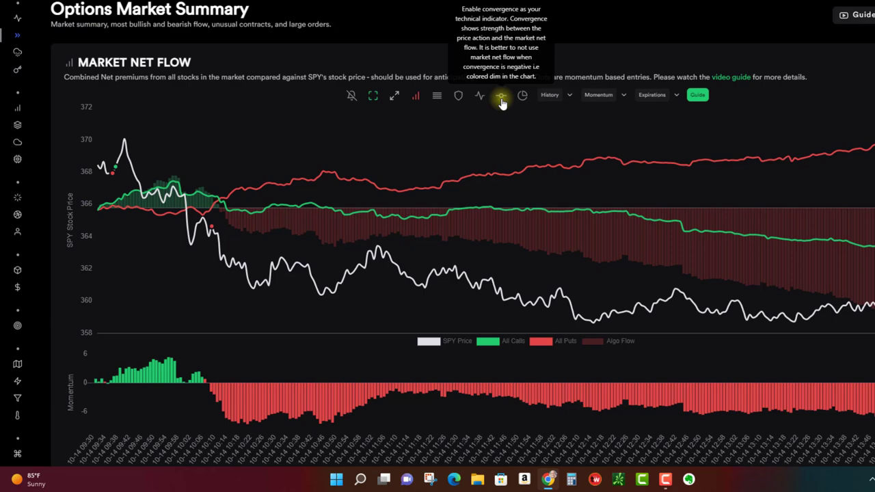
click(502, 95)
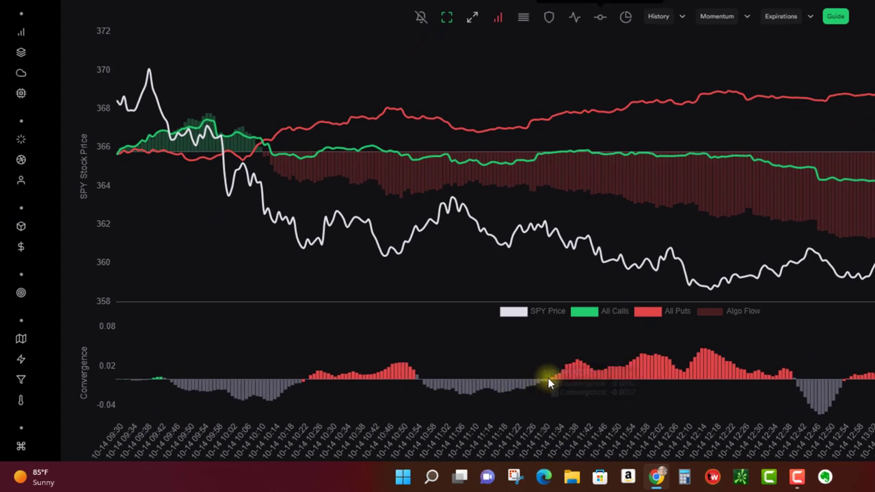
mouse_move(173, 401)
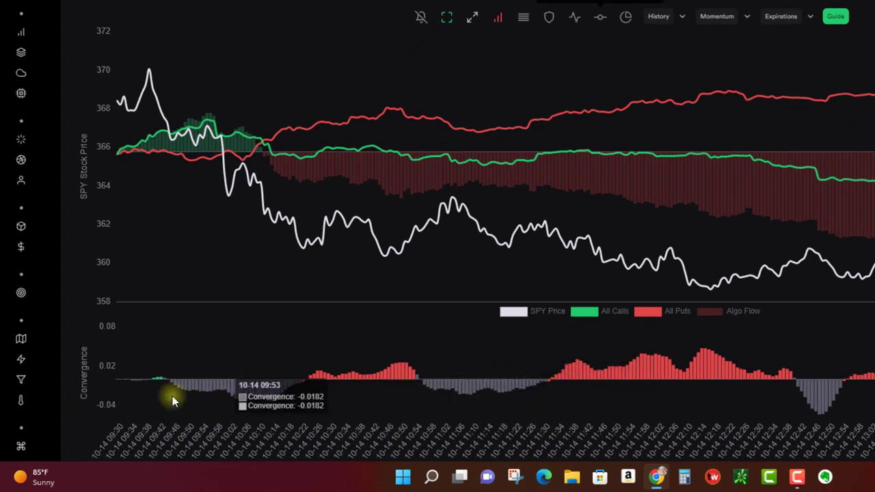
mouse_move(204, 296)
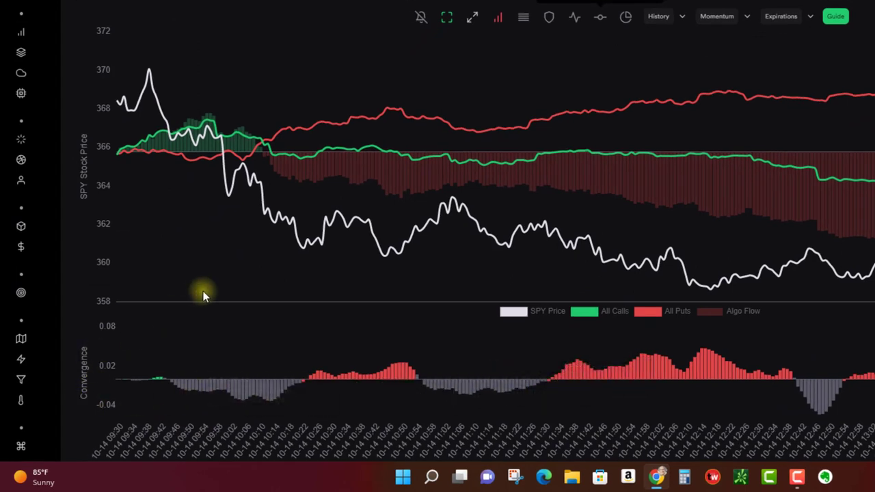
mouse_move(205, 219)
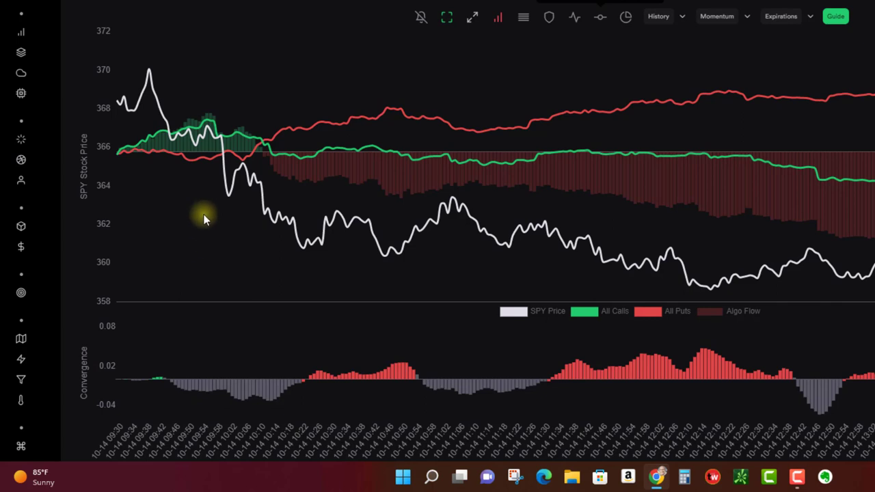
mouse_move(134, 154)
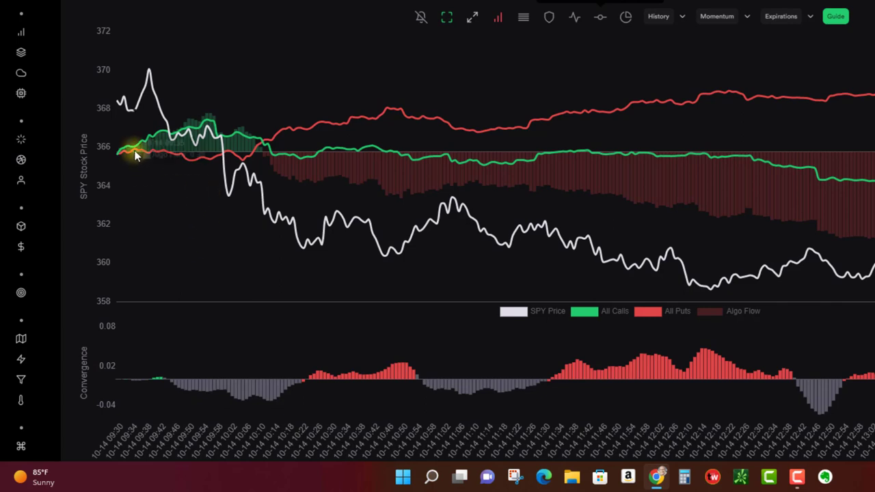
mouse_move(156, 152)
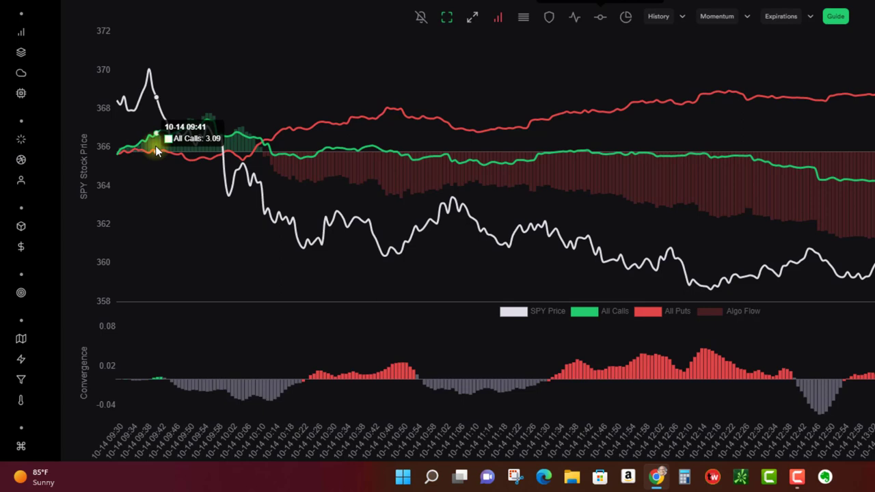
mouse_move(215, 133)
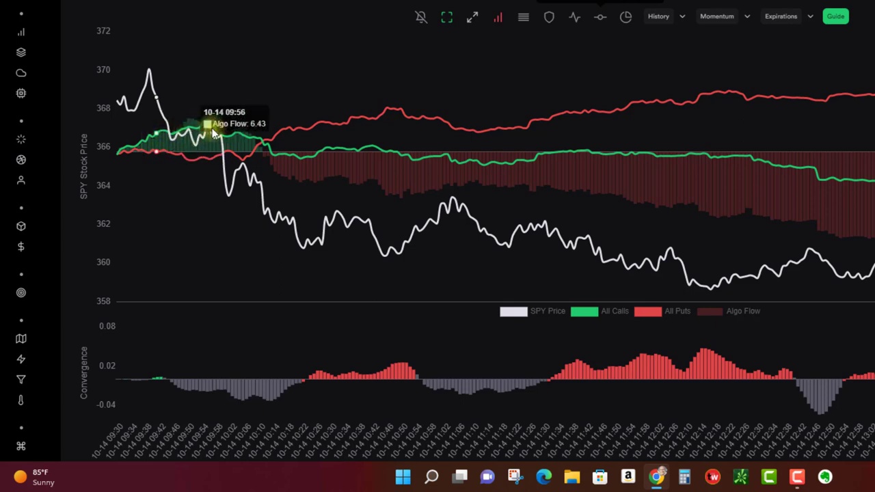
mouse_move(154, 92)
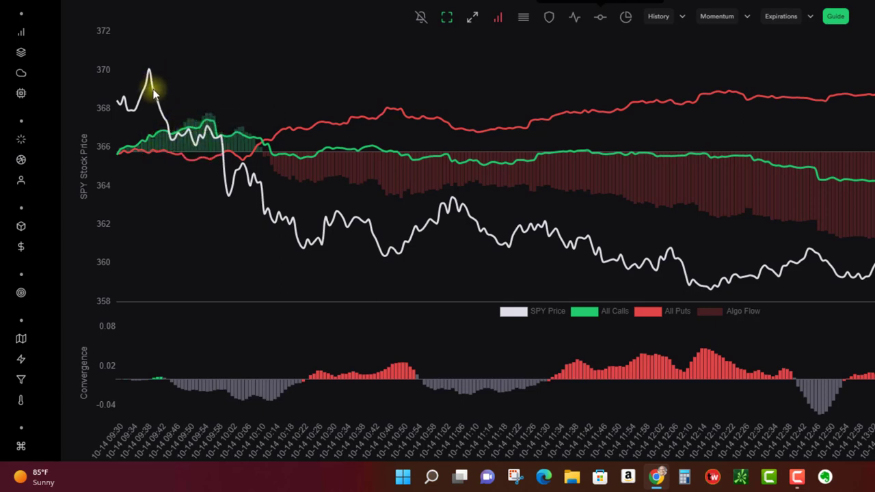
mouse_move(168, 130)
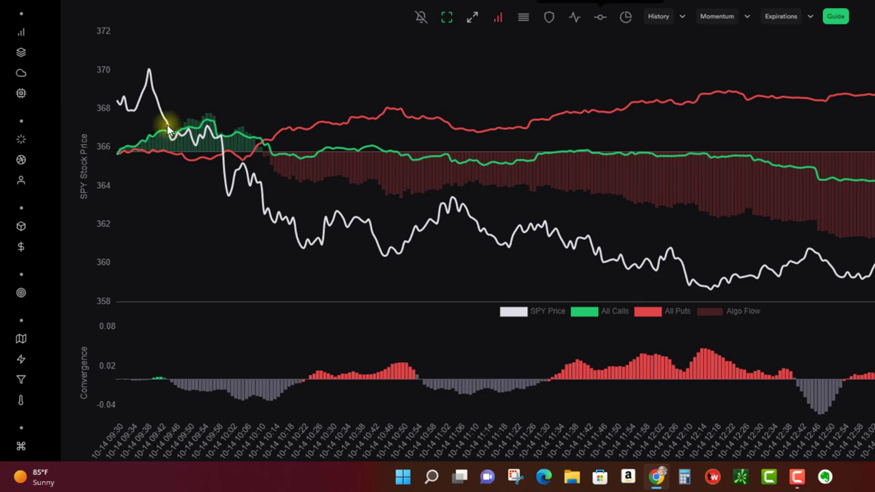
mouse_move(176, 320)
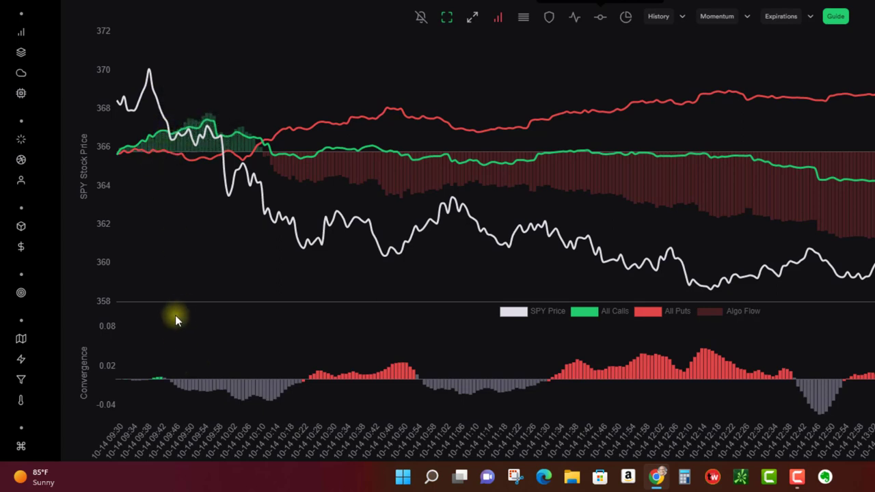
mouse_move(170, 379)
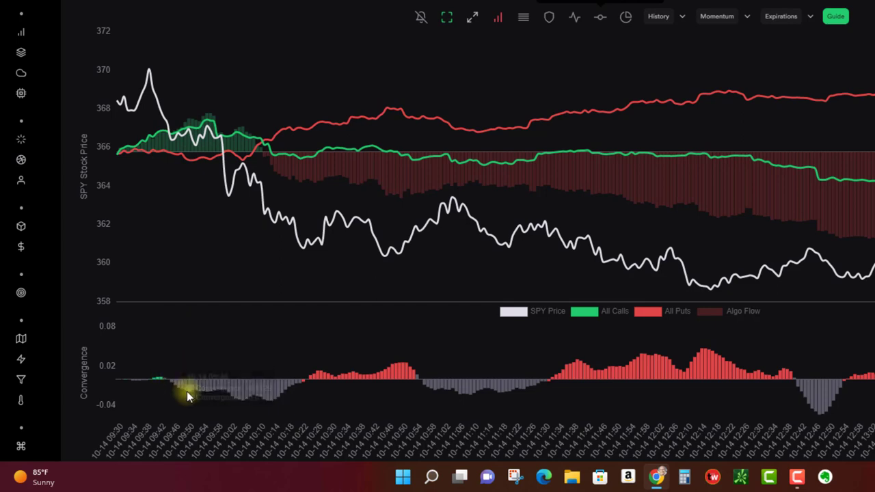
mouse_move(259, 397)
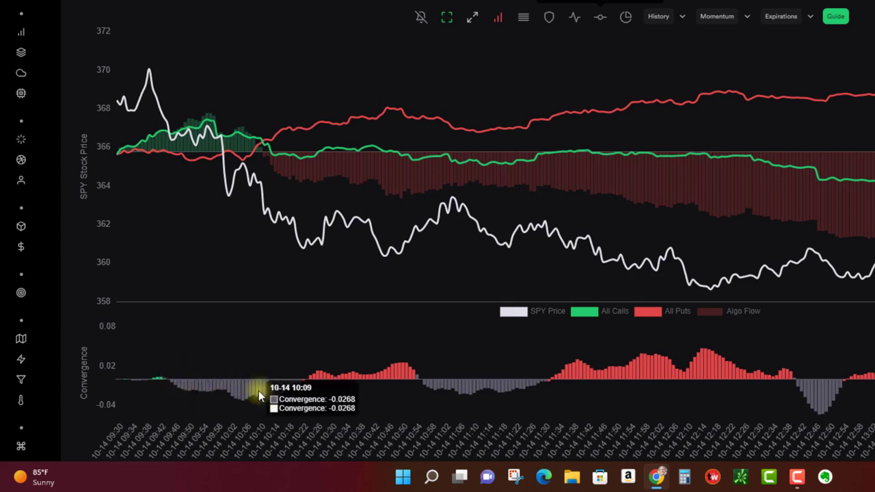
mouse_move(193, 391)
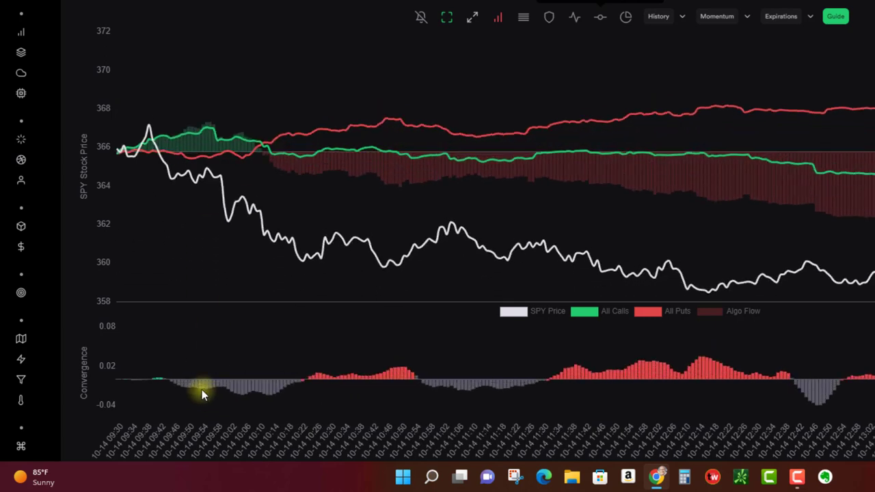
mouse_move(205, 389)
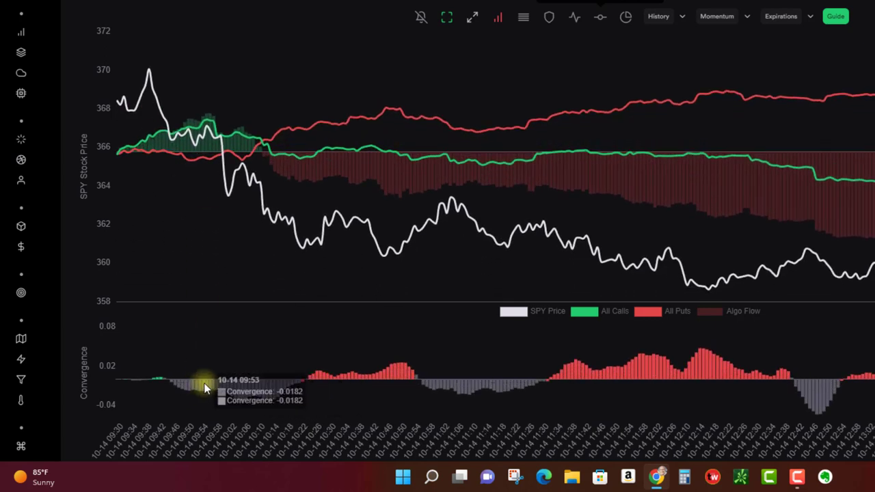
mouse_move(263, 396)
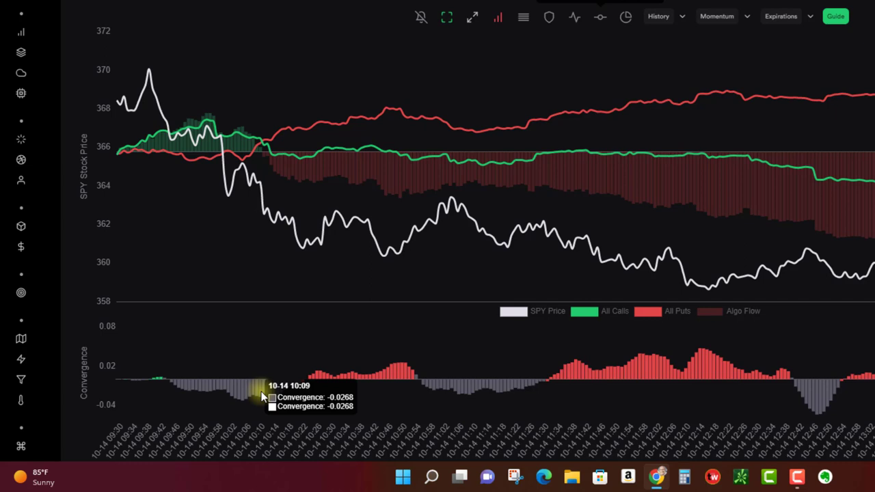
mouse_move(266, 426)
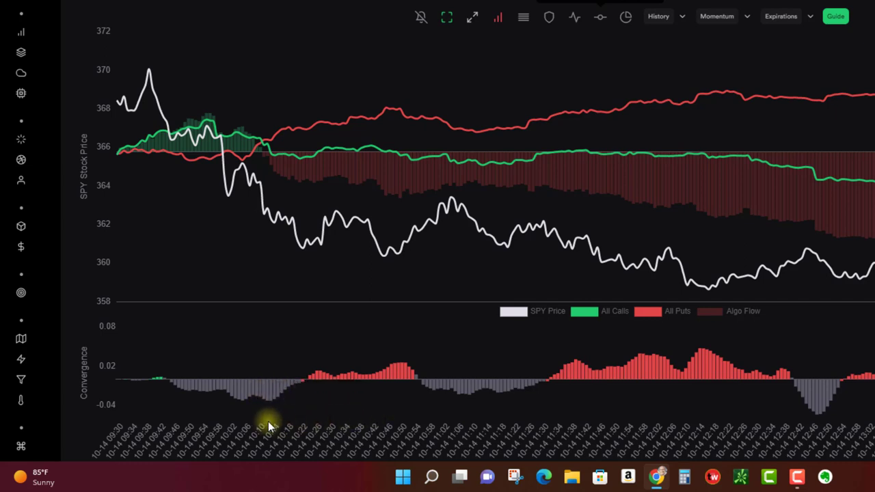
mouse_move(271, 411)
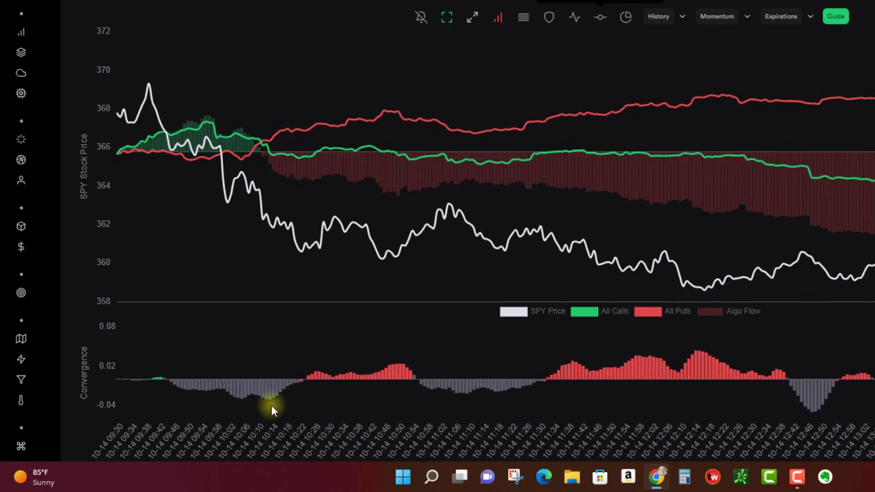
mouse_move(106, 120)
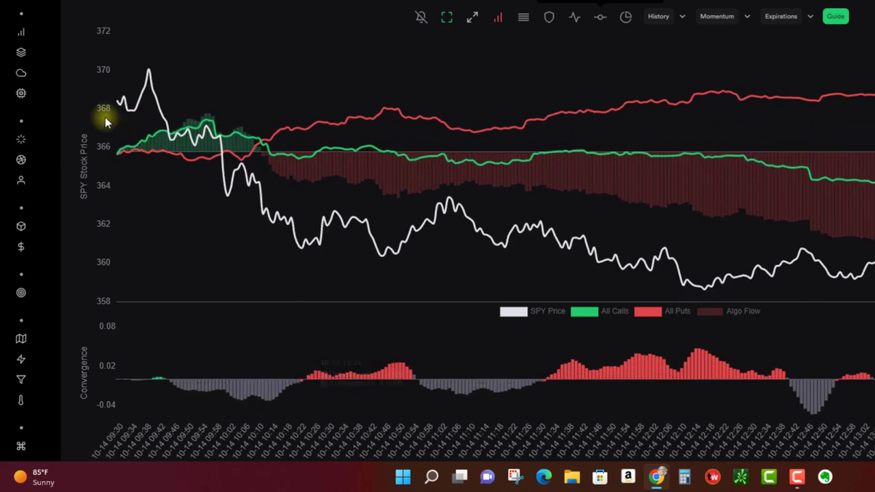
mouse_move(198, 212)
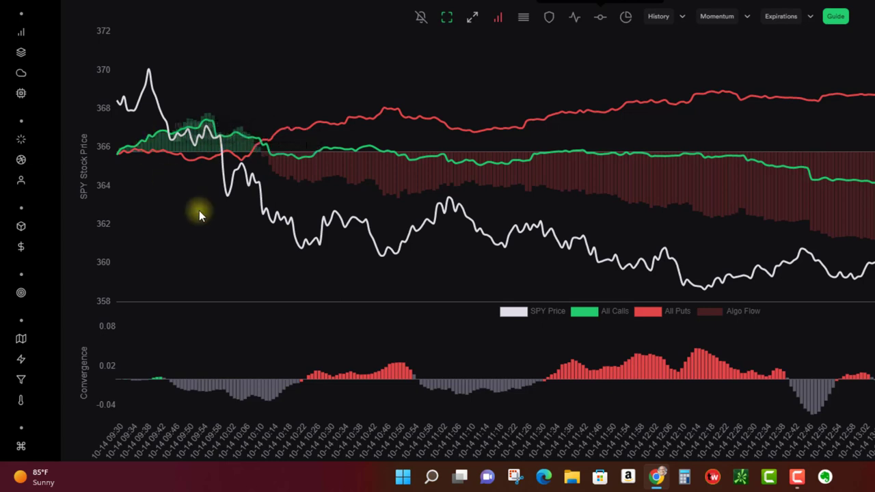
mouse_move(156, 137)
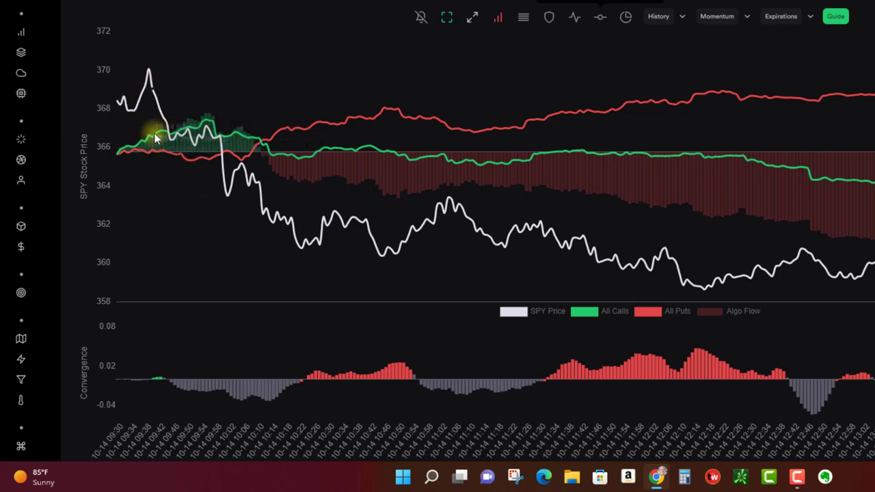
mouse_move(156, 176)
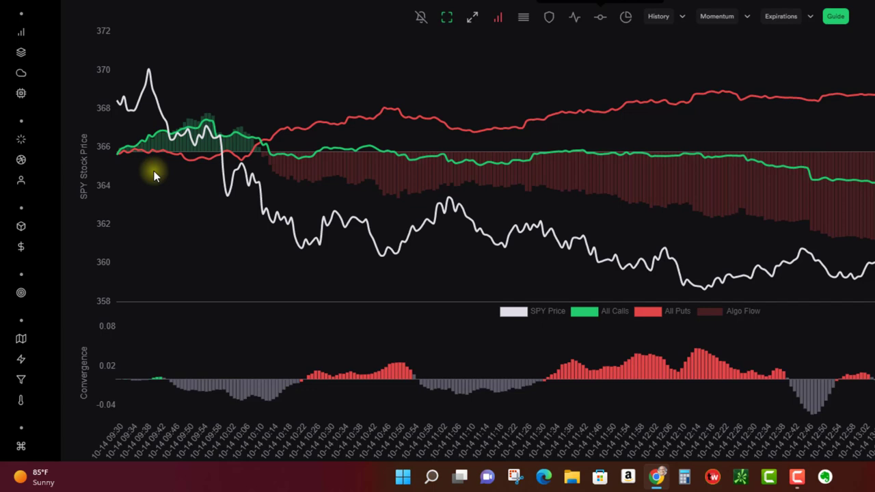
mouse_move(133, 159)
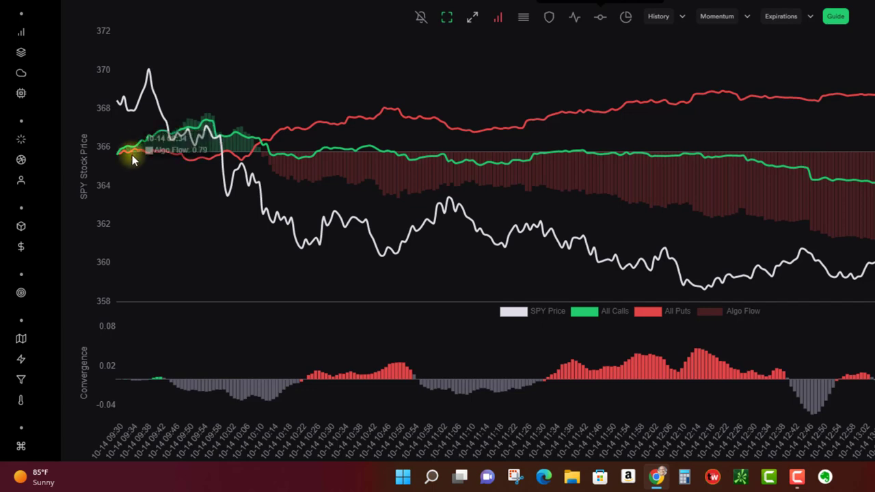
mouse_move(209, 169)
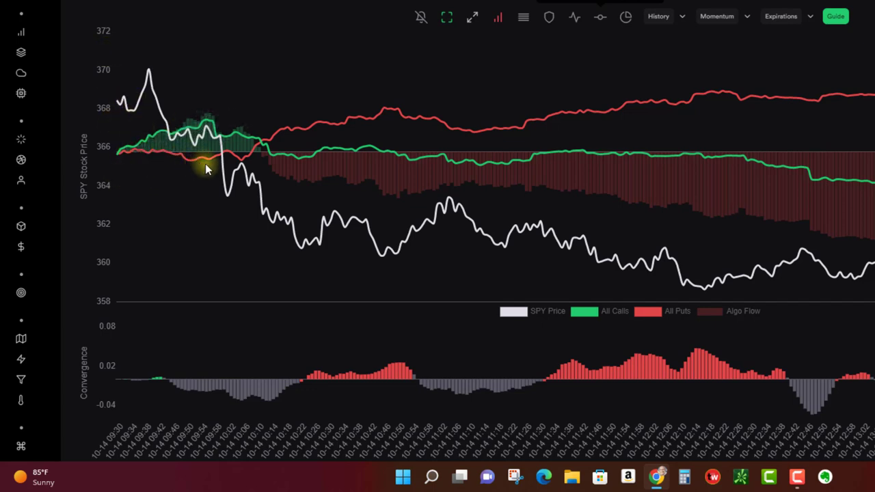
mouse_move(182, 161)
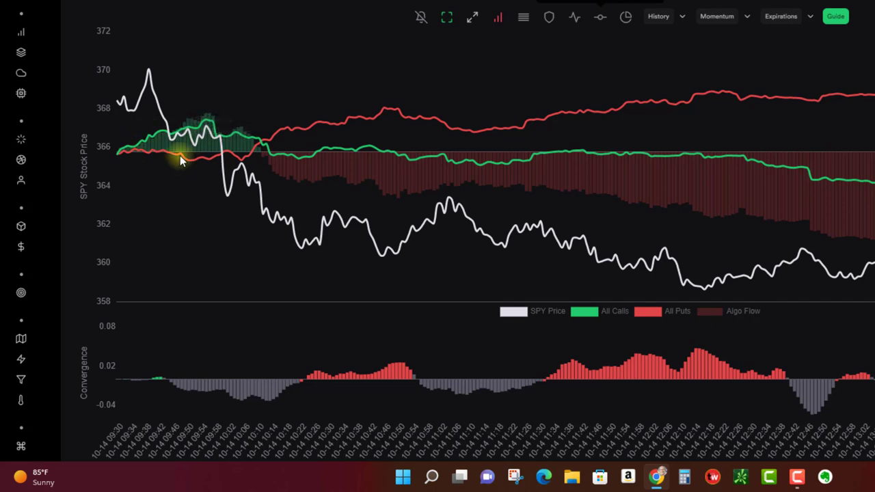
mouse_move(233, 194)
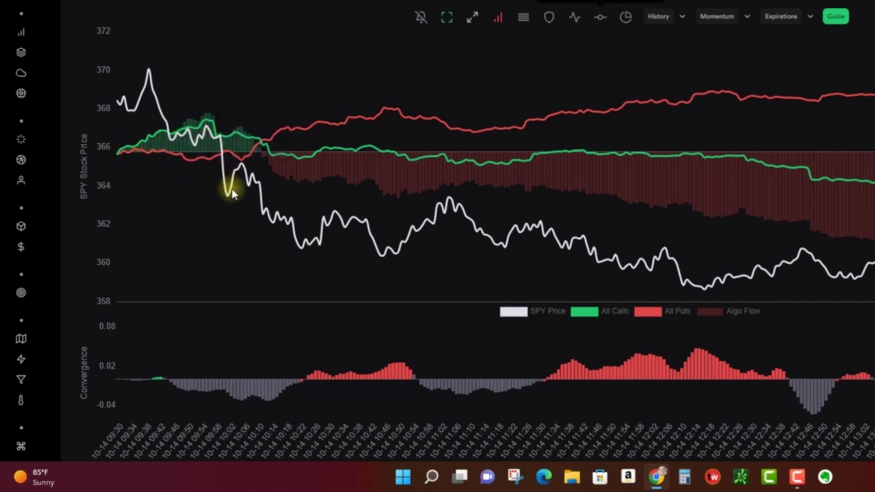
mouse_move(232, 238)
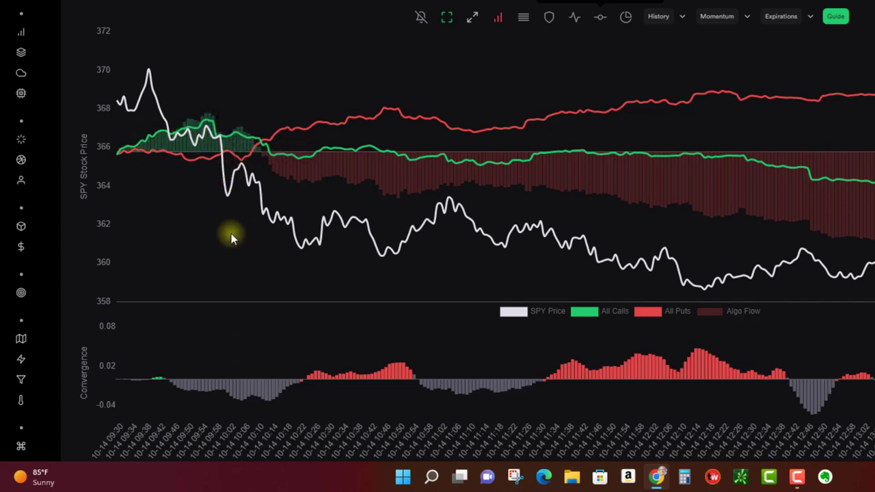
mouse_move(244, 210)
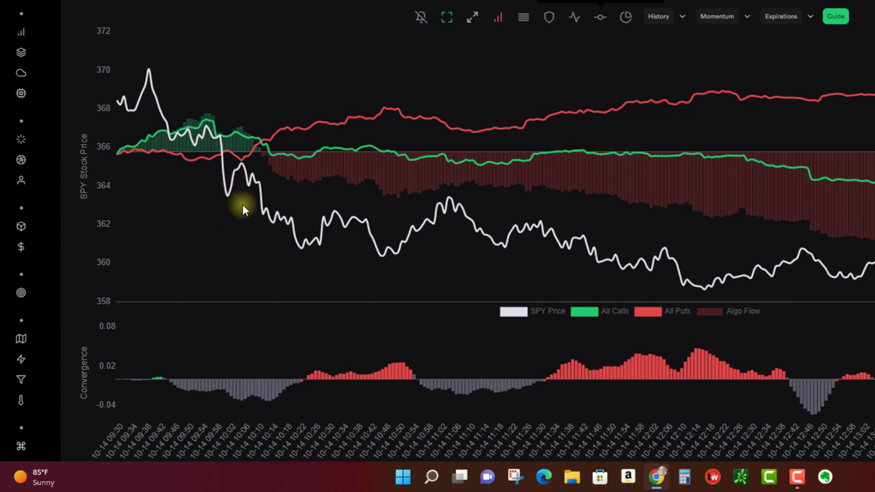
mouse_move(272, 259)
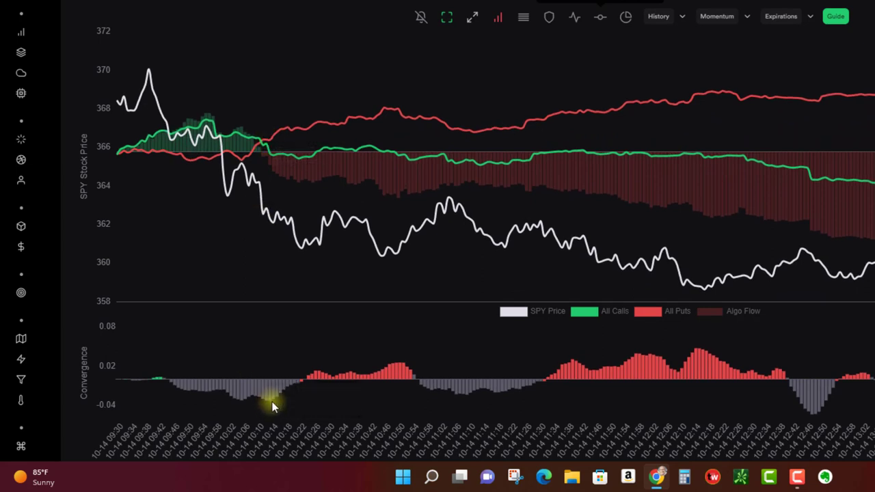
mouse_move(279, 402)
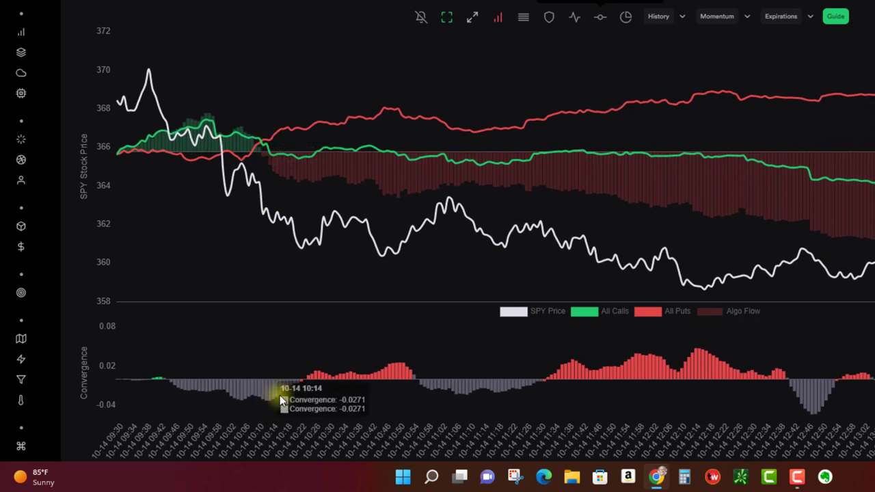
mouse_move(272, 403)
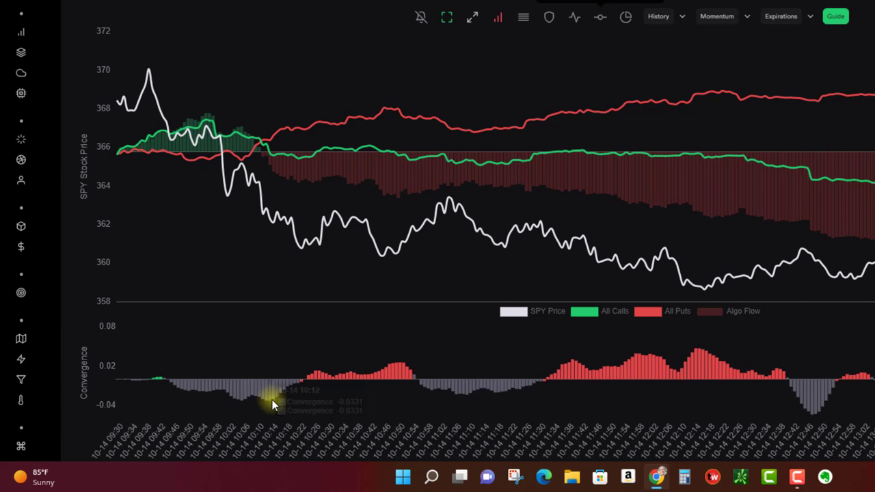
mouse_move(277, 403)
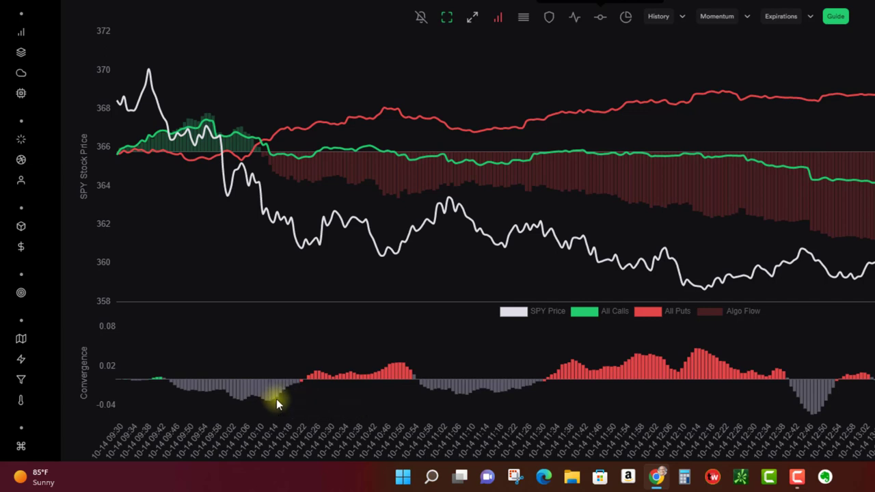
mouse_move(286, 402)
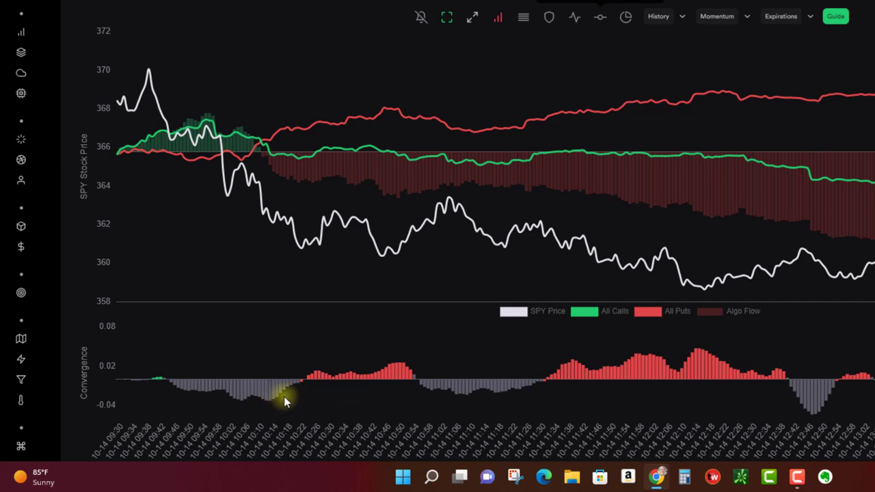
mouse_move(352, 376)
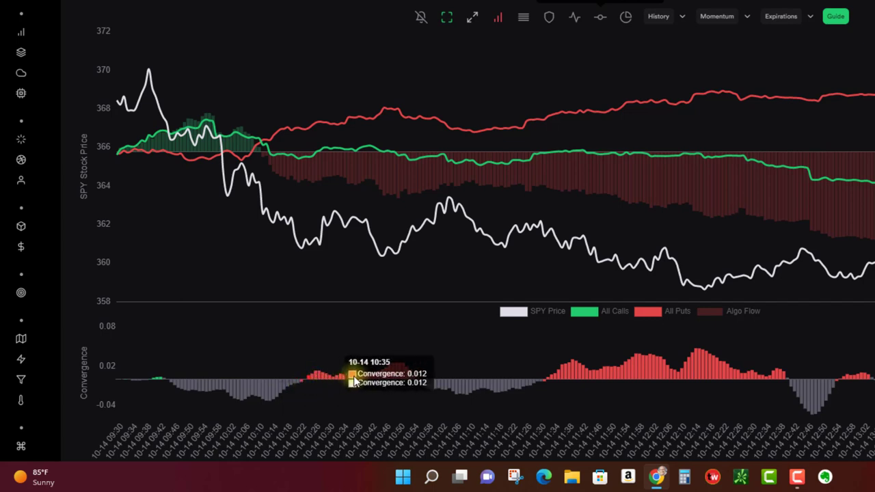
mouse_move(399, 386)
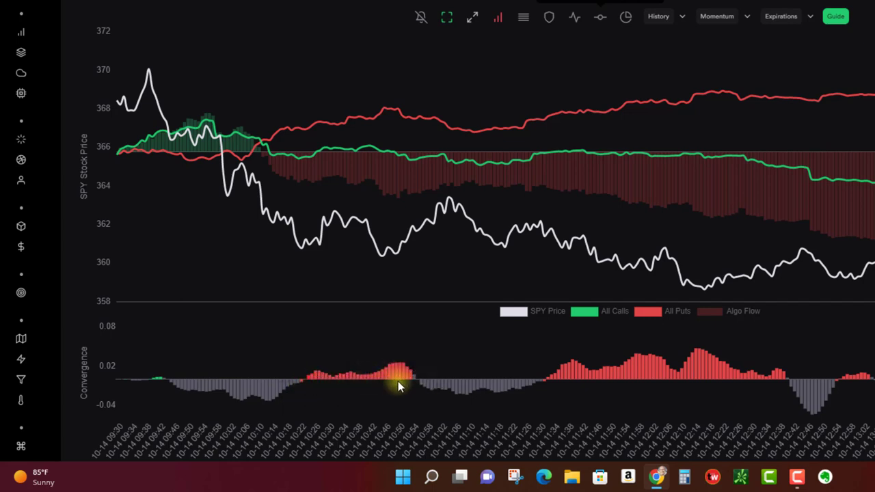
mouse_move(174, 113)
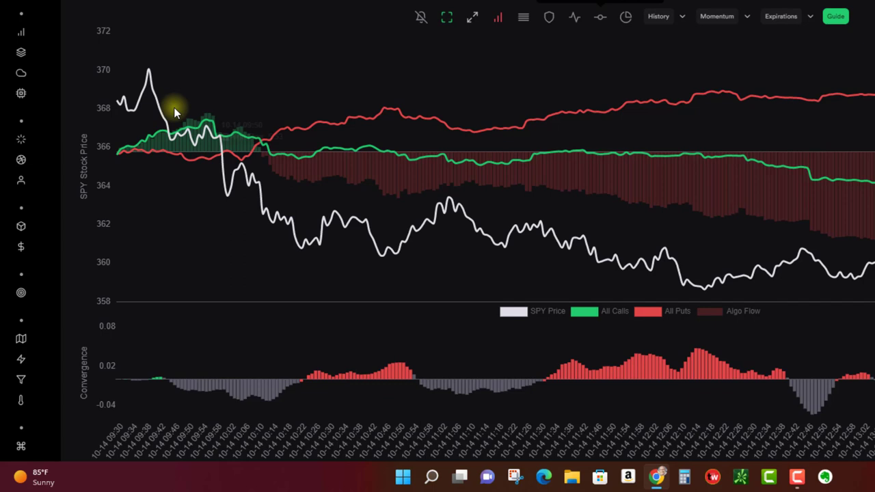
mouse_move(381, 373)
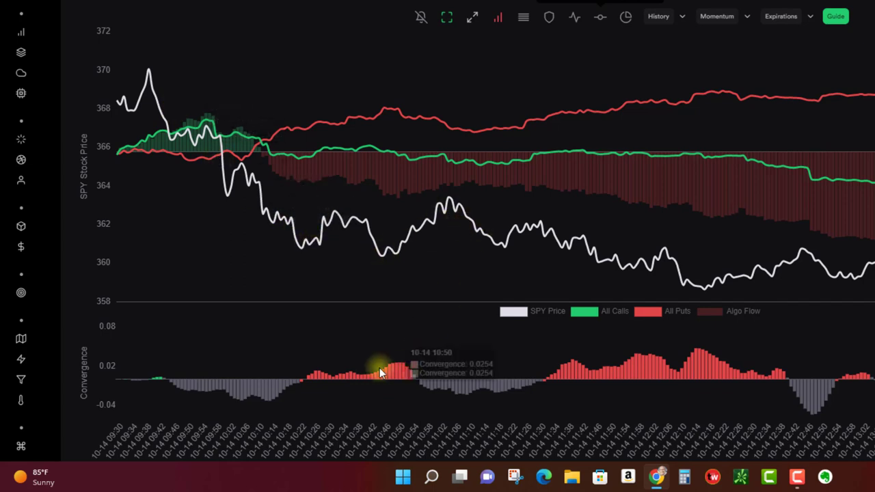
mouse_move(483, 404)
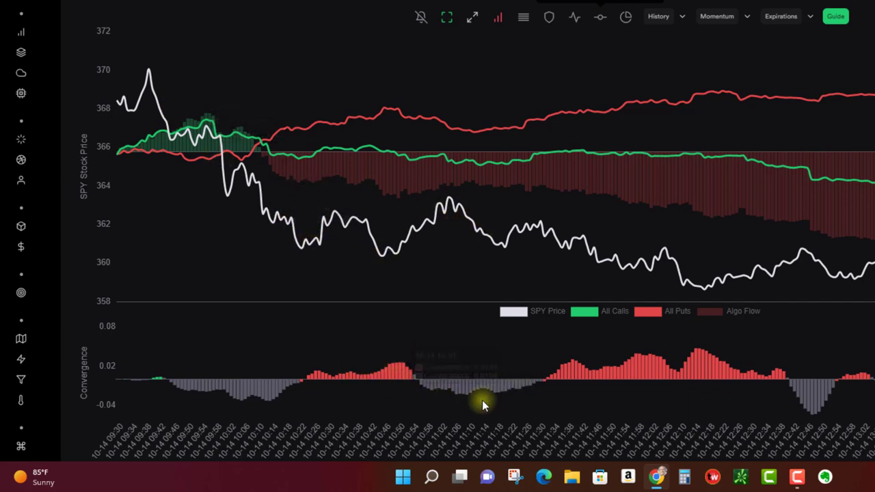
mouse_move(392, 350)
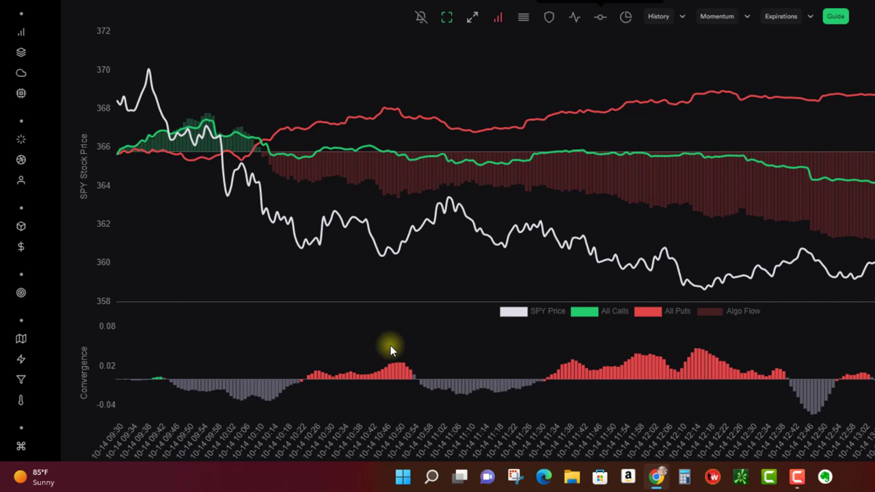
mouse_move(632, 250)
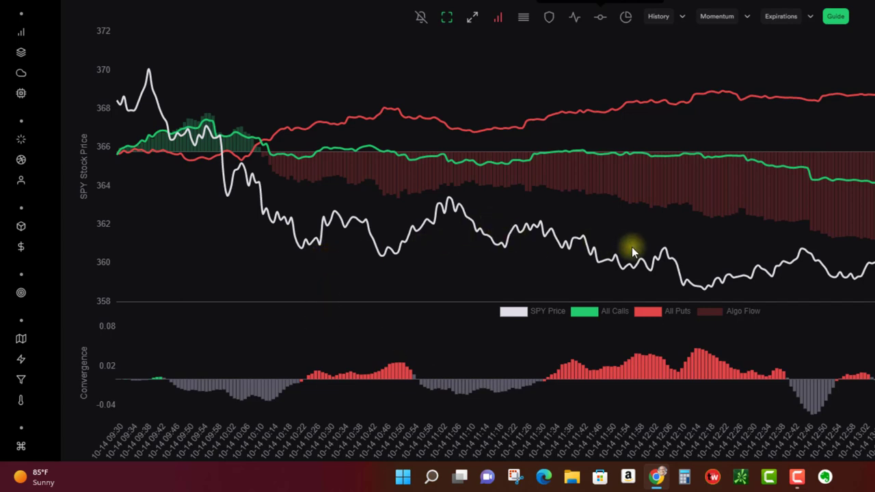
mouse_move(558, 234)
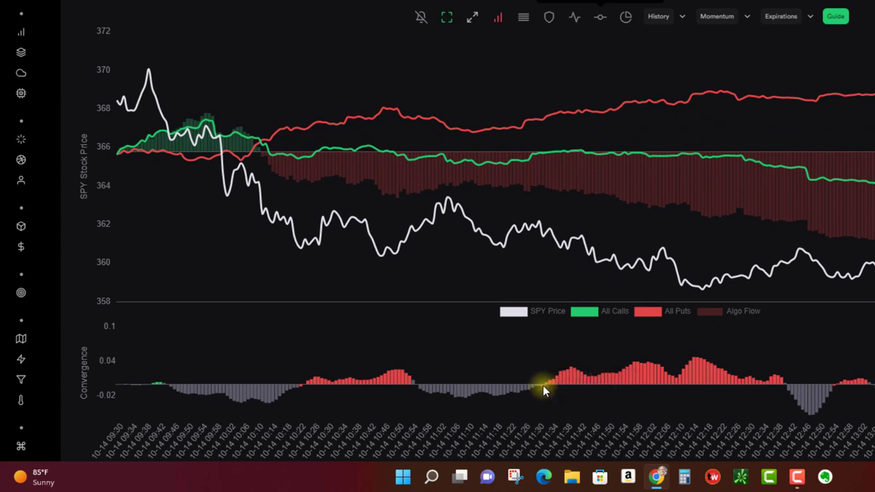
mouse_move(519, 132)
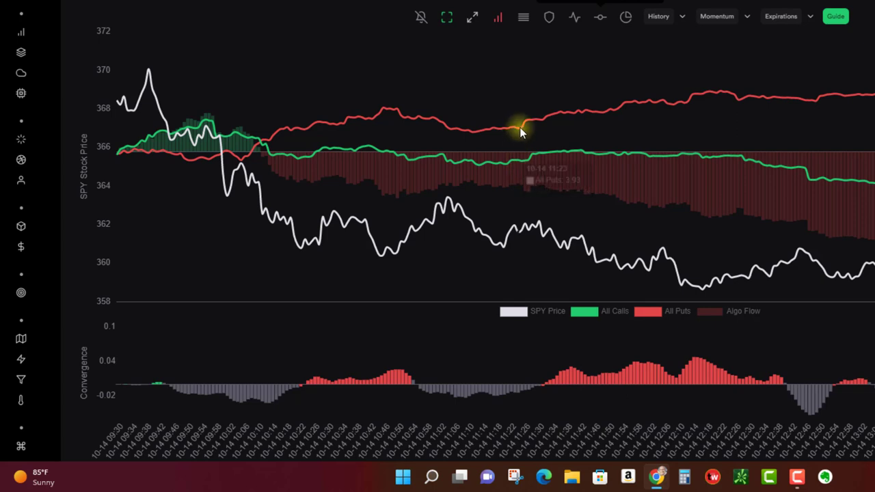
mouse_move(543, 241)
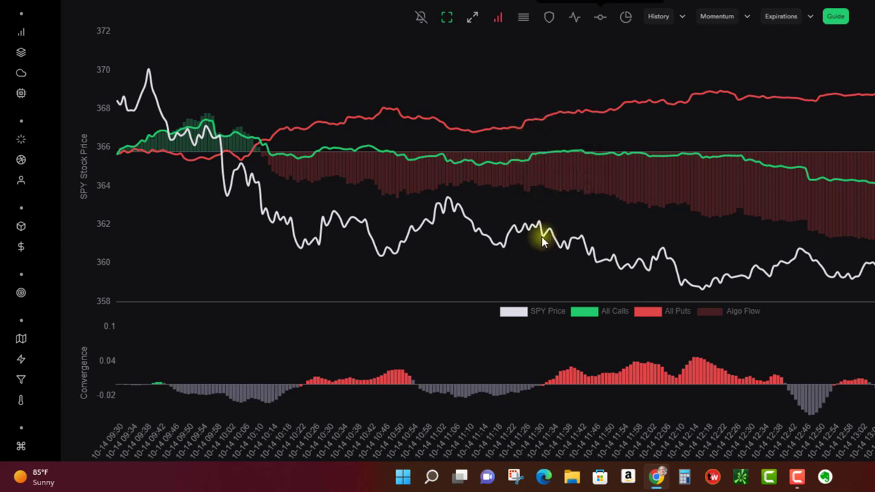
mouse_move(612, 269)
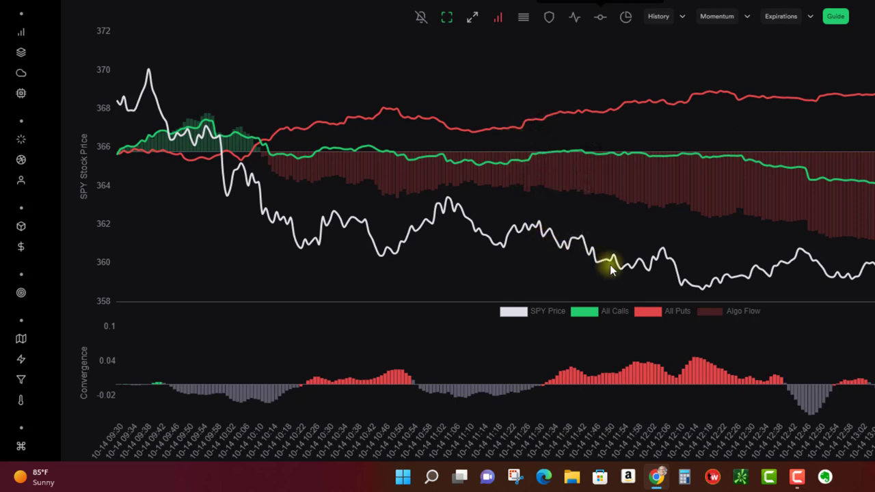
mouse_move(547, 239)
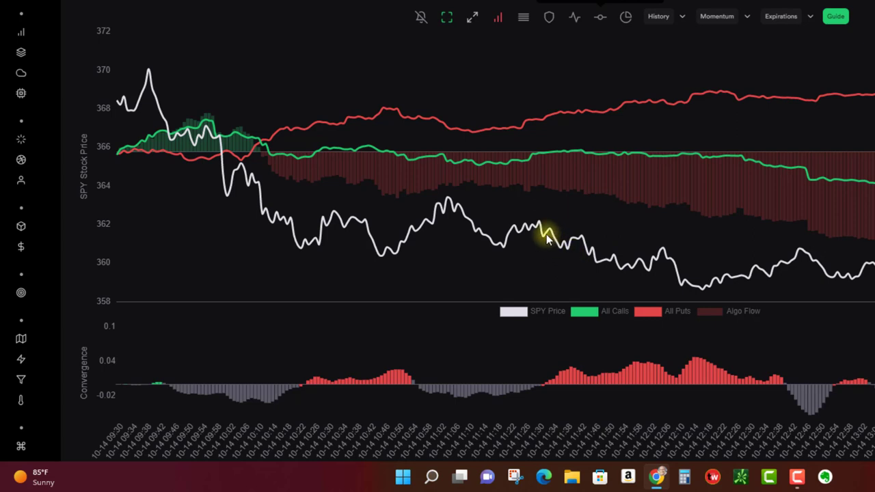
mouse_move(426, 375)
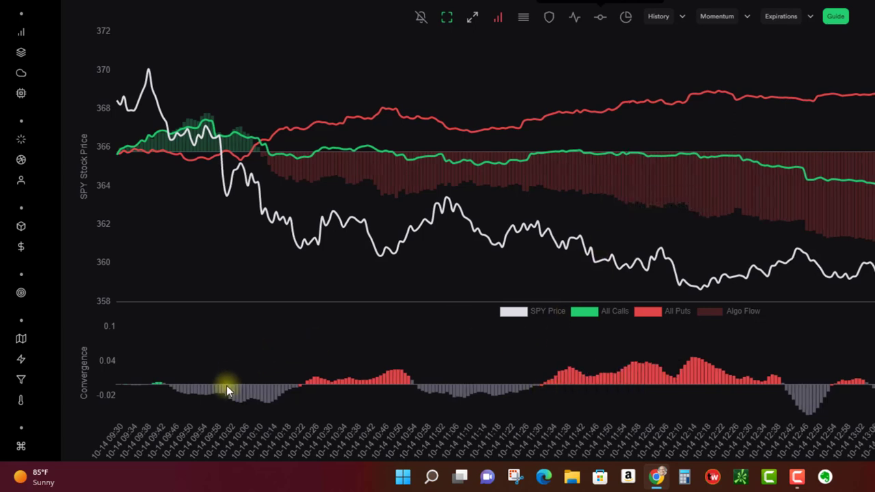
mouse_move(489, 99)
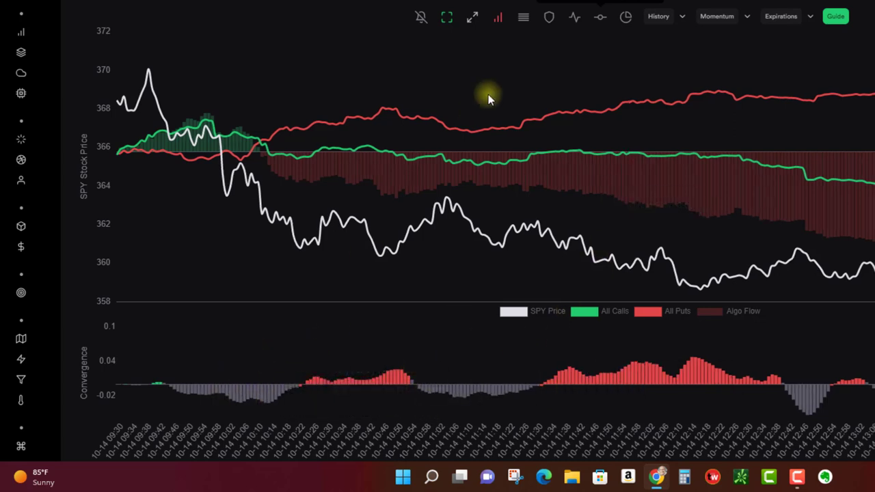
click(574, 16)
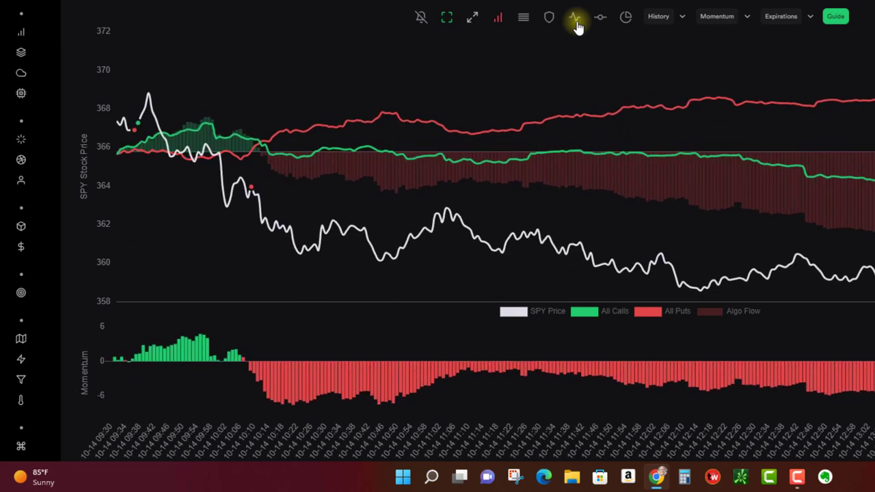
mouse_move(423, 389)
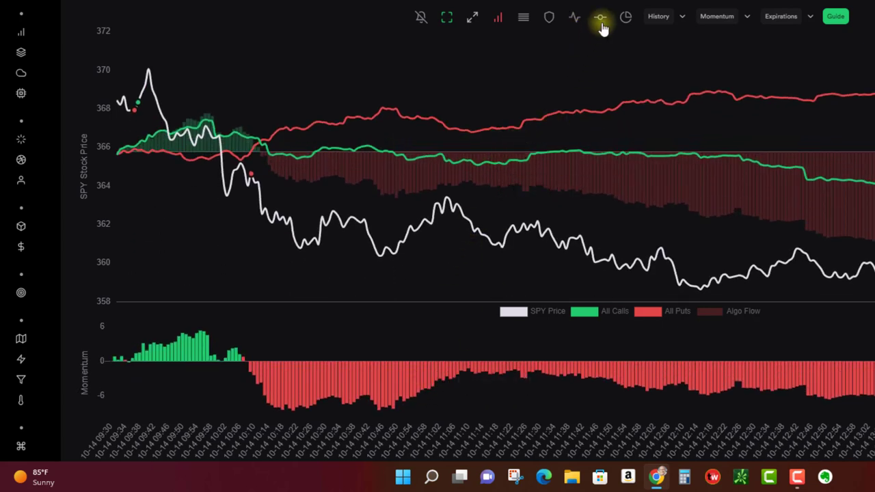
click(600, 16)
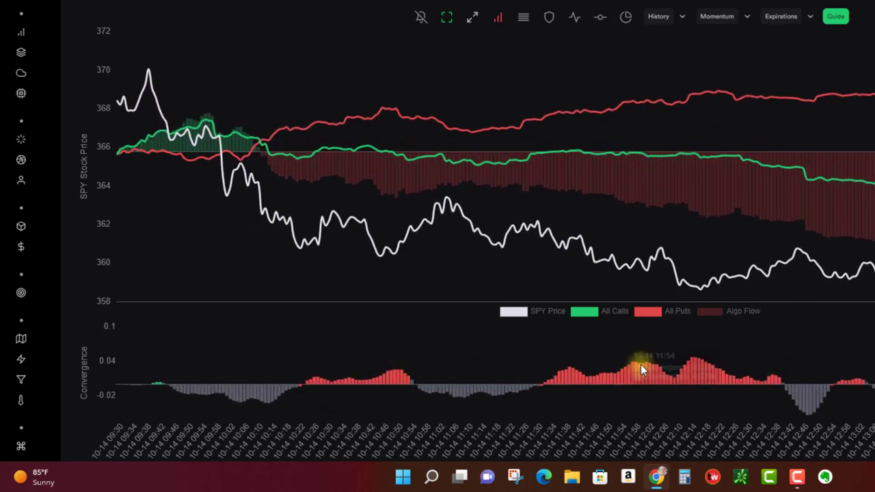
mouse_move(721, 400)
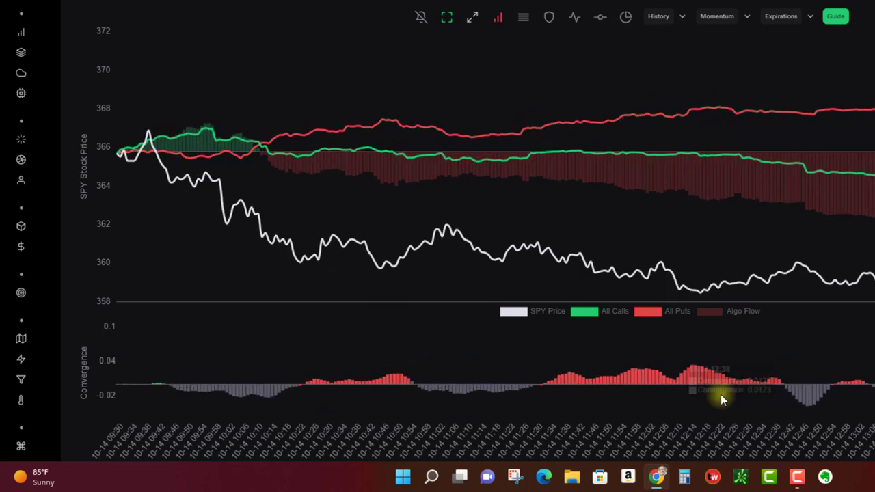
mouse_move(633, 229)
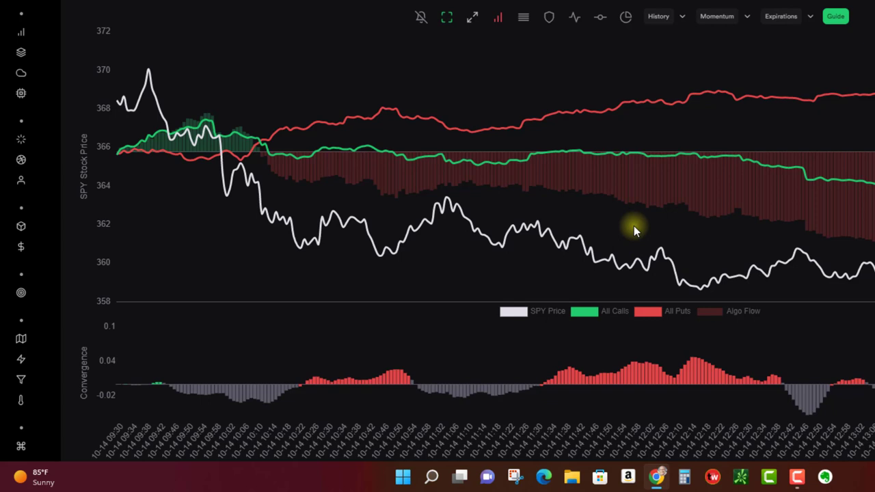
mouse_move(753, 68)
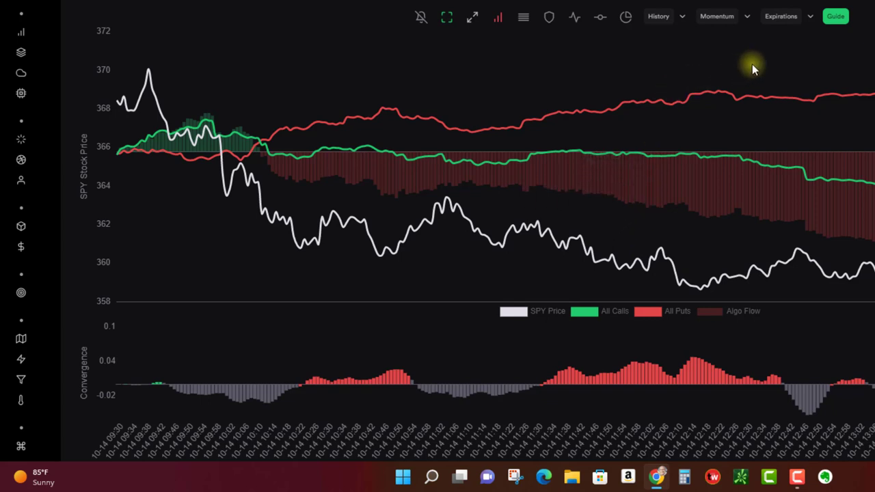
mouse_move(814, 21)
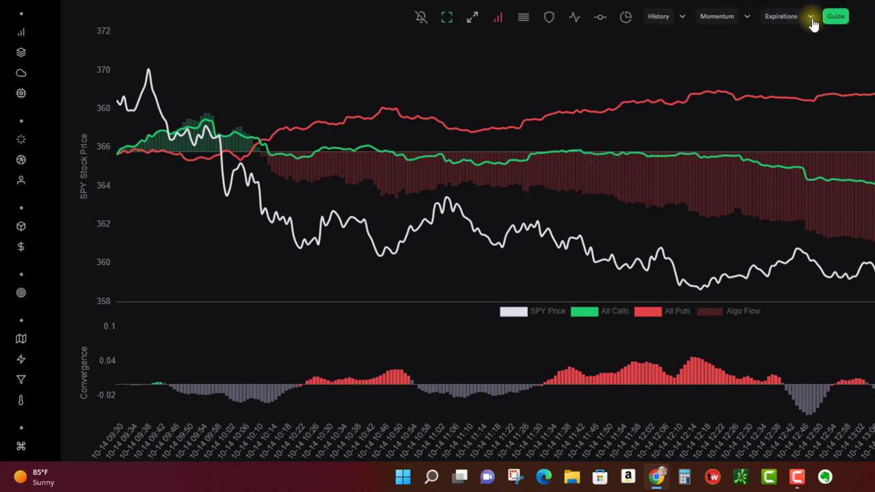
- Filter the net flow chart to 30-day, then 7-day expirations, then change the filter again
click(811, 15)
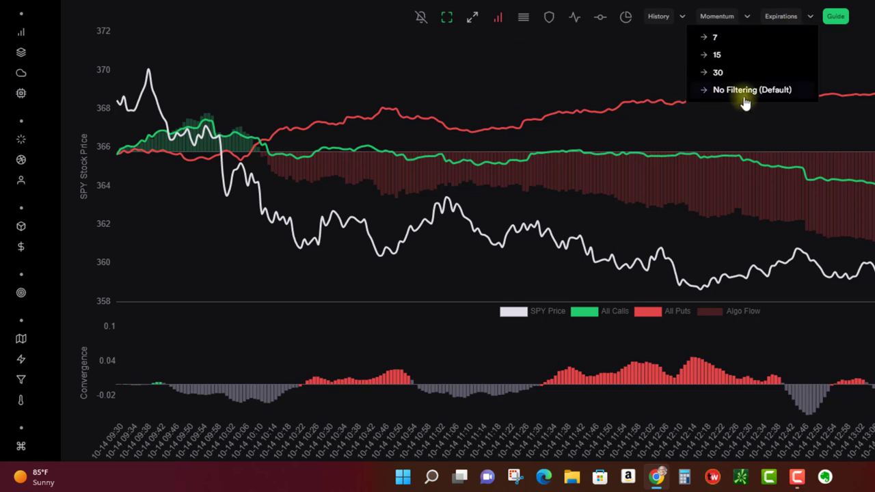
mouse_move(718, 93)
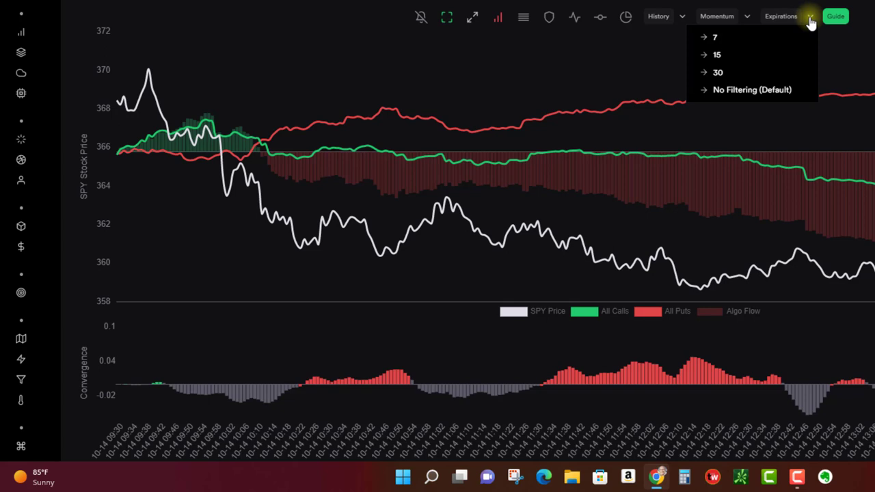
mouse_move(718, 73)
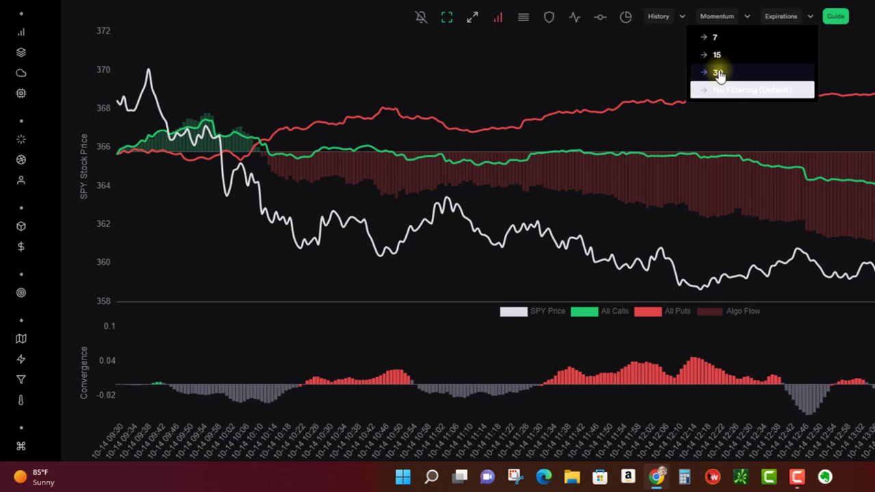
click(717, 73)
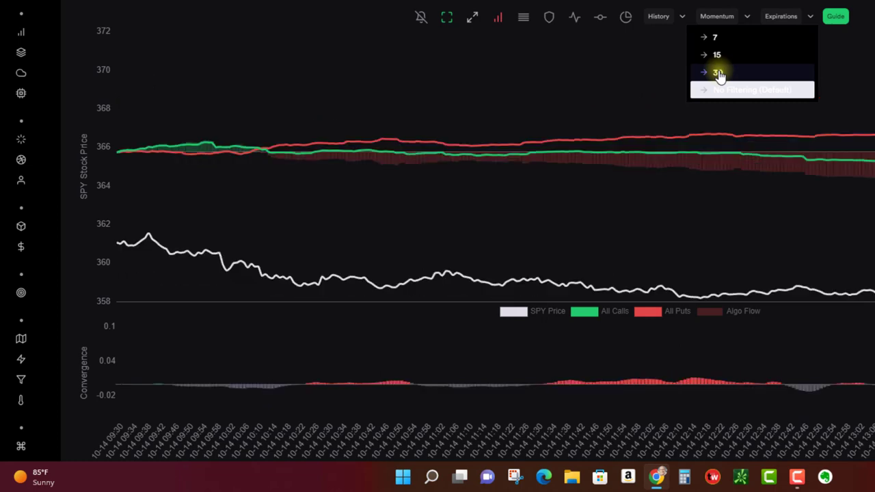
click(716, 73)
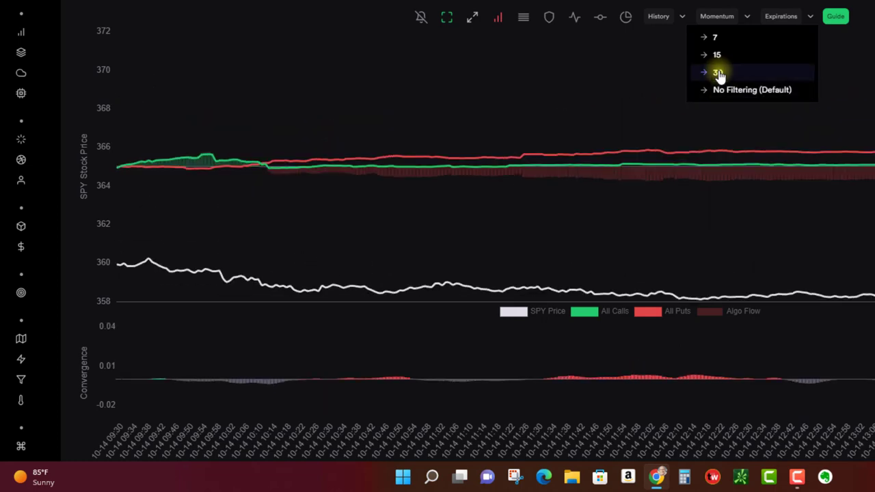
click(717, 54)
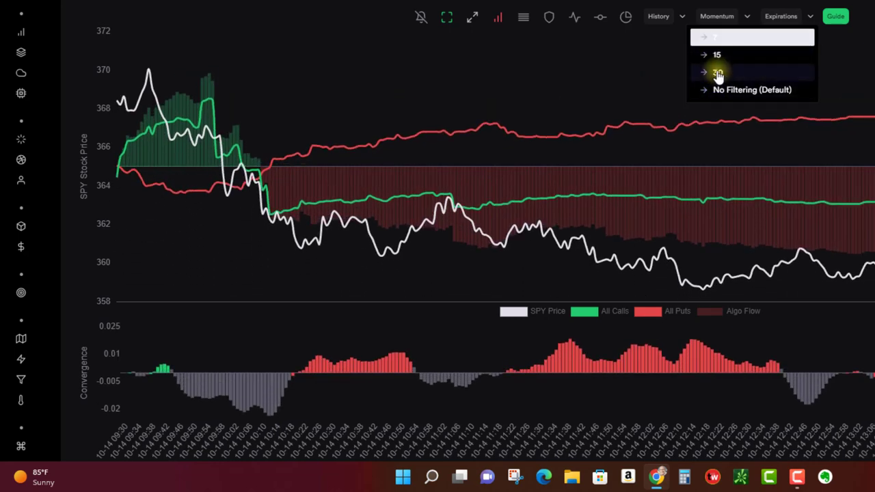
mouse_move(739, 92)
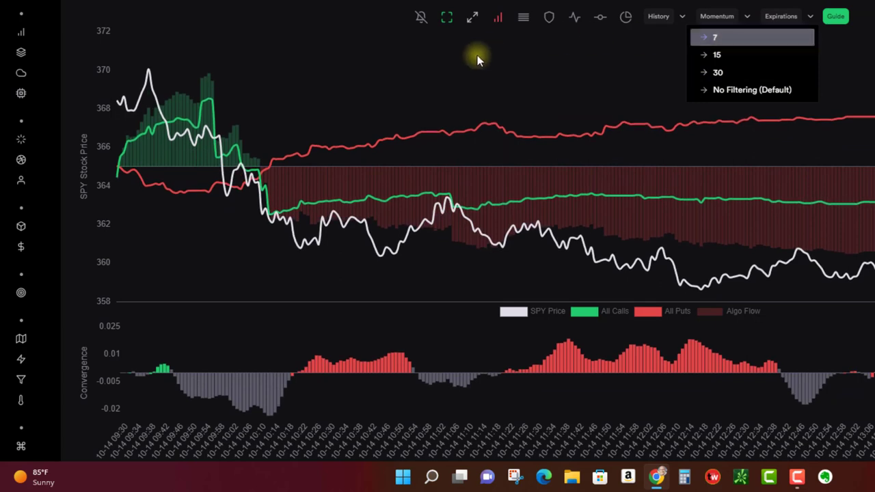
mouse_move(718, 55)
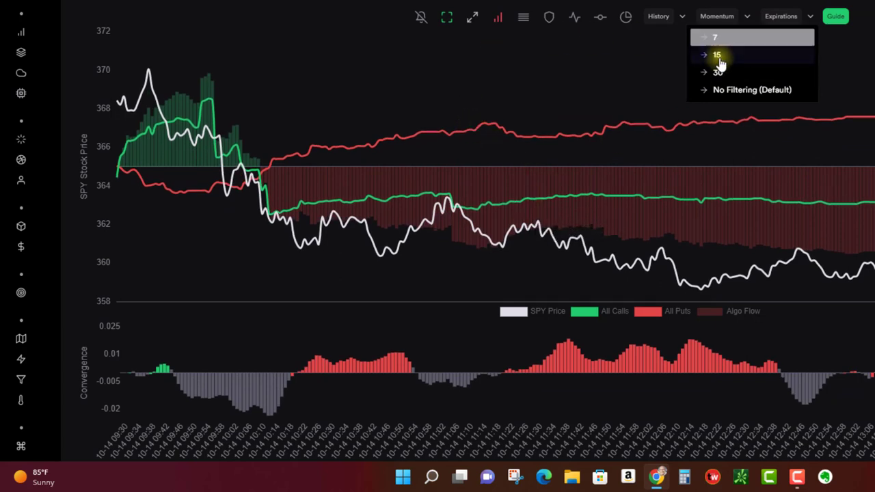
click(717, 55)
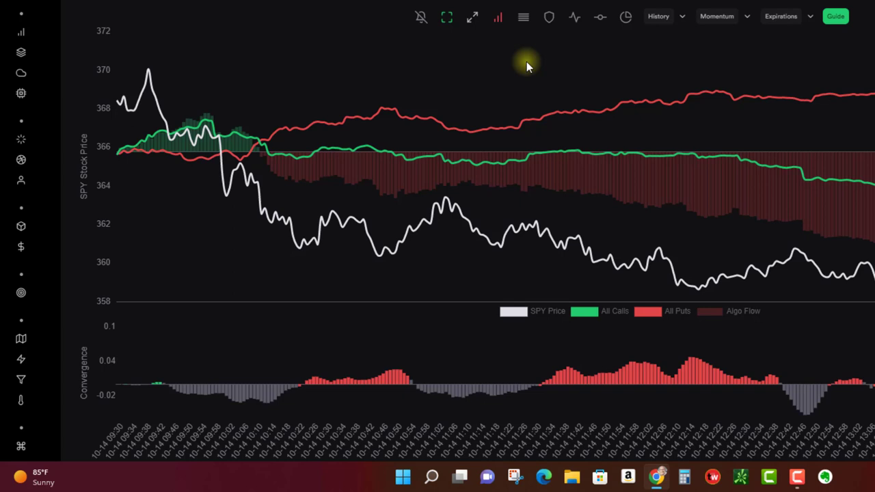
mouse_move(618, 72)
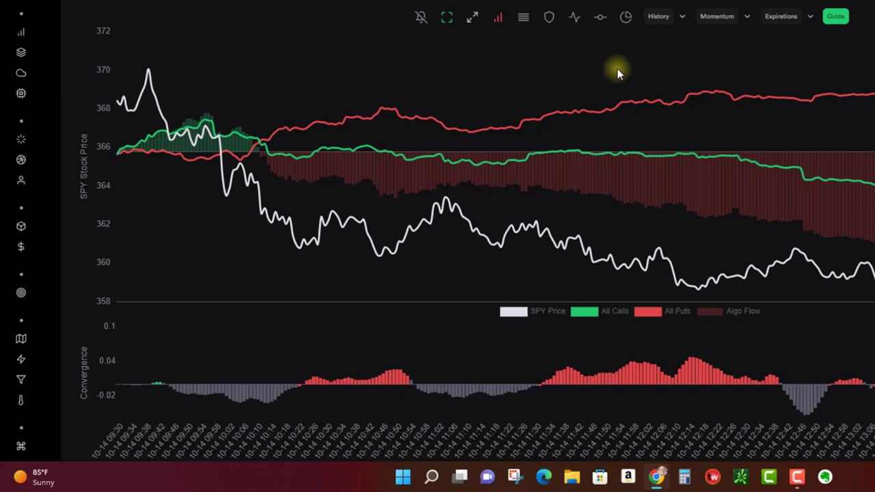
mouse_move(577, 58)
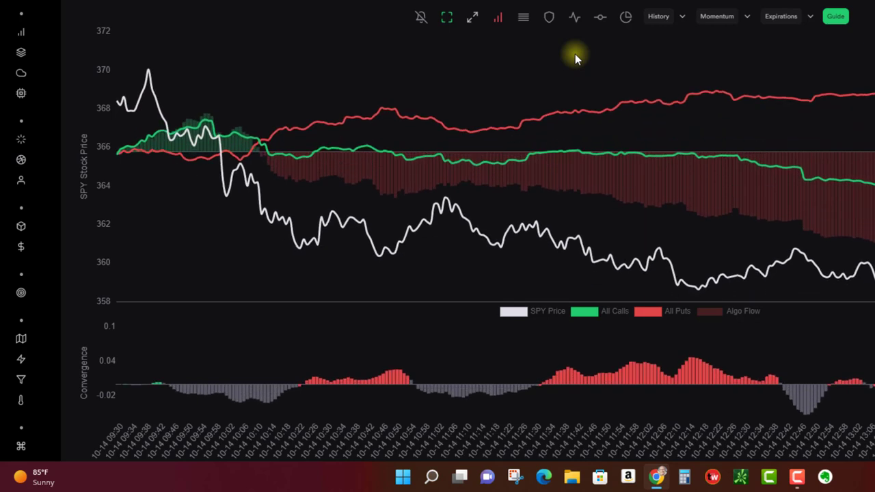
mouse_move(714, 61)
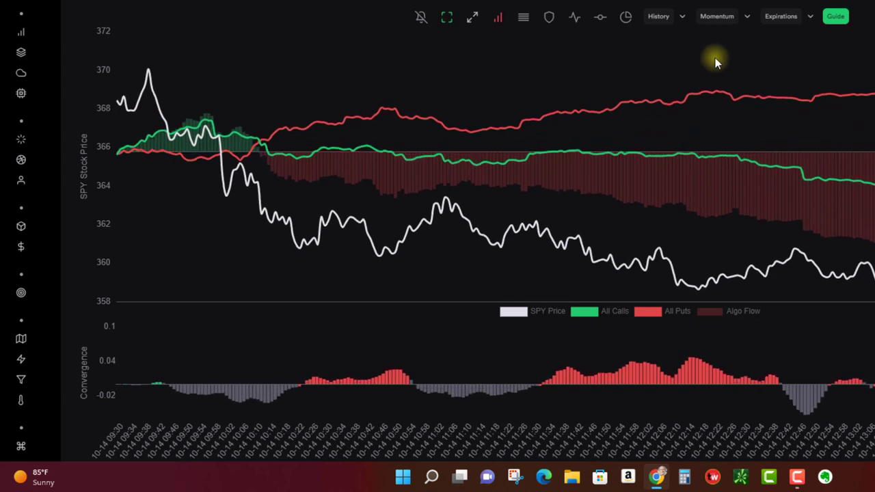
mouse_move(499, 61)
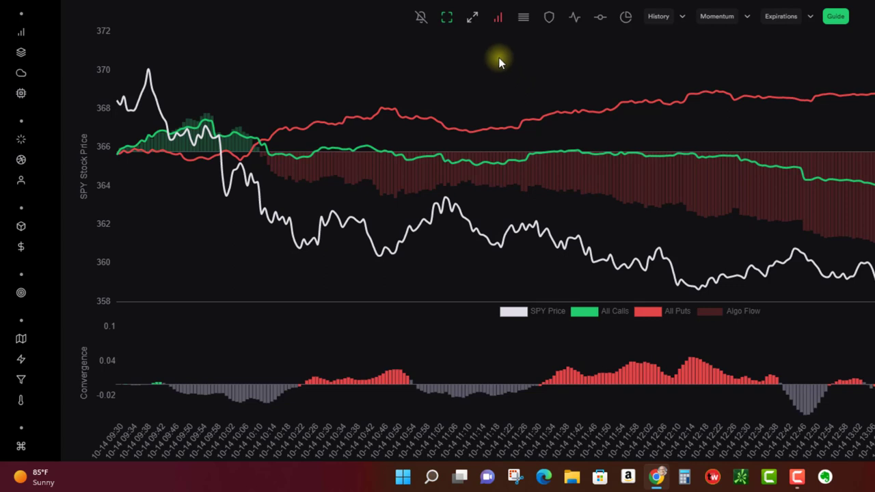
mouse_move(498, 17)
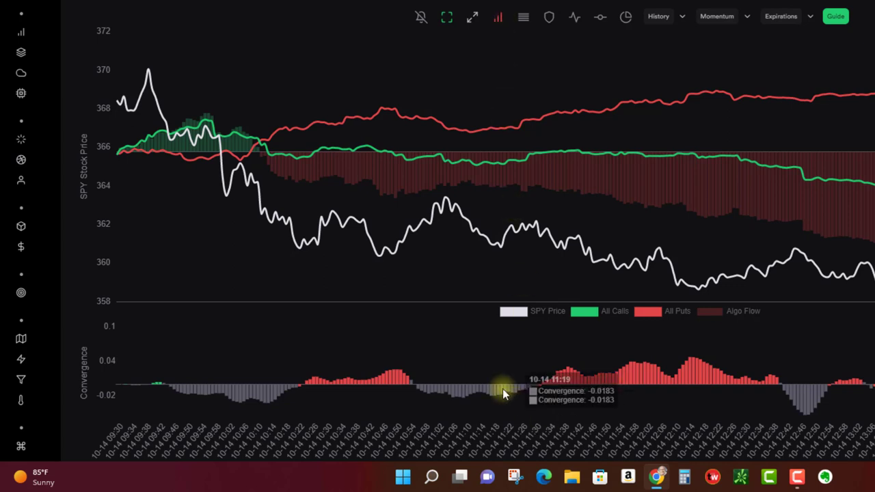
mouse_move(498, 17)
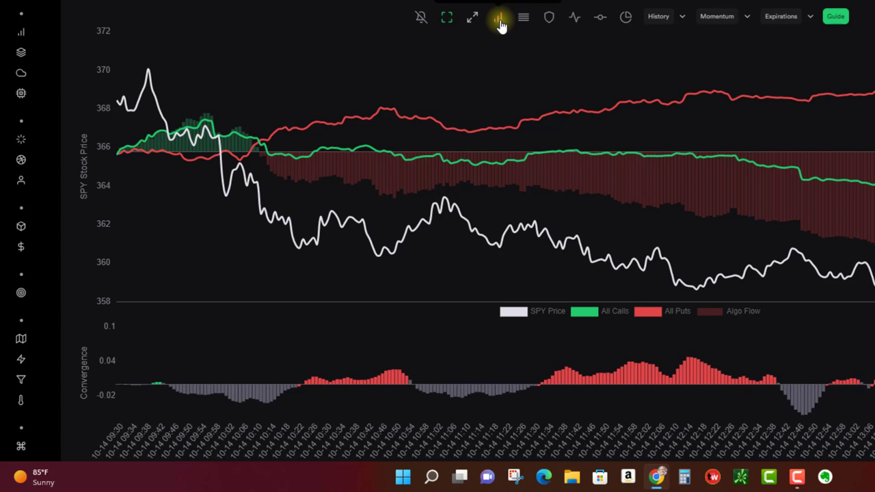
mouse_move(499, 58)
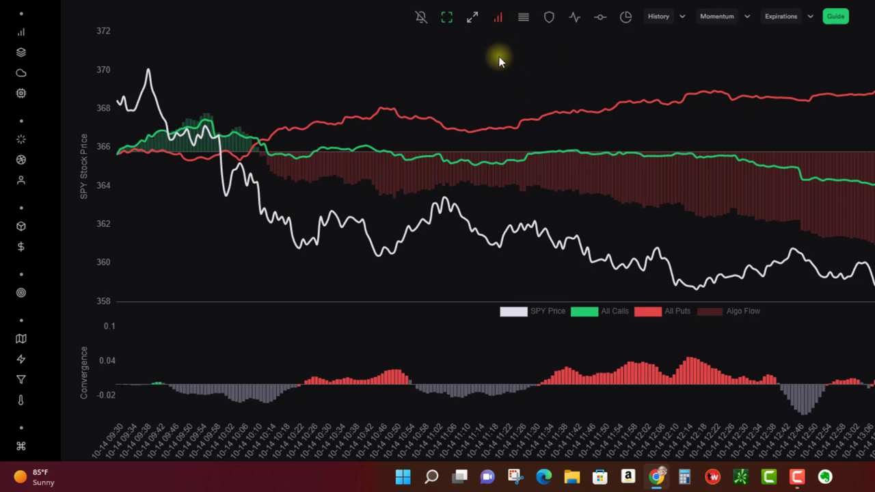
mouse_move(782, 19)
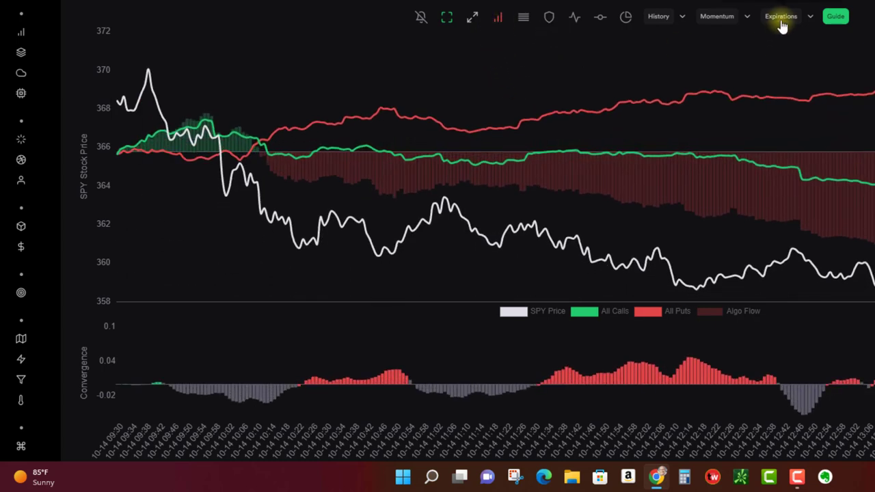
- Set the expiration filter to 15 and read the -0.0183 convergence value at 11:19
click(781, 16)
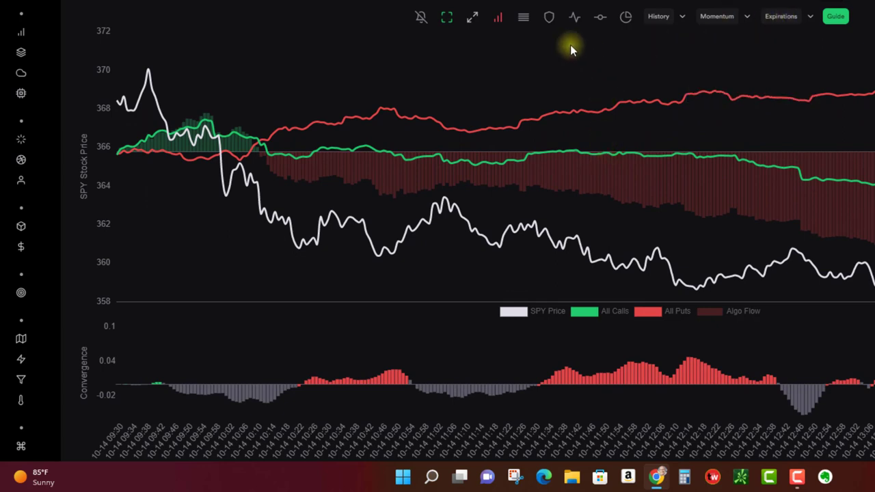
mouse_move(748, 21)
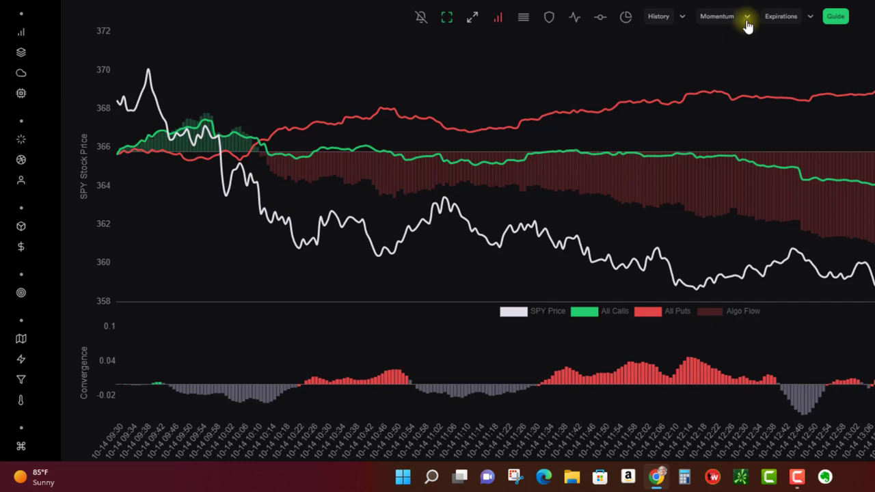
click(725, 16)
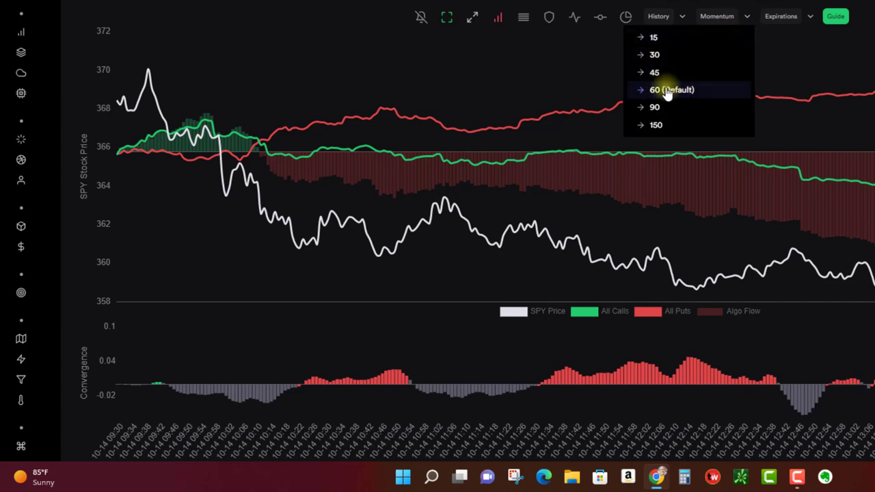
mouse_move(680, 94)
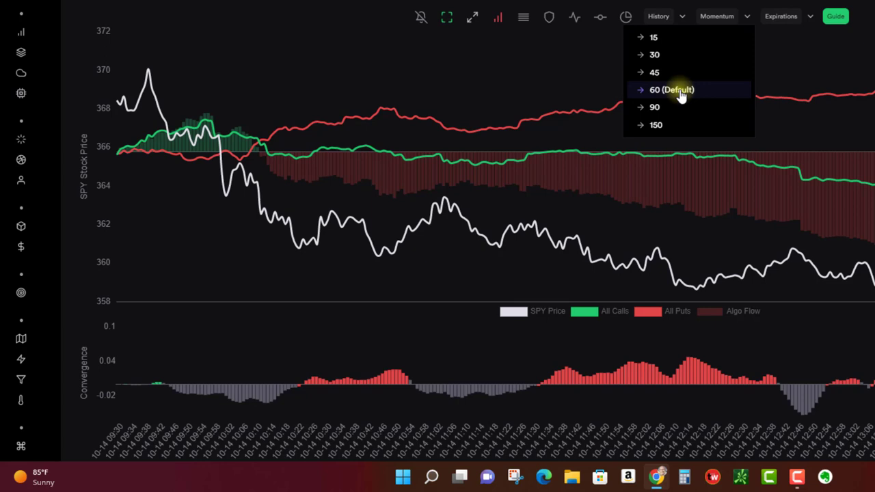
click(671, 89)
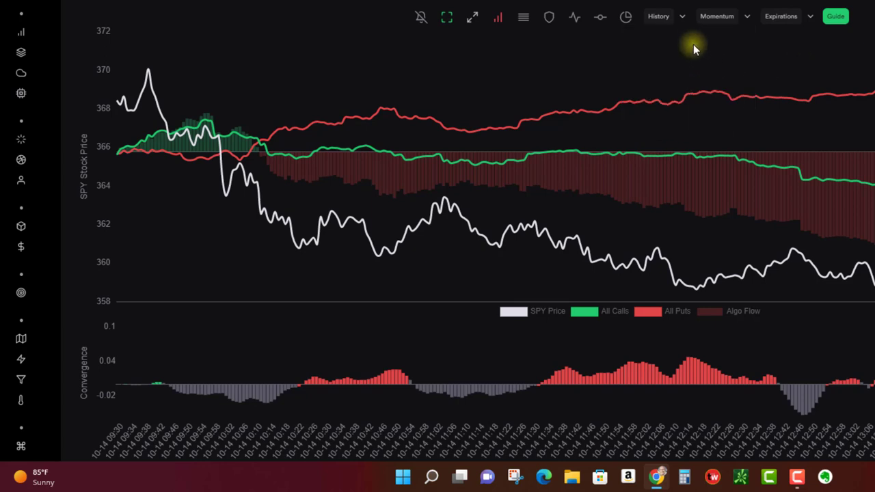
- Set History to 5 Days so the SPY flow chart spans 10-10 through 10-13
click(659, 15)
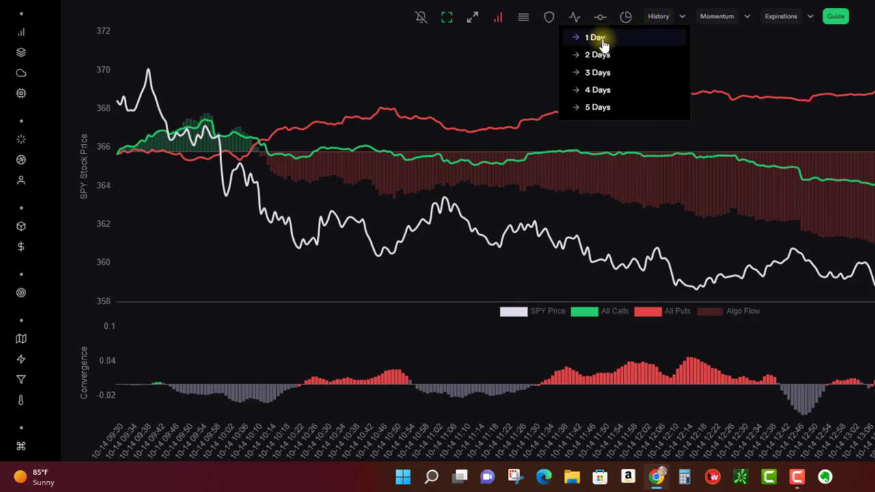
mouse_move(598, 55)
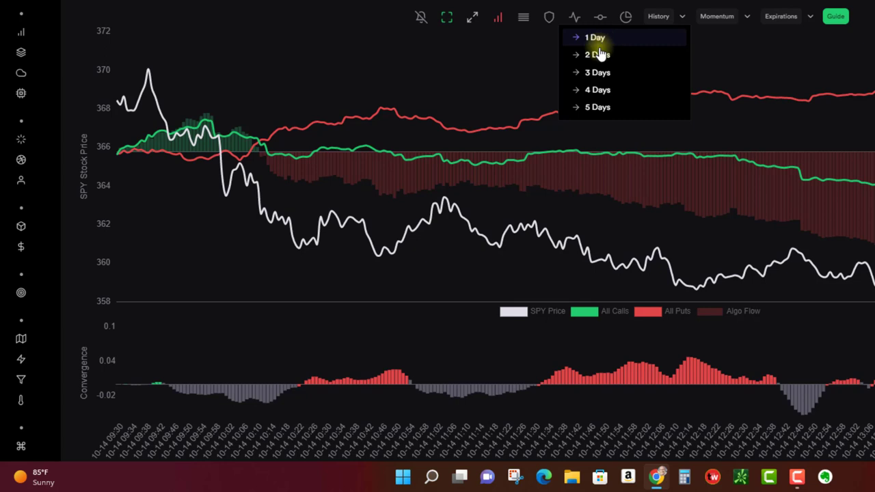
mouse_move(598, 107)
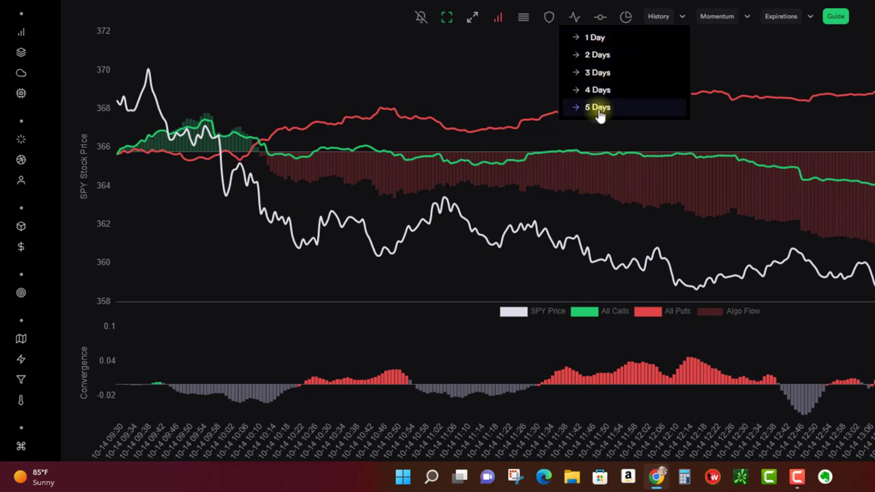
click(597, 106)
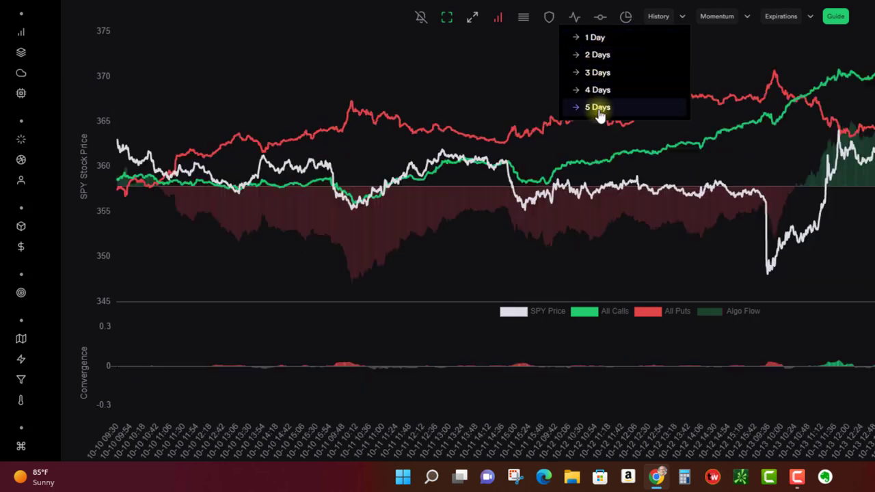
click(597, 107)
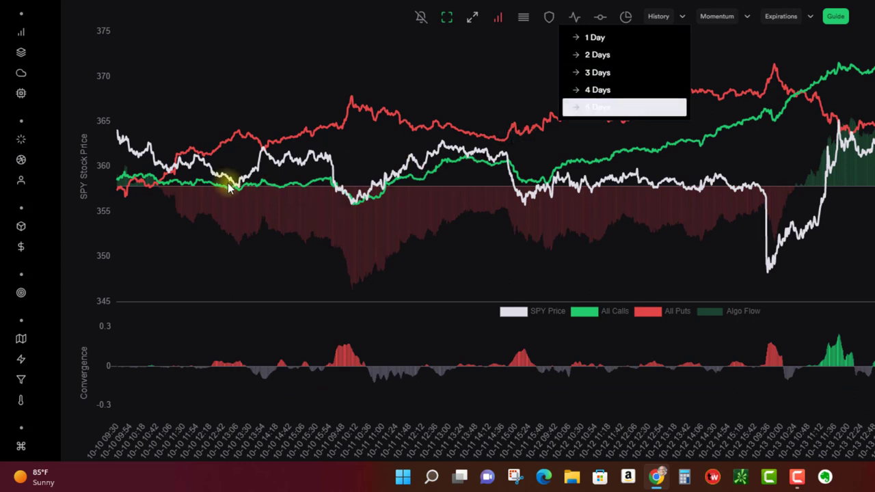
mouse_move(438, 75)
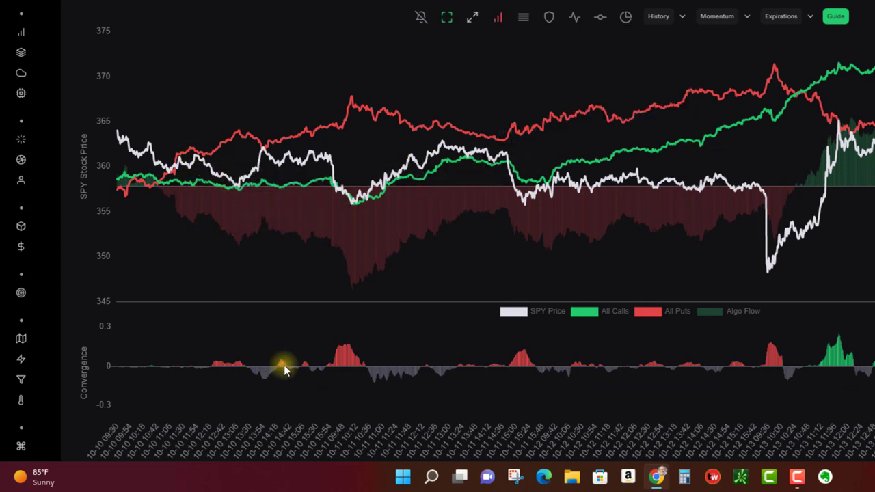
mouse_move(622, 367)
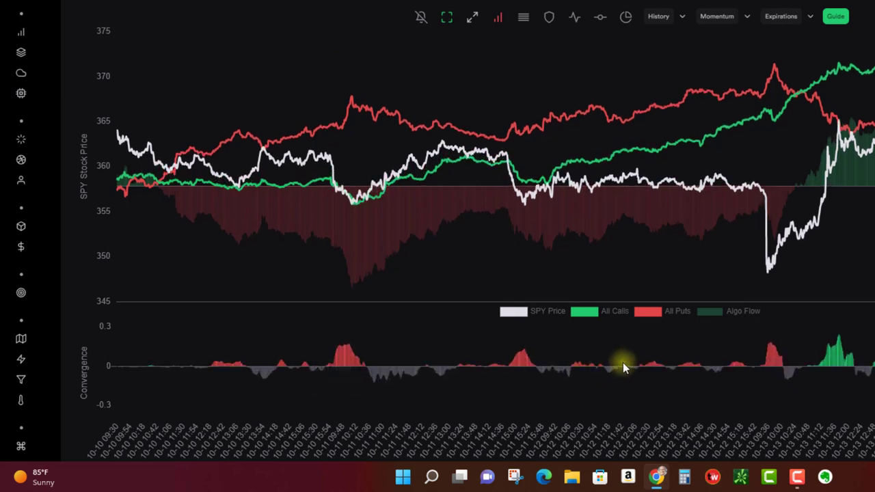
mouse_move(118, 164)
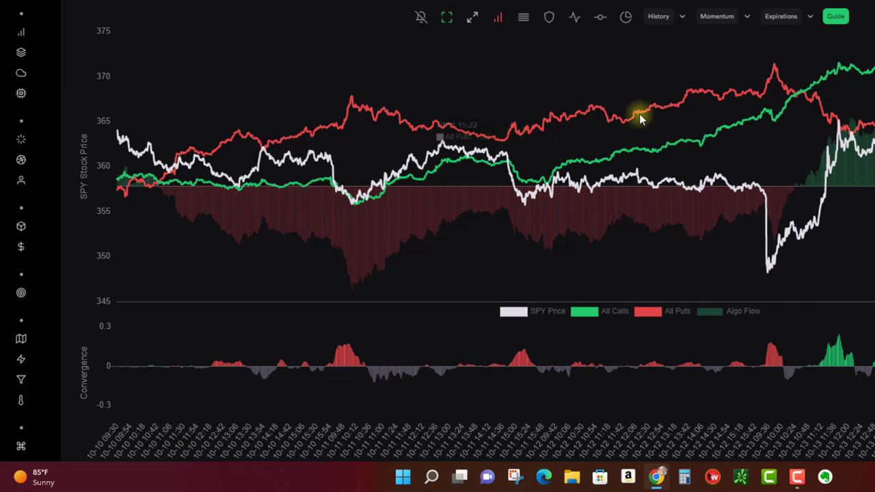
mouse_move(728, 164)
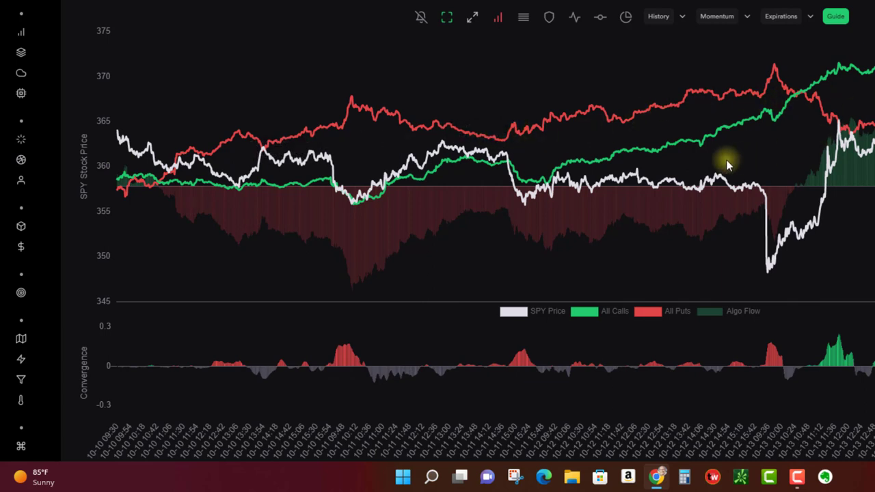
mouse_move(108, 160)
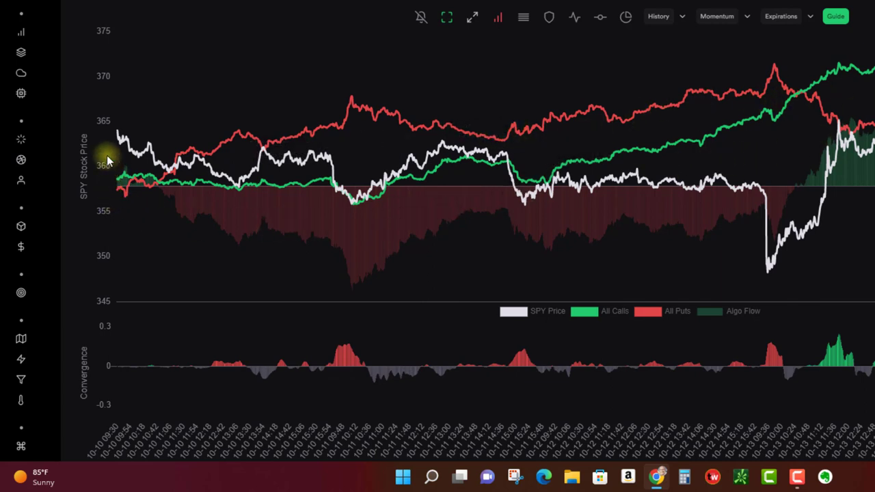
mouse_move(770, 277)
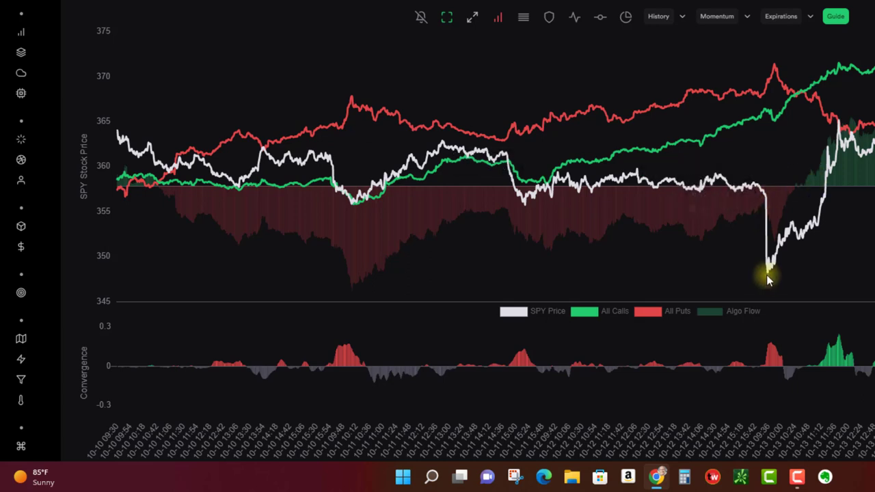
mouse_move(790, 262)
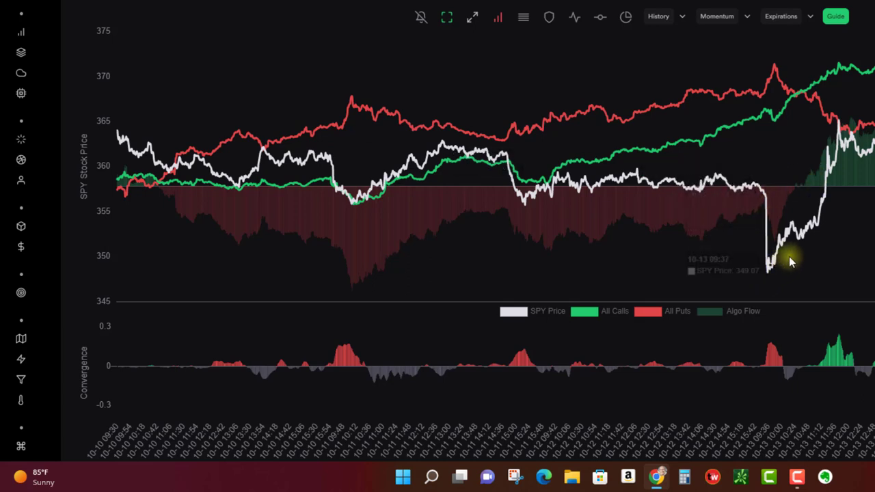
mouse_move(64, 176)
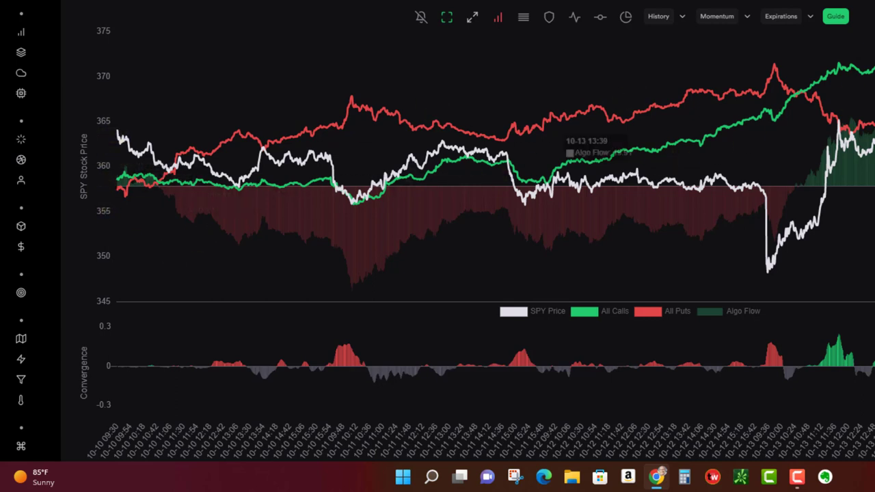
mouse_move(143, 191)
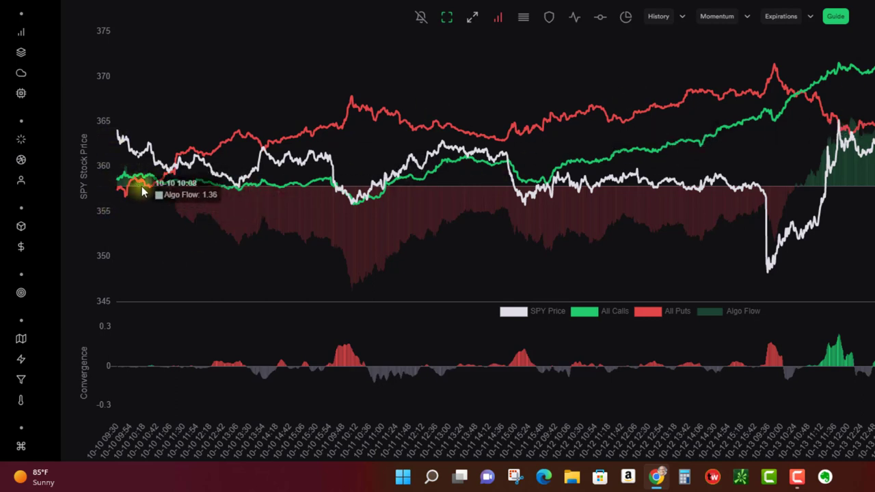
mouse_move(184, 154)
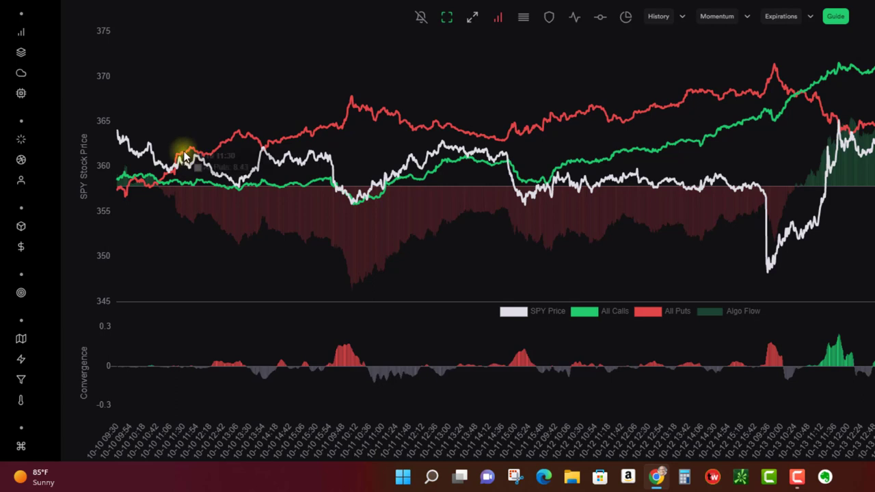
mouse_move(518, 152)
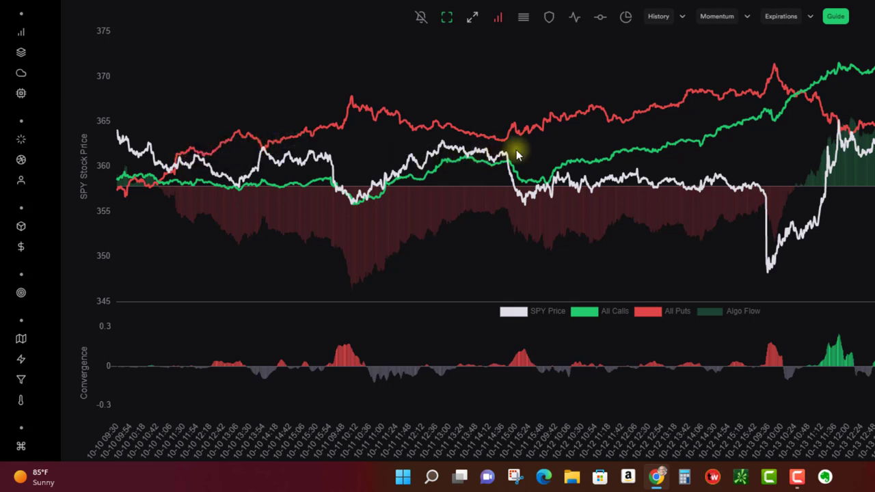
mouse_move(674, 17)
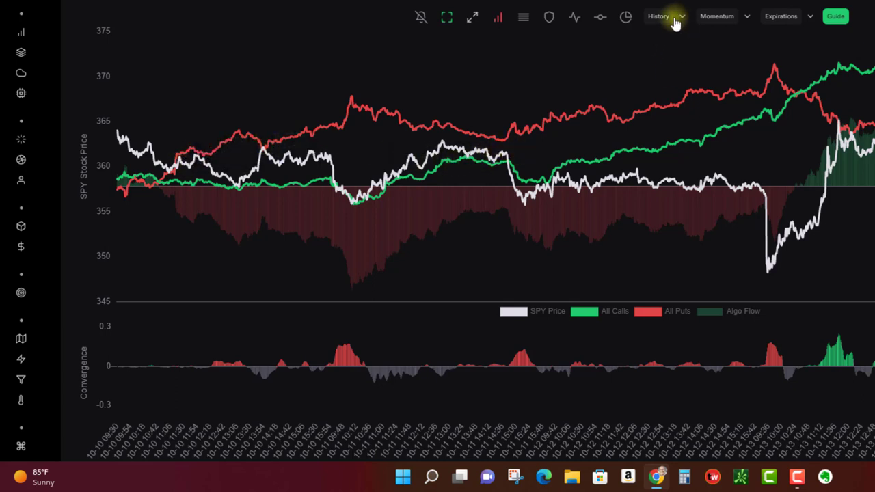
click(659, 16)
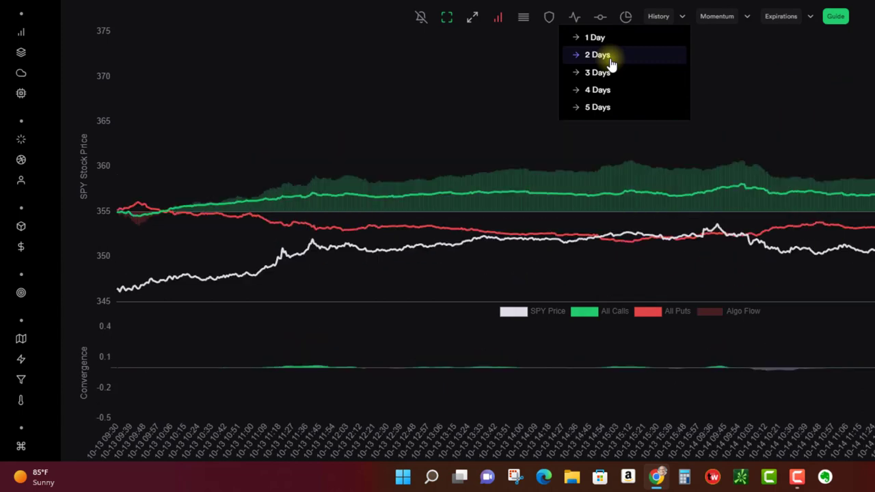
click(595, 37)
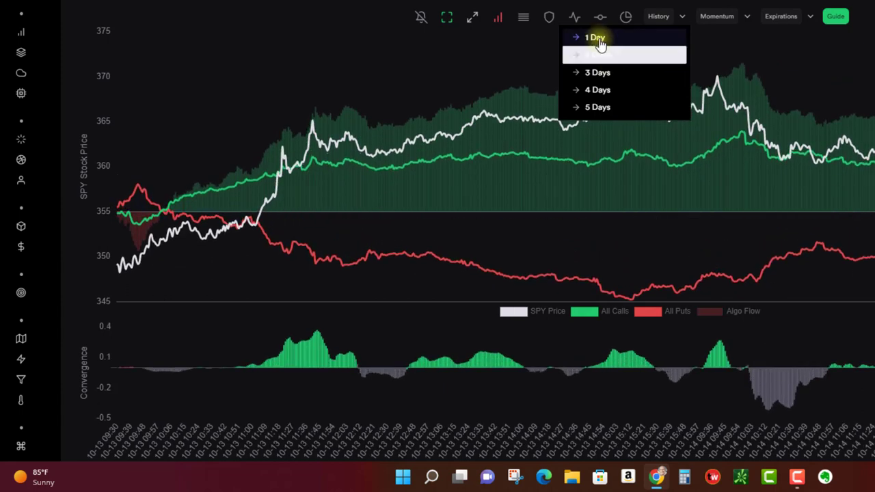
click(595, 37)
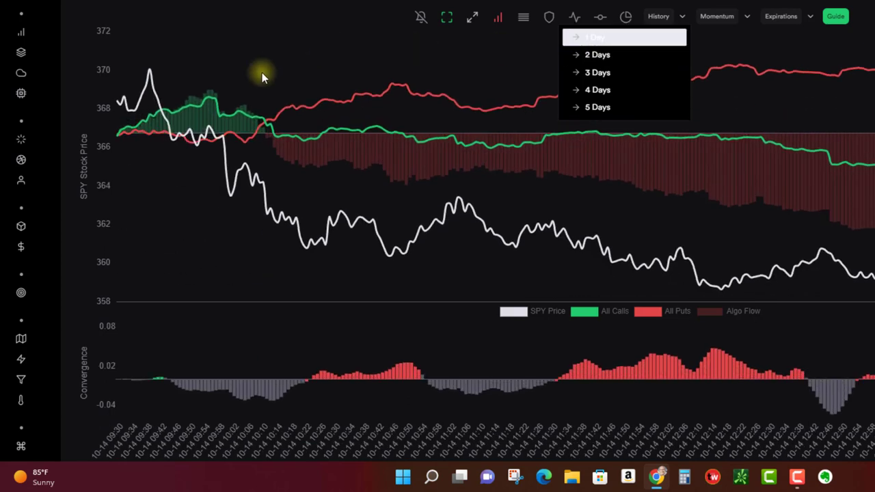
mouse_move(120, 137)
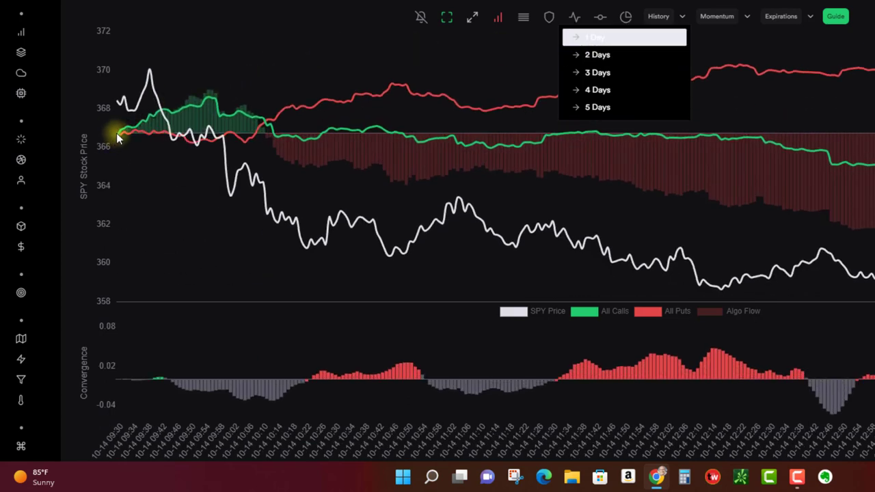
mouse_move(123, 133)
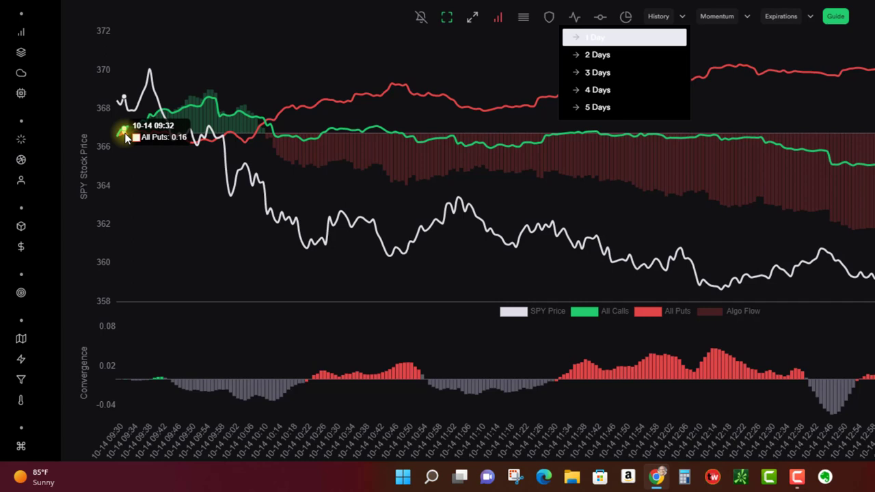
mouse_move(137, 106)
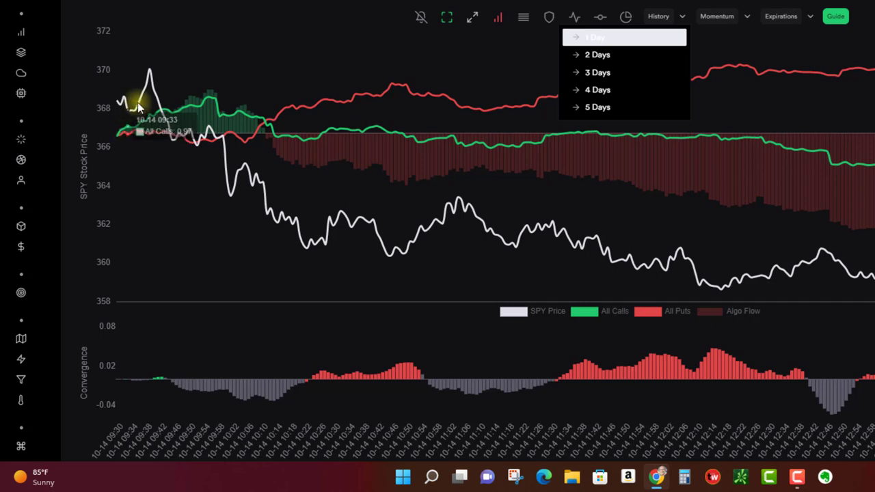
mouse_move(164, 133)
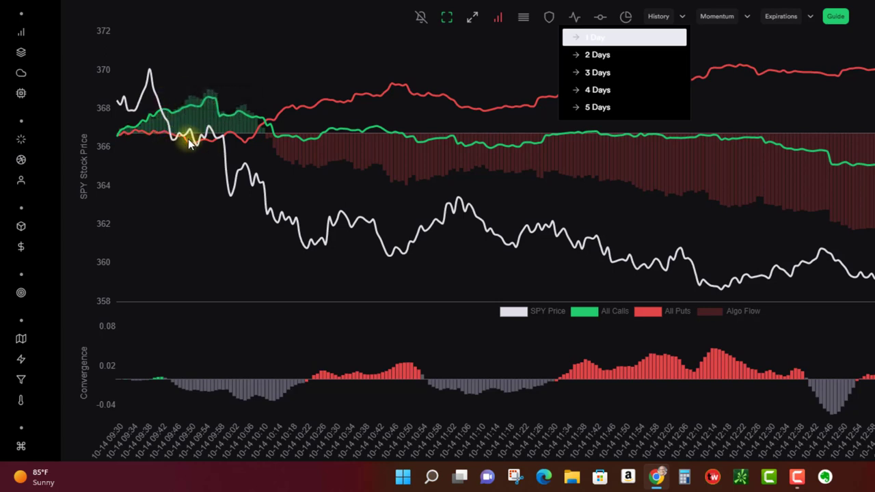
mouse_move(130, 134)
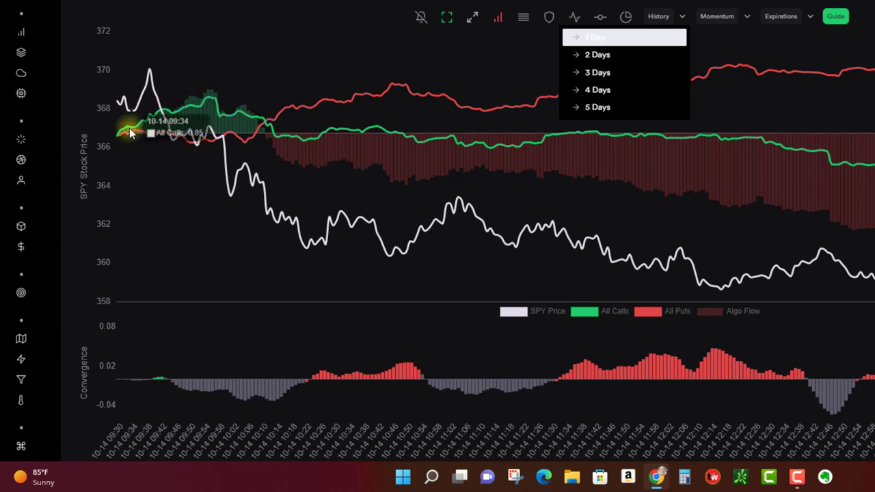
mouse_move(609, 55)
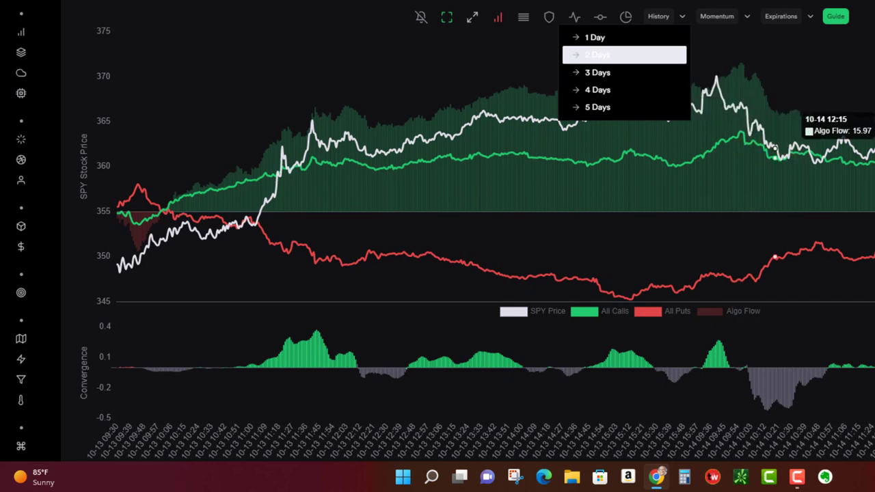
mouse_move(417, 188)
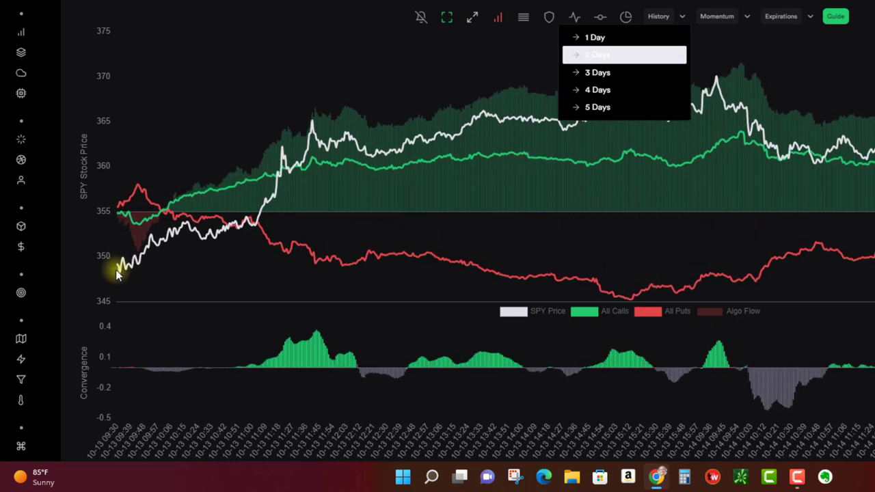
mouse_move(479, 77)
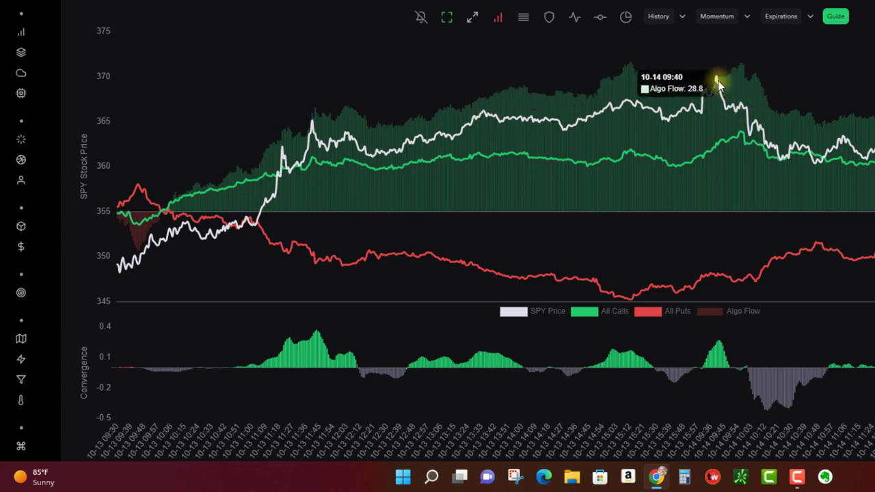
mouse_move(694, 110)
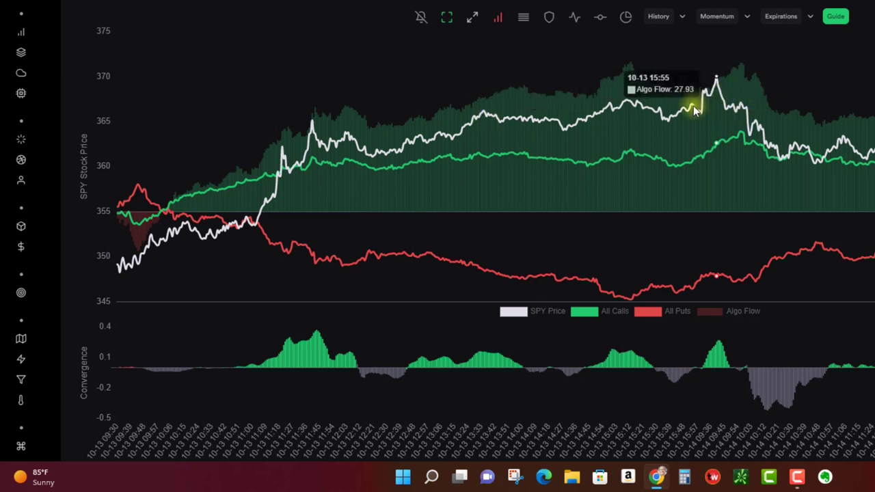
mouse_move(800, 152)
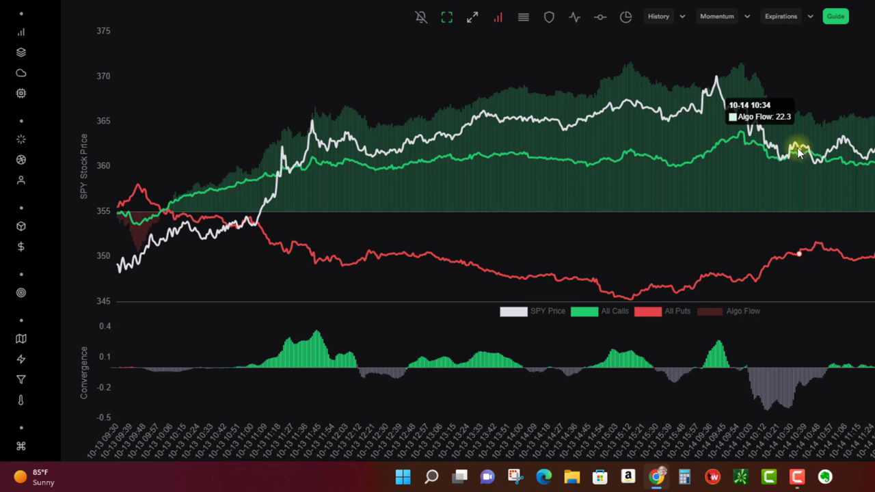
mouse_move(718, 356)
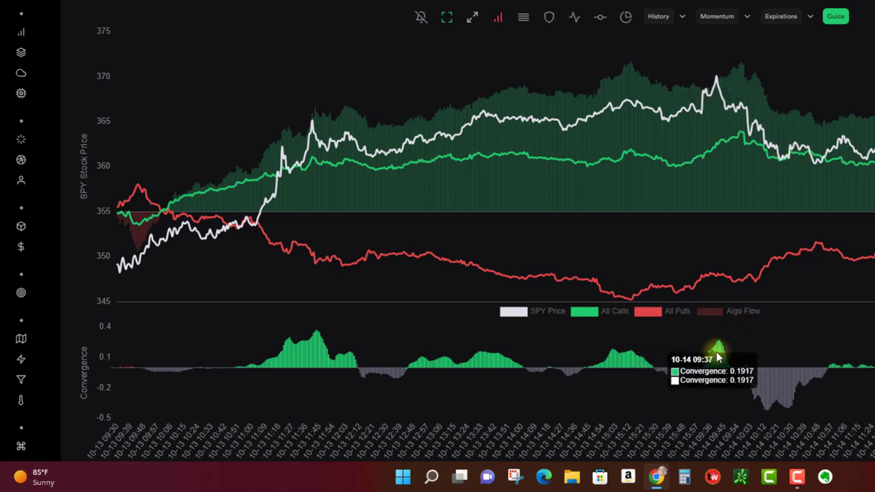
mouse_move(691, 182)
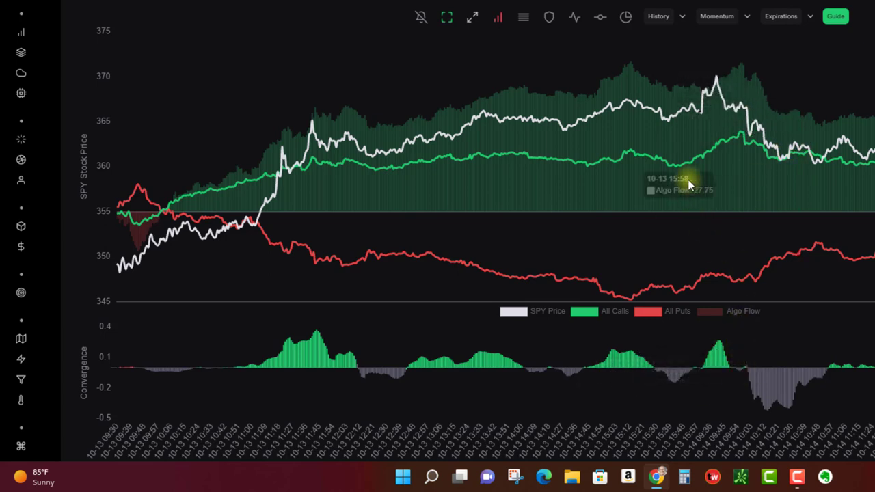
mouse_move(688, 168)
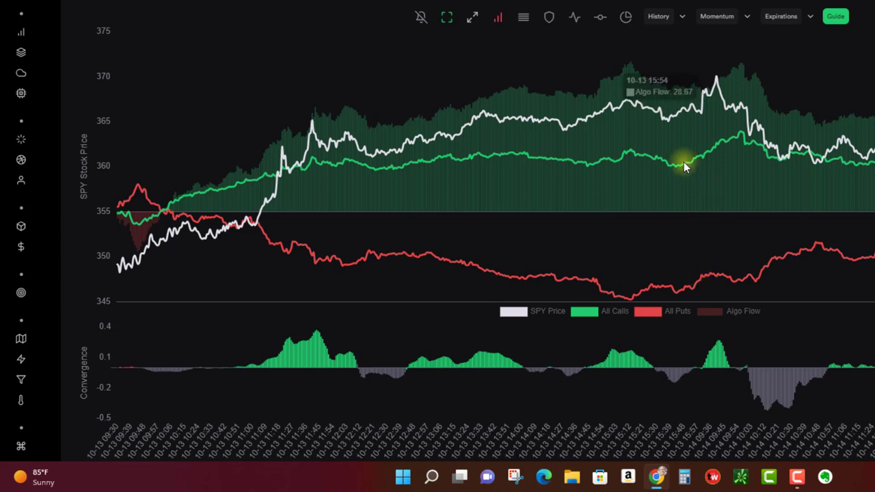
mouse_move(752, 137)
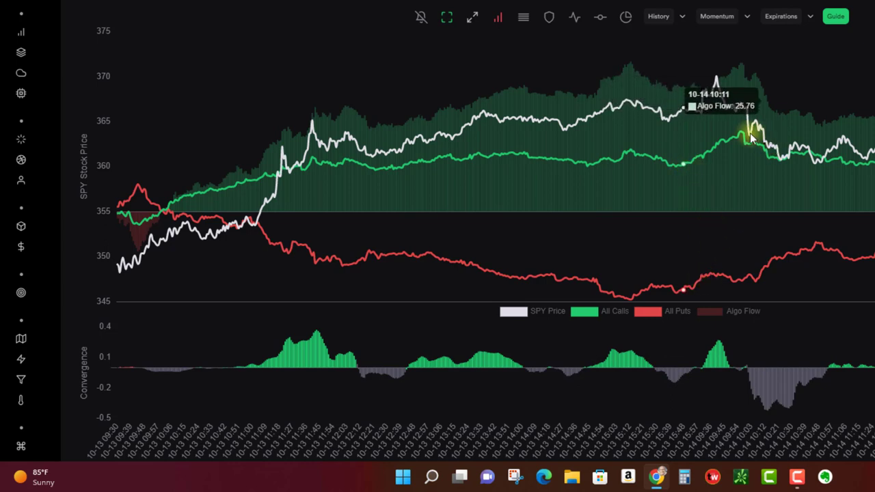
mouse_move(746, 373)
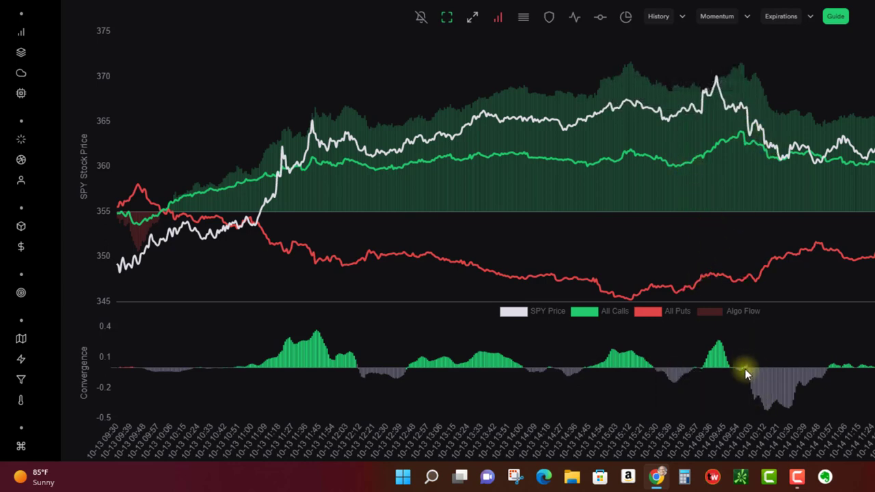
mouse_move(472, 186)
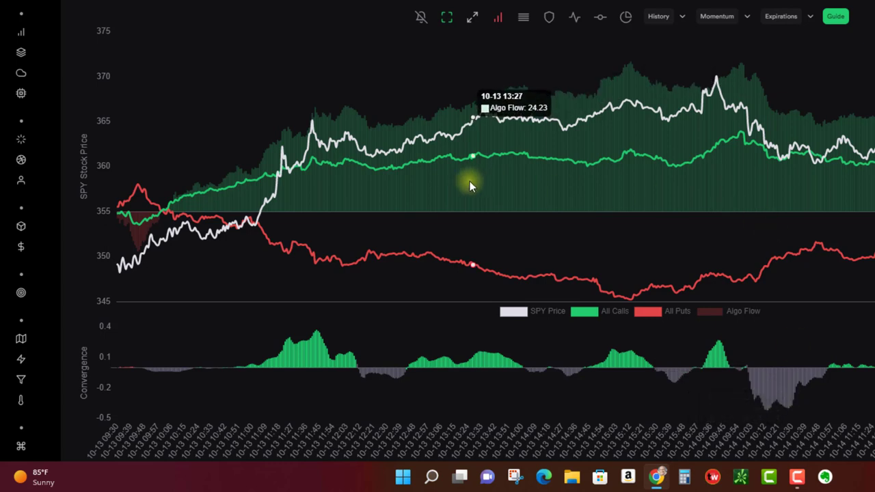
mouse_move(724, 92)
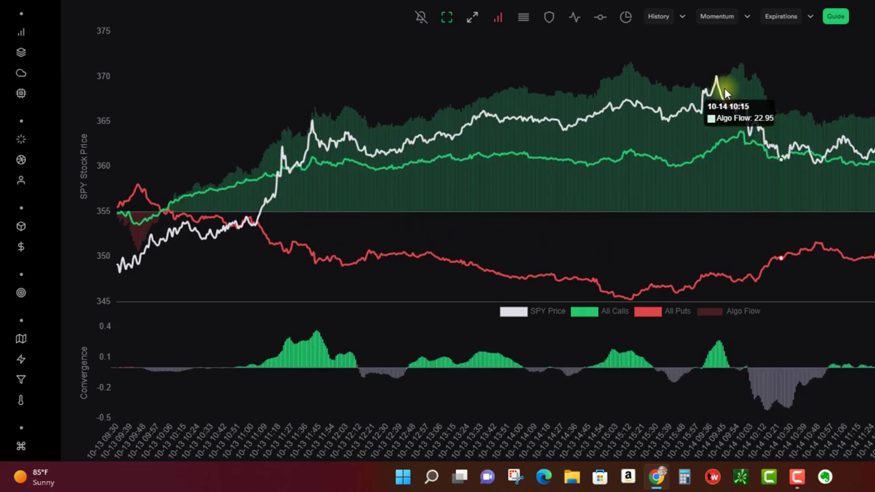
mouse_move(709, 50)
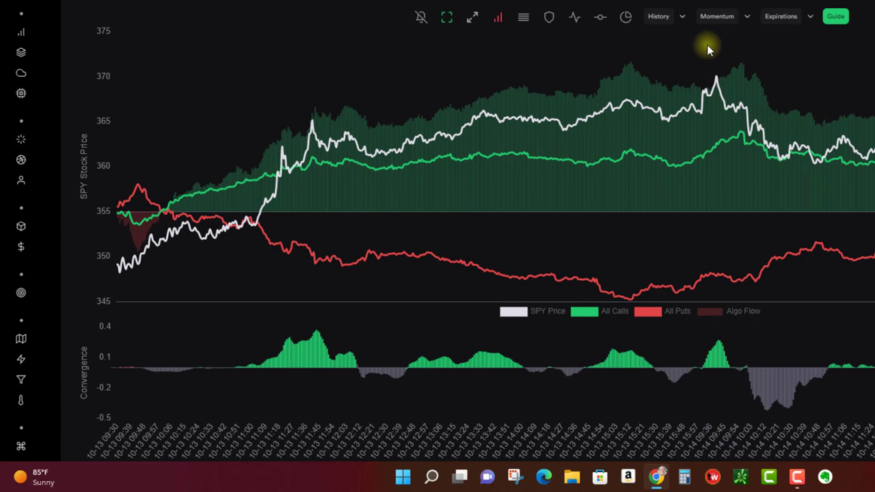
mouse_move(718, 31)
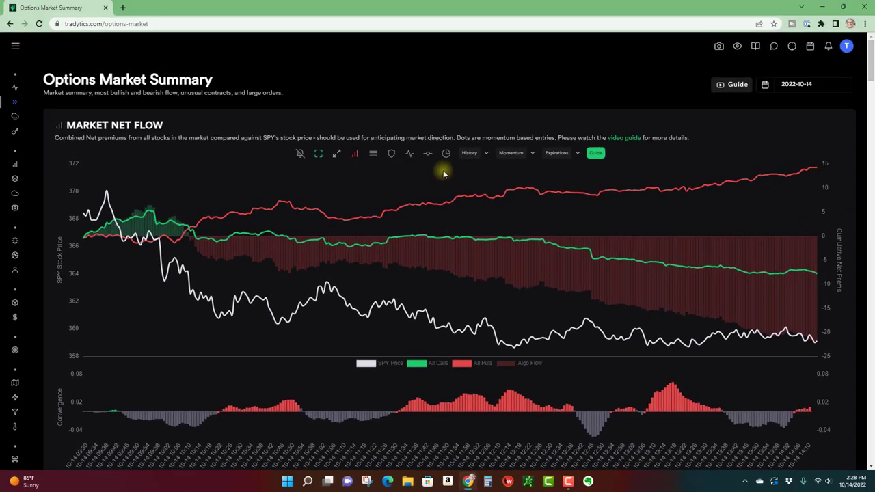
mouse_move(779, 127)
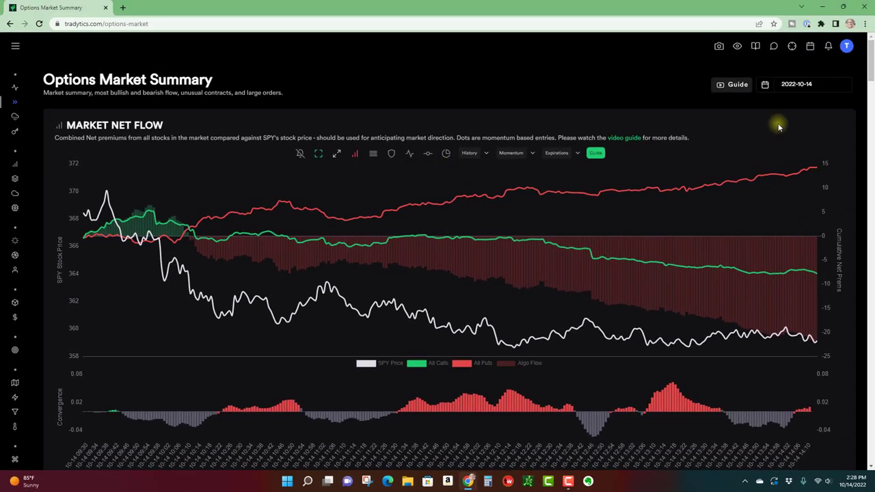
- Pick October 12, 2022 in the date calendar to load that day's flow data
click(797, 84)
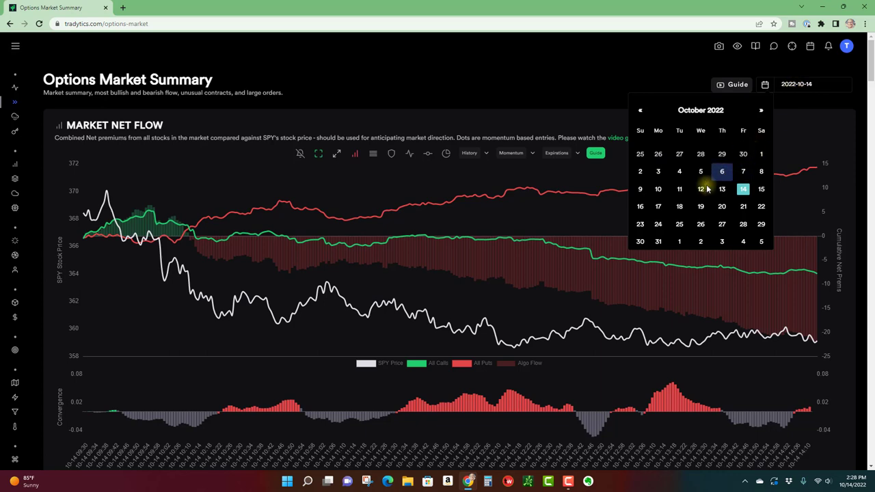
click(700, 189)
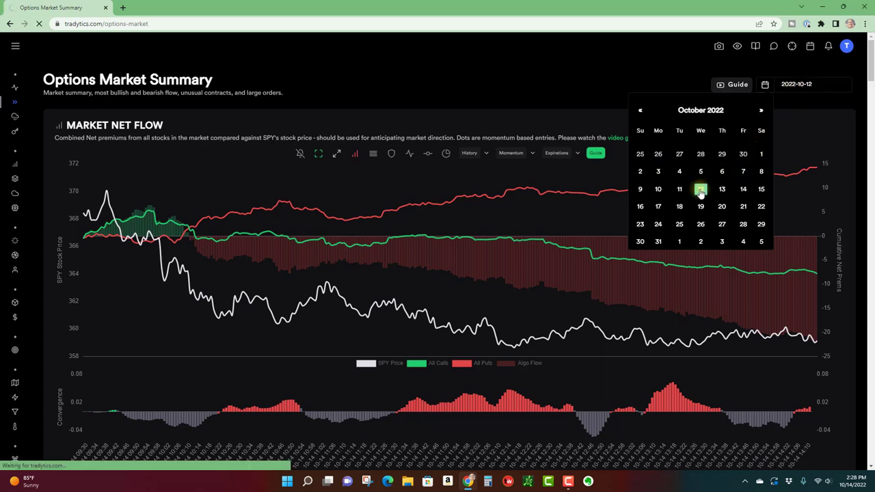
click(700, 189)
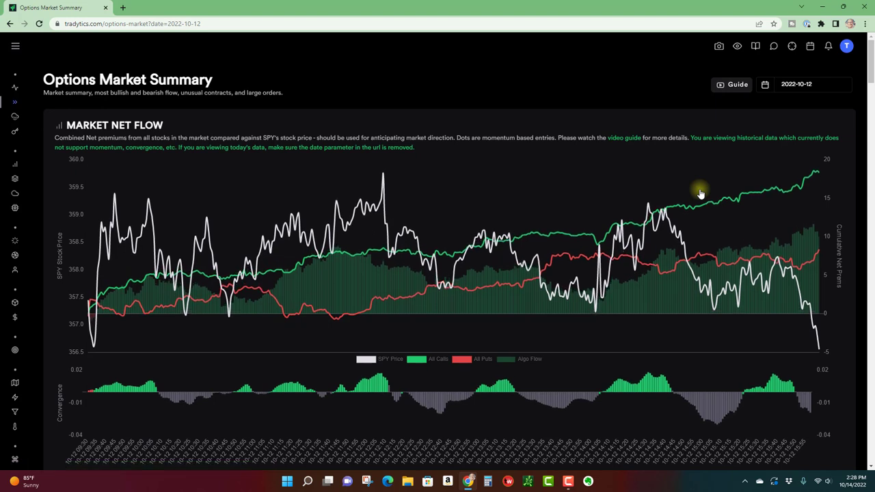
mouse_move(376, 265)
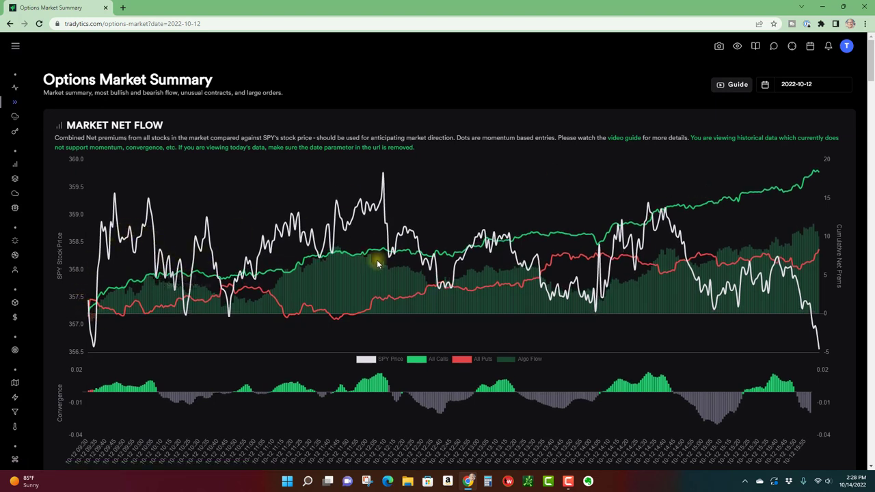
mouse_move(215, 156)
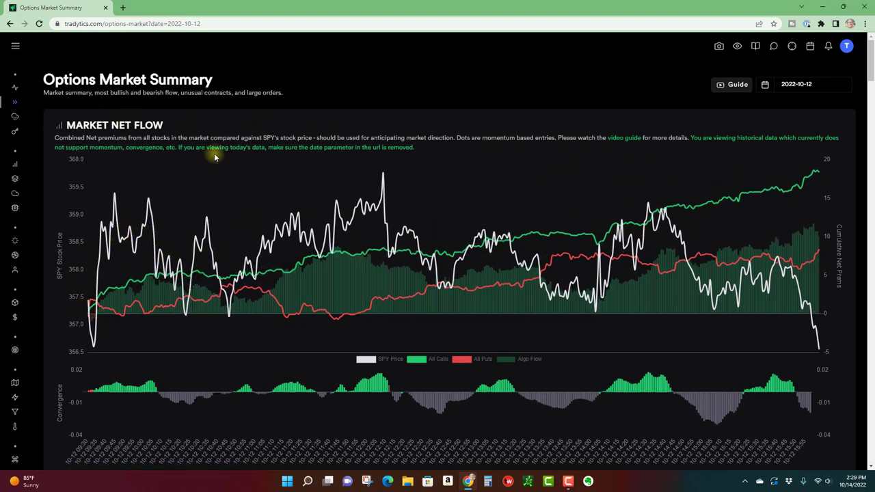
mouse_move(670, 212)
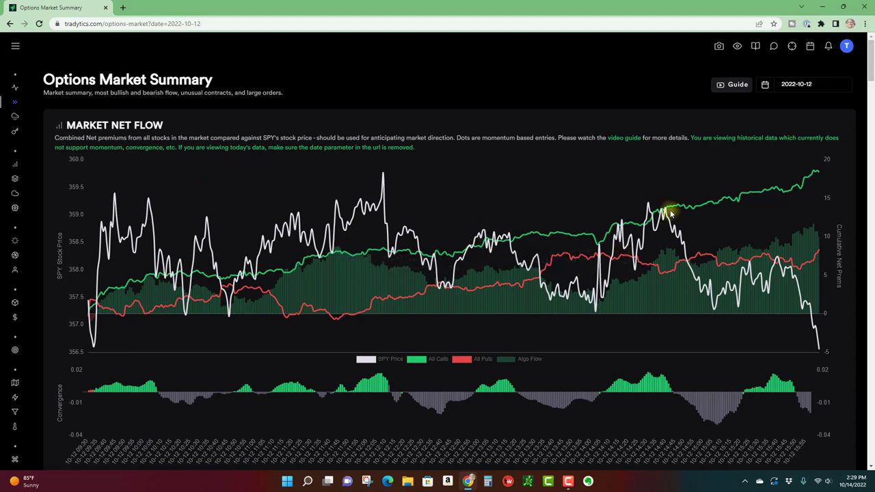
- Switch the date picker back to today, 2022-10-14, for live flow data
click(765, 84)
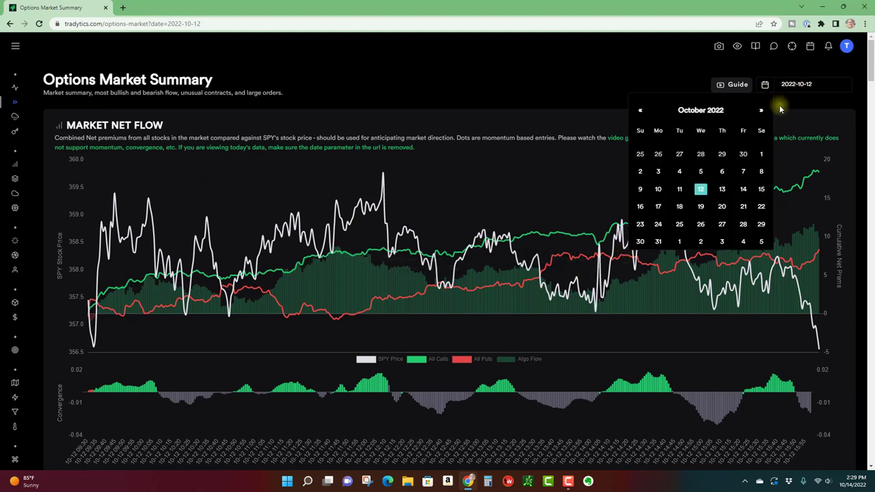
click(743, 189)
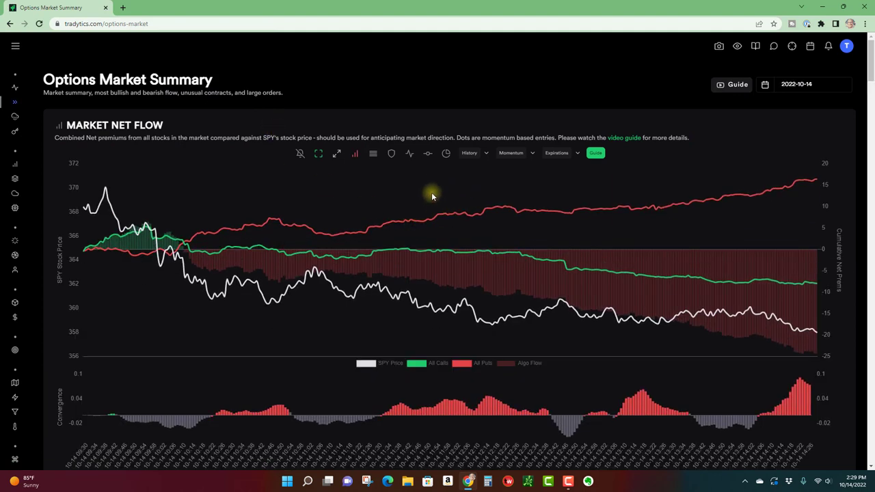
mouse_move(438, 190)
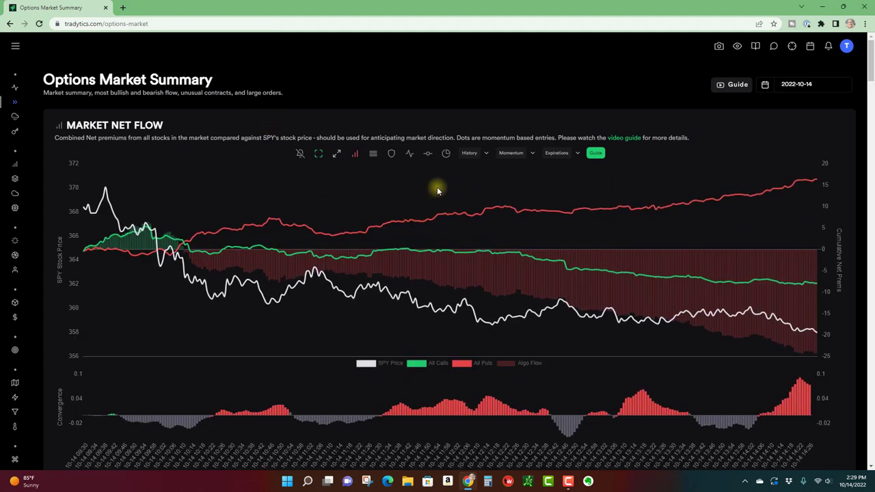
mouse_move(401, 200)
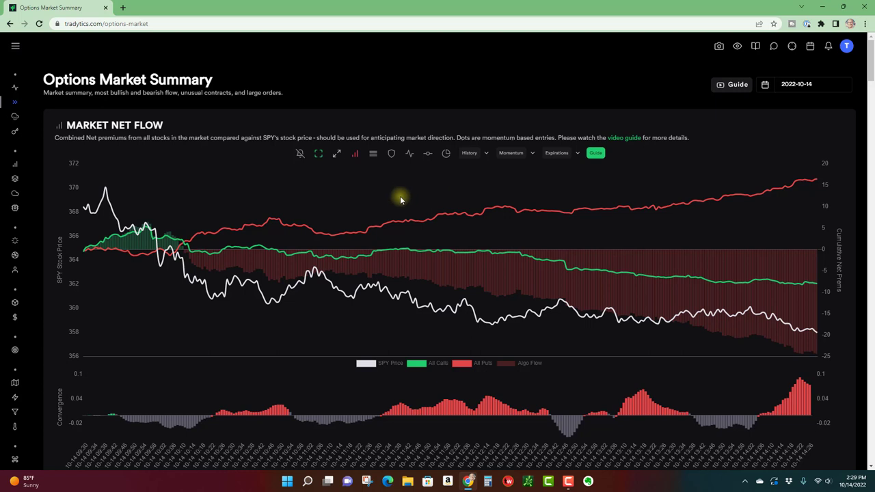
mouse_move(387, 193)
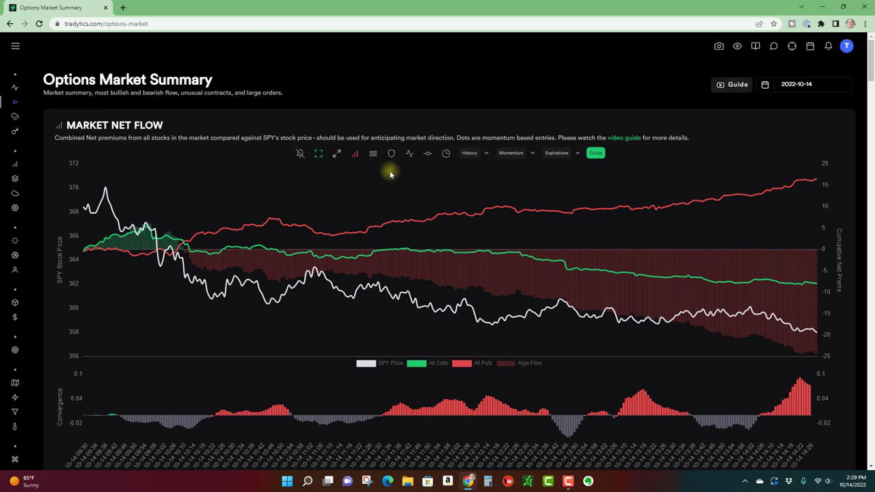
mouse_move(373, 153)
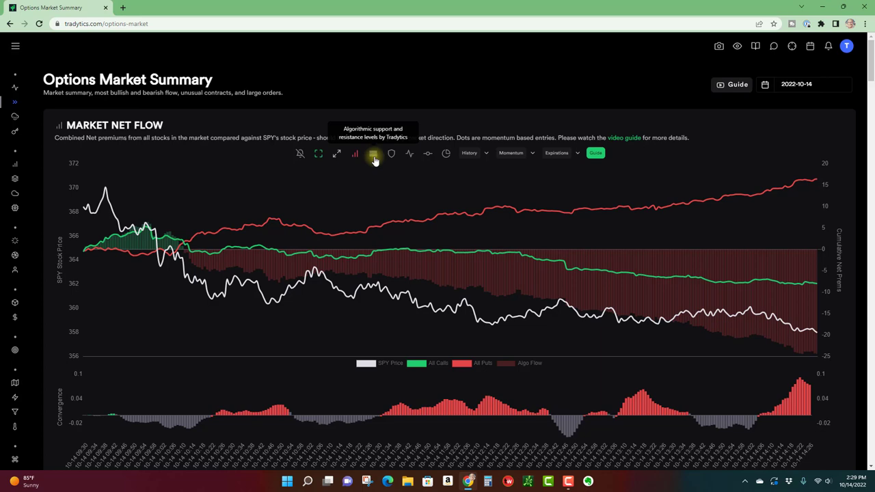
- Turn on the dashed algorithmic support and resistance lines on the Market Net Flow chart
click(374, 153)
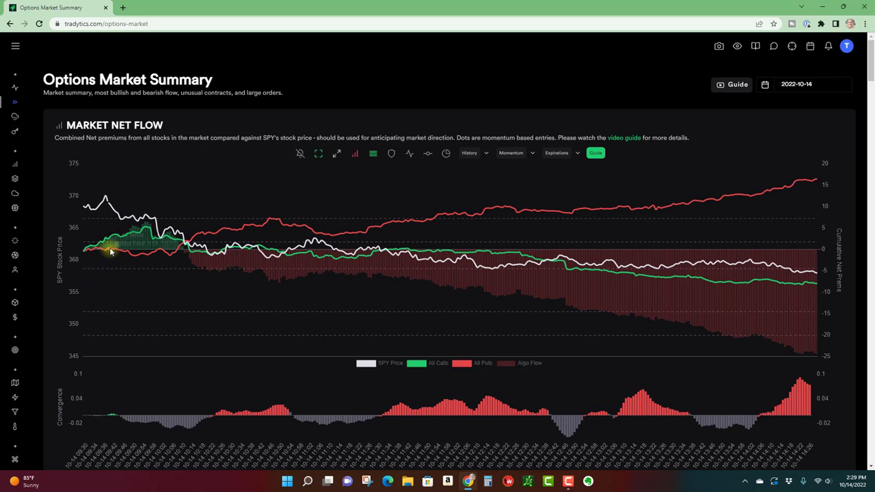
mouse_move(263, 293)
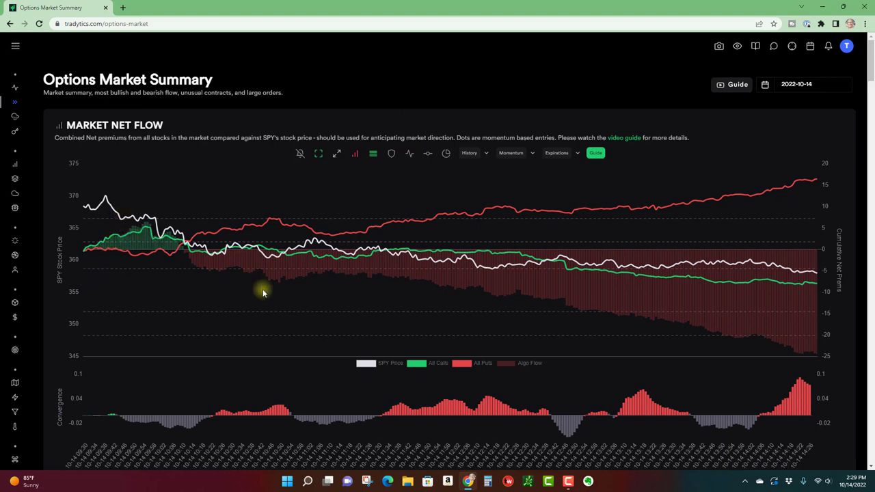
mouse_move(137, 246)
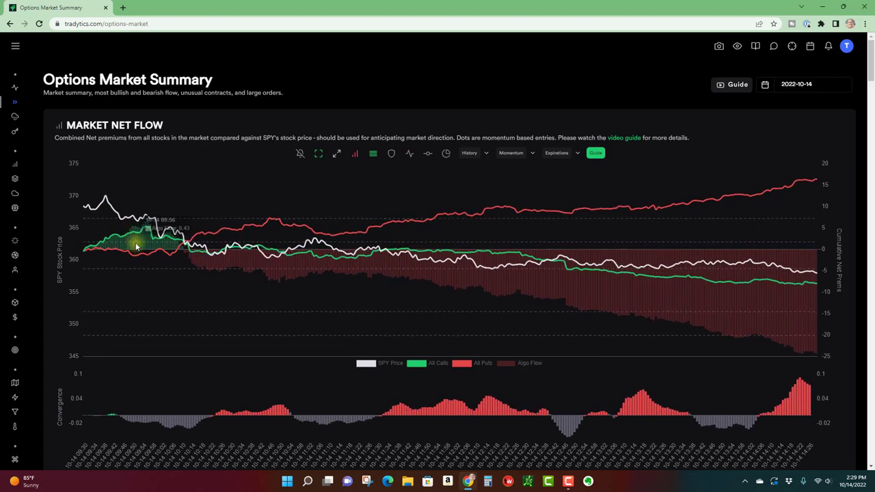
mouse_move(264, 252)
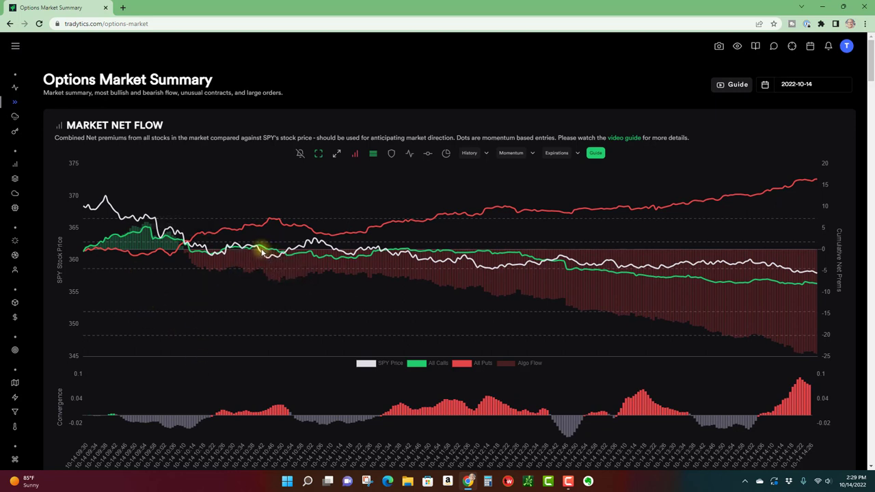
mouse_move(308, 259)
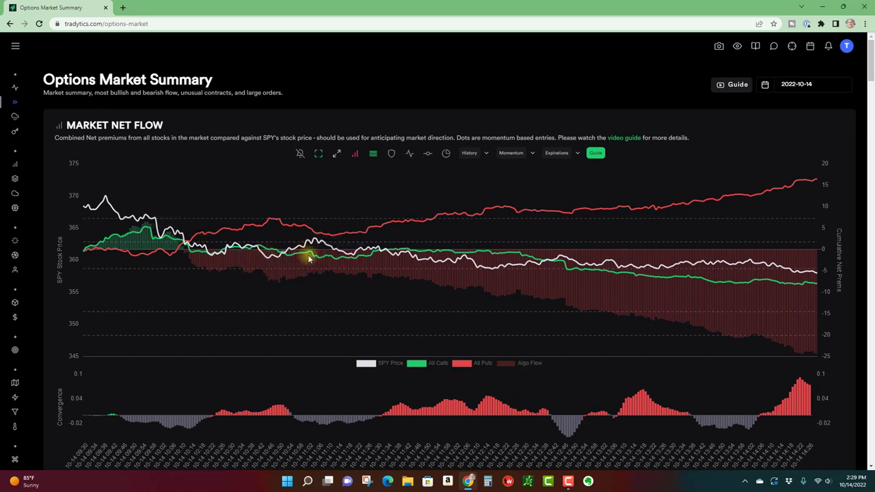
mouse_move(266, 259)
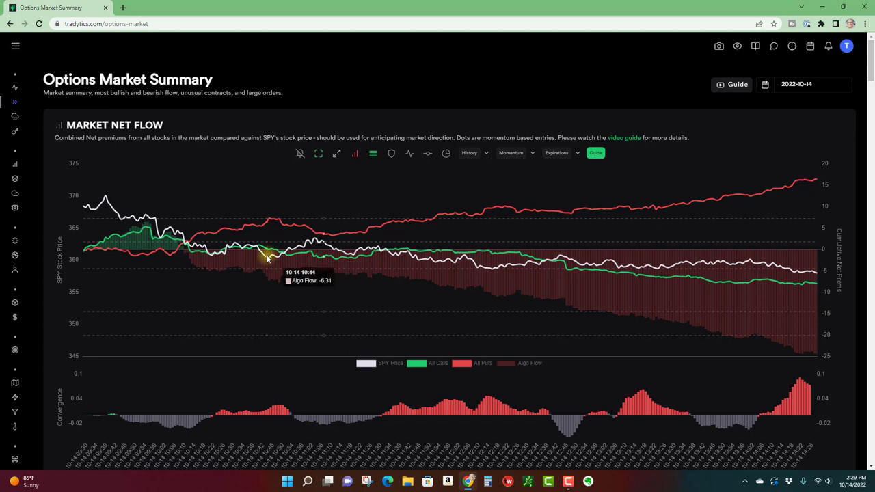
mouse_move(94, 221)
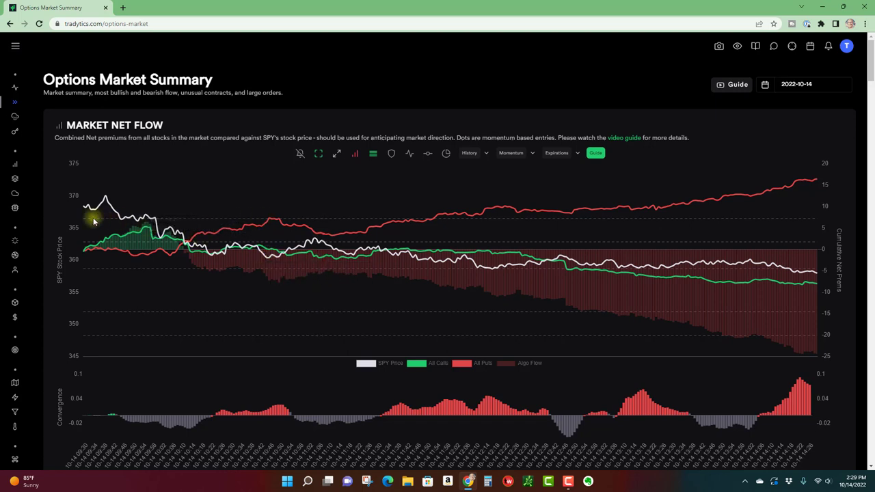
mouse_move(554, 281)
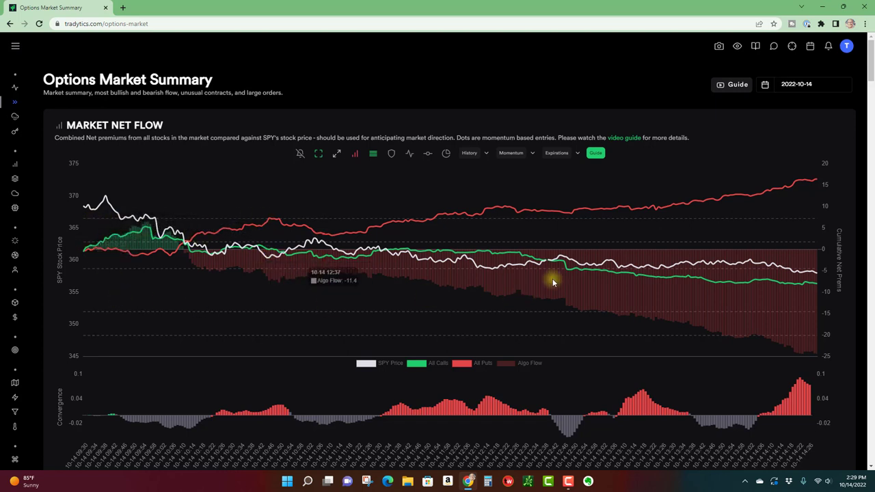
mouse_move(319, 315)
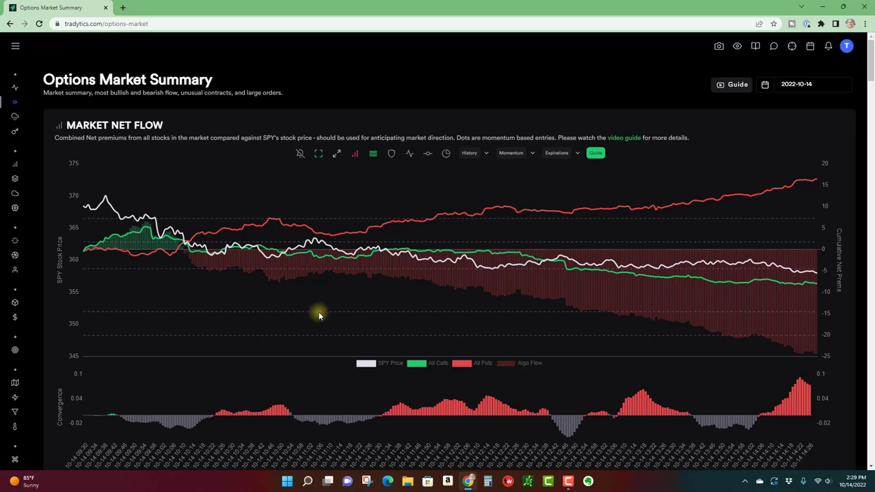
mouse_move(485, 279)
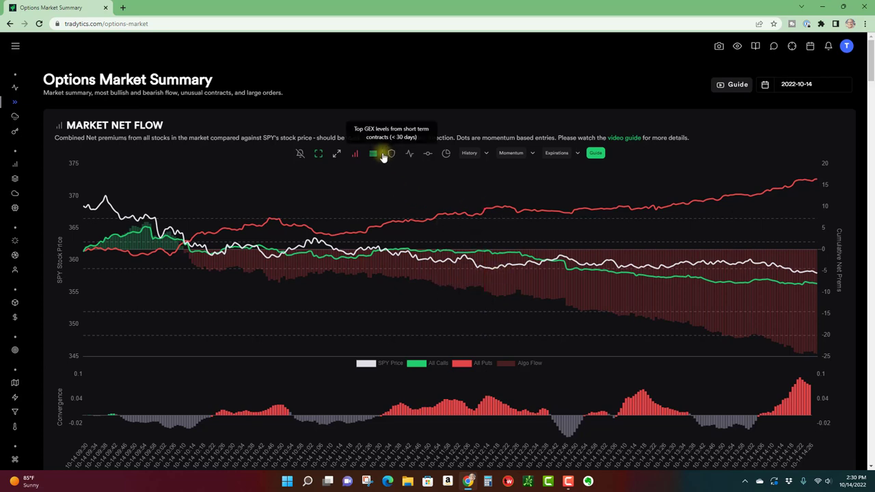
click(392, 152)
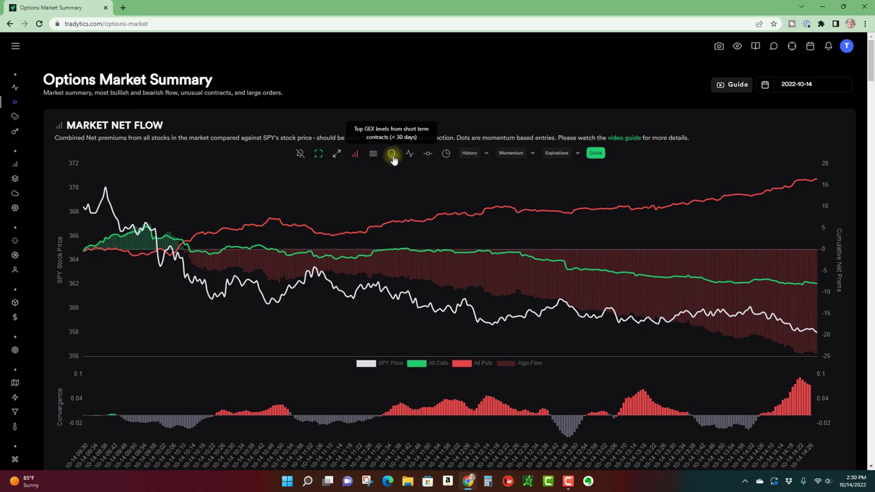
mouse_move(394, 148)
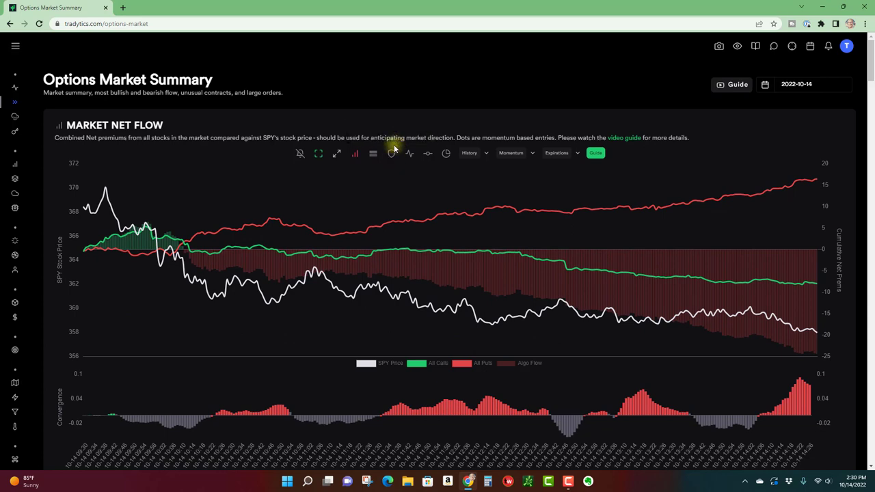
click(392, 153)
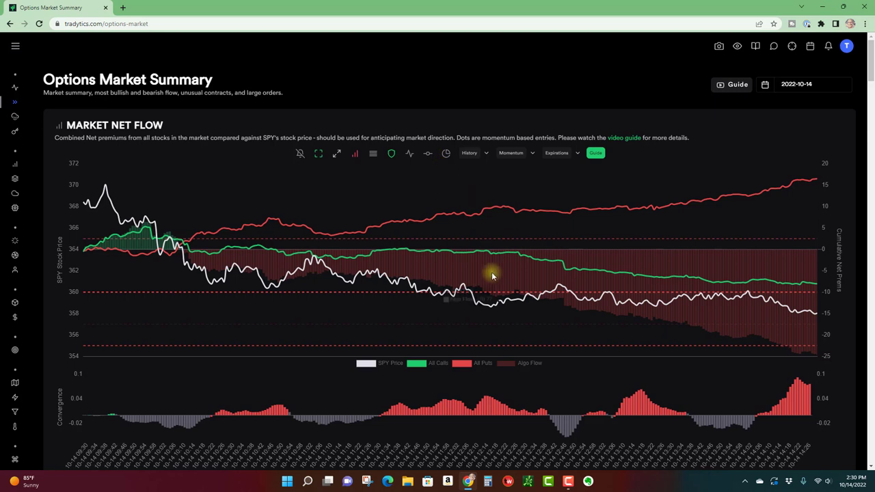
mouse_move(137, 238)
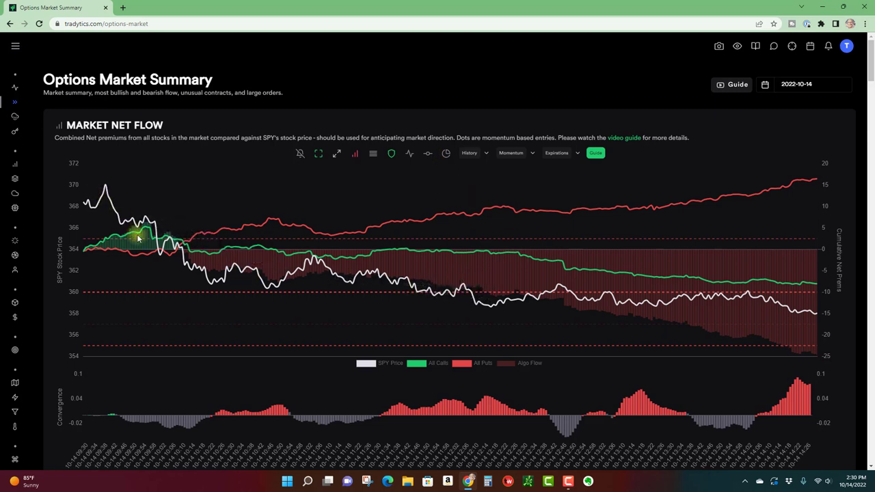
mouse_move(349, 284)
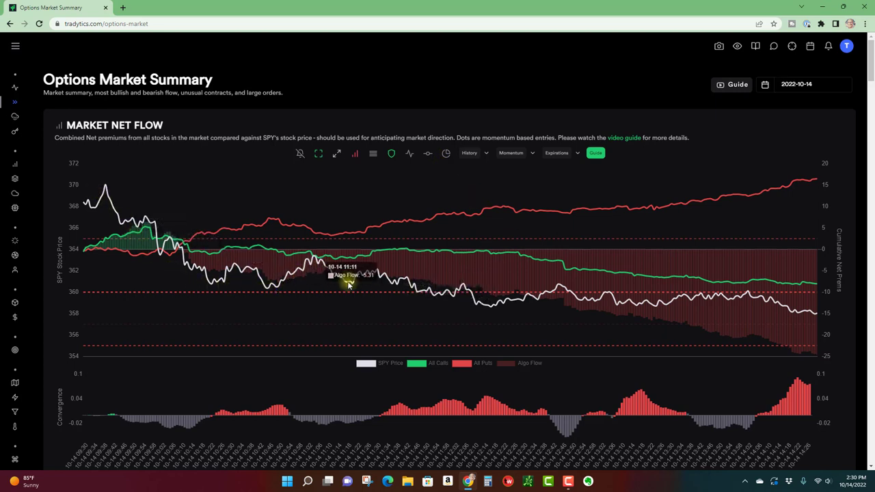
mouse_move(516, 306)
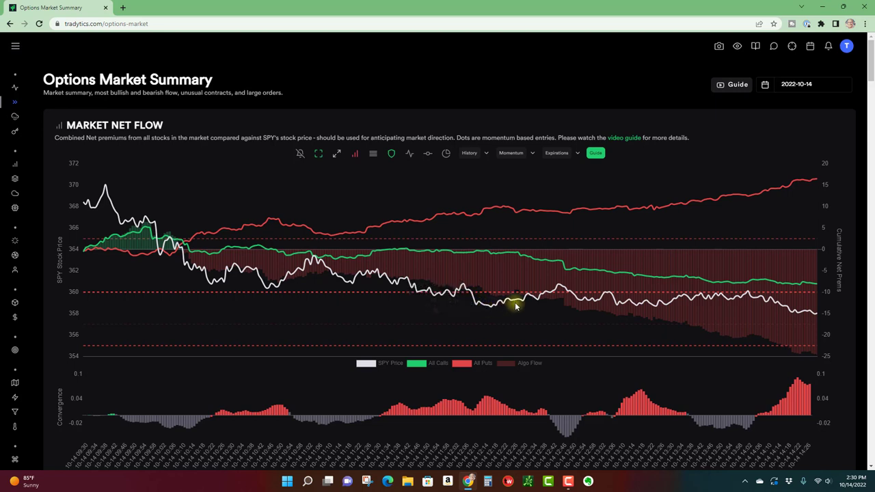
mouse_move(628, 295)
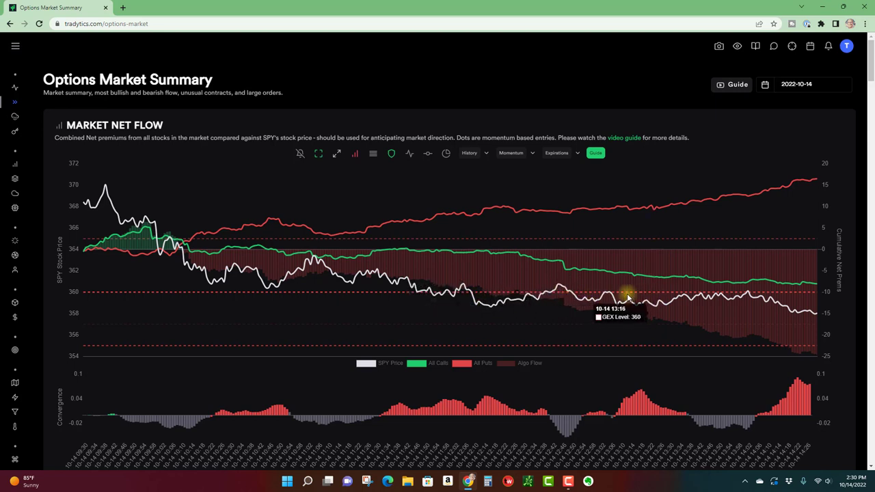
mouse_move(800, 309)
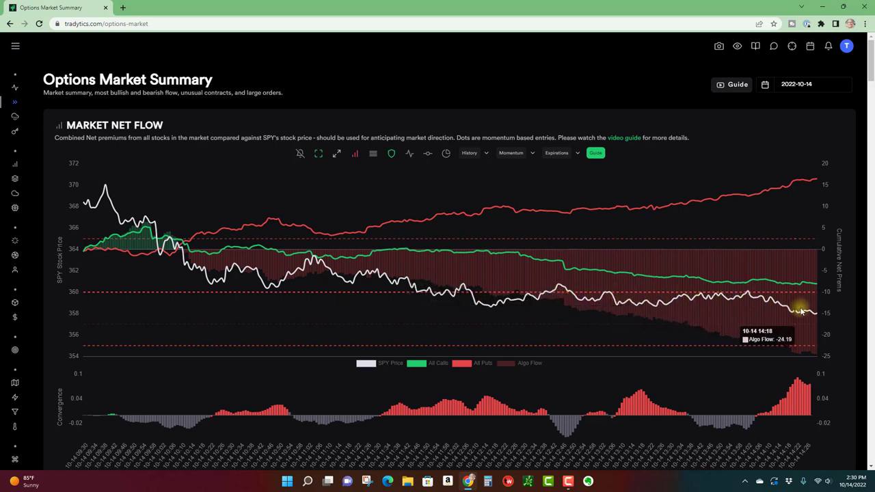
mouse_move(657, 357)
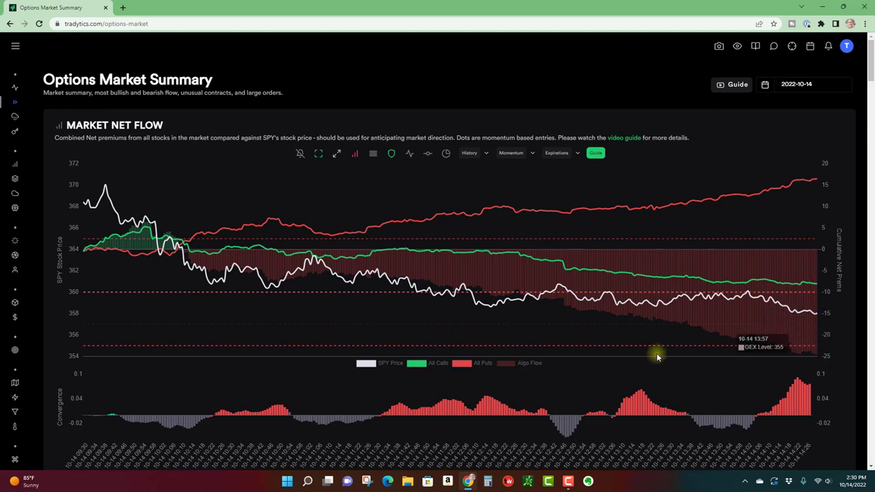
mouse_move(523, 292)
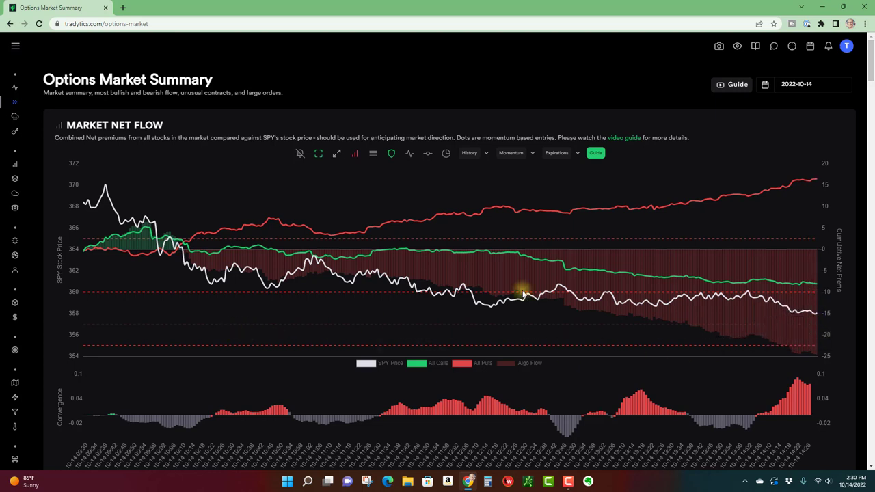
mouse_move(512, 303)
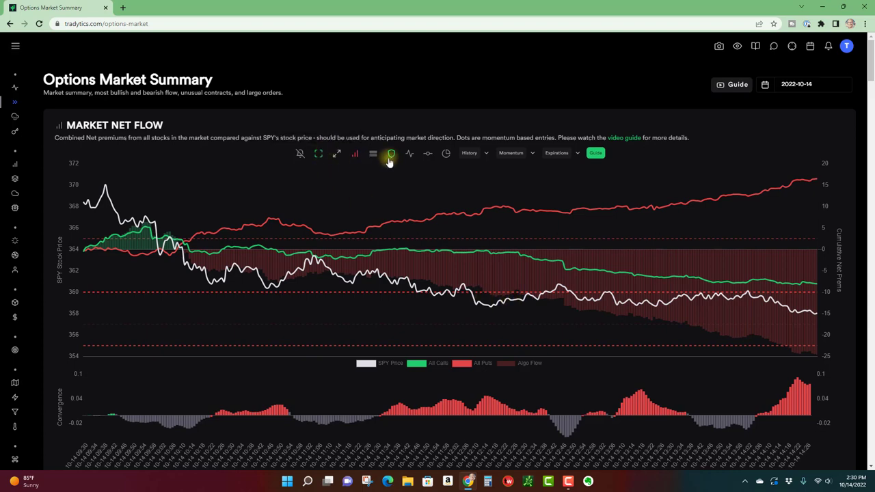
- Add support/resistance lines alongside the GEX levels, widening the price scale to 345–375
click(391, 153)
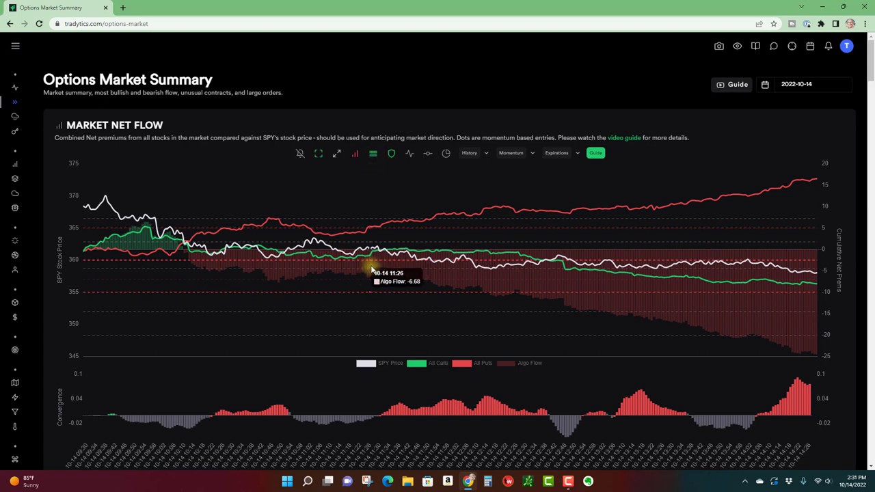
mouse_move(373, 267)
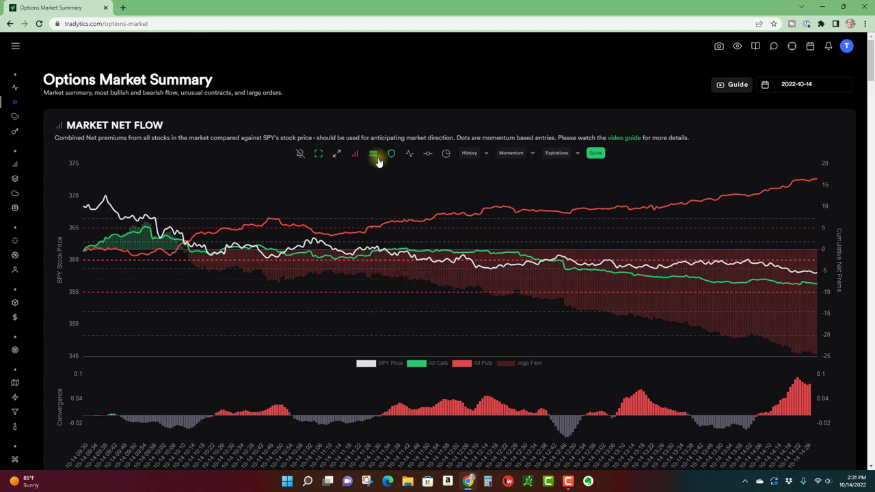
- Hide the extra dashed level lines so the Market Net Flow chart spans 354–372
click(373, 153)
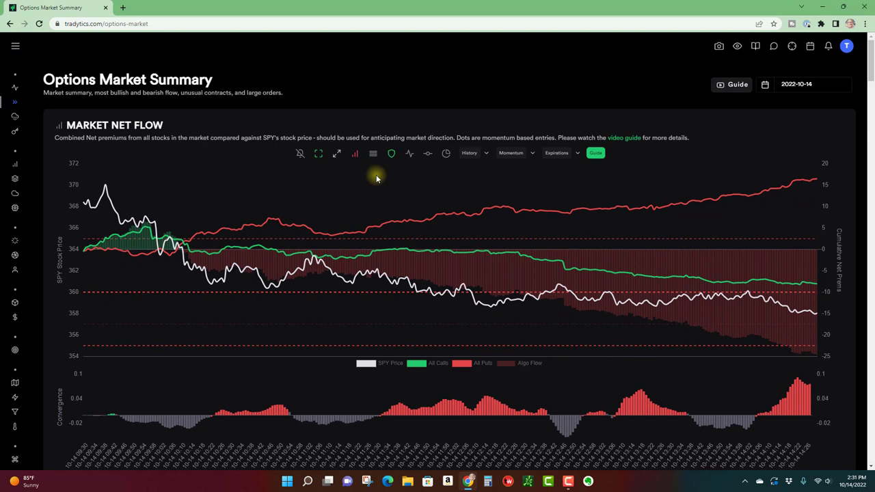
mouse_move(378, 198)
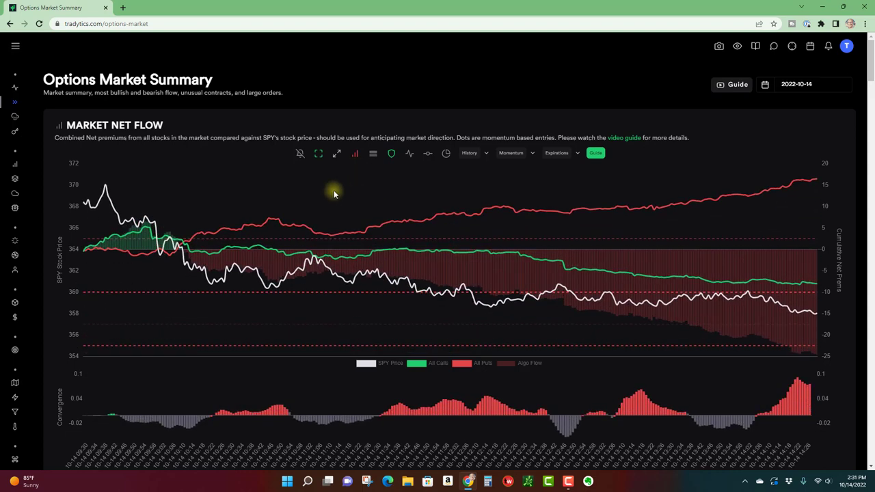
mouse_move(79, 297)
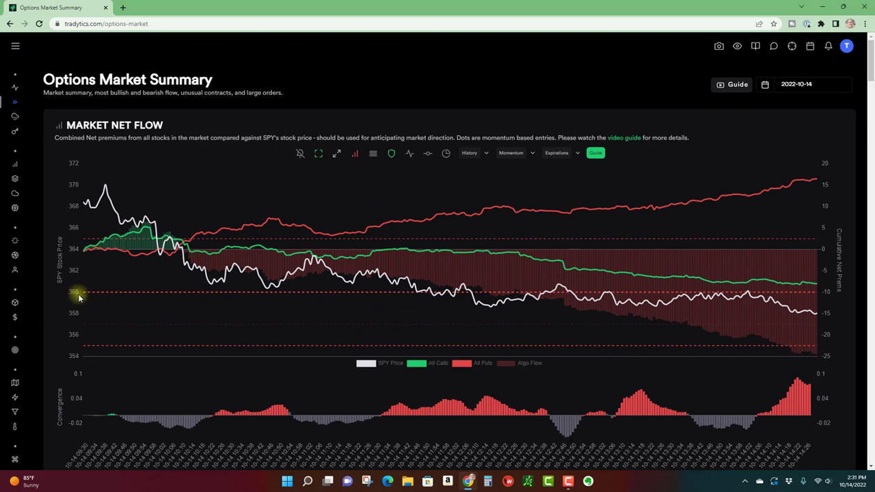
mouse_move(81, 251)
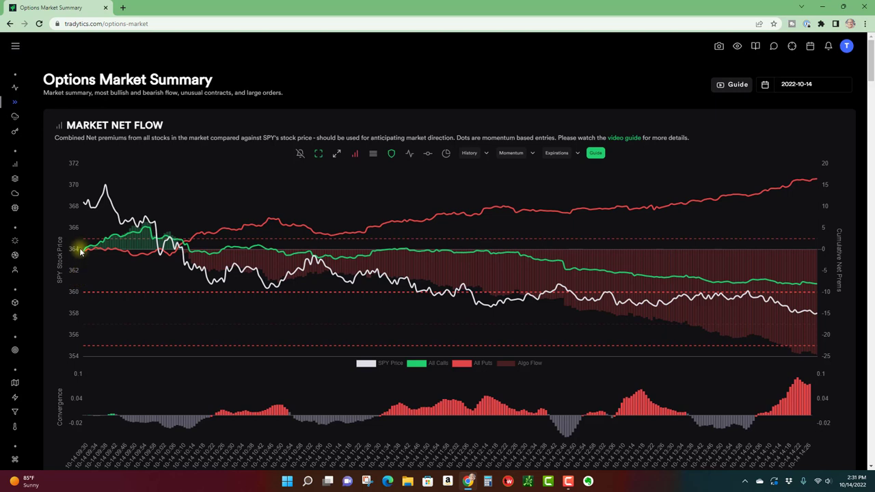
mouse_move(182, 252)
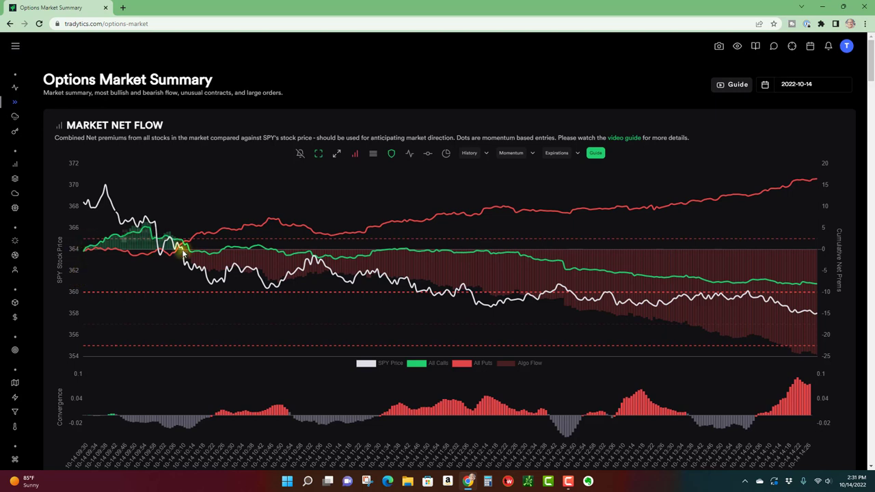
mouse_move(225, 249)
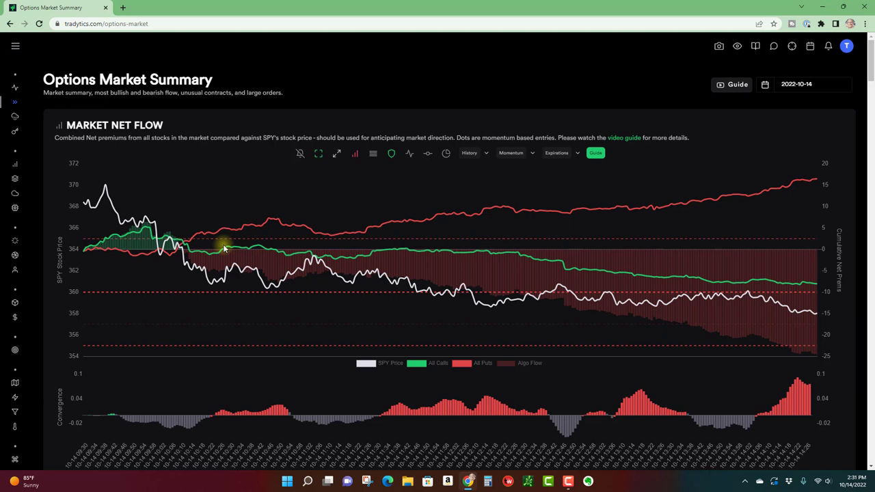
mouse_move(86, 249)
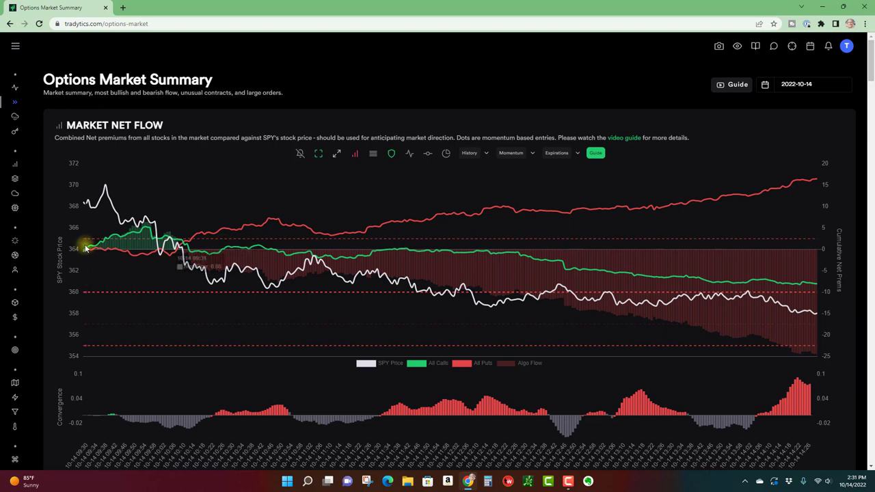
mouse_move(85, 347)
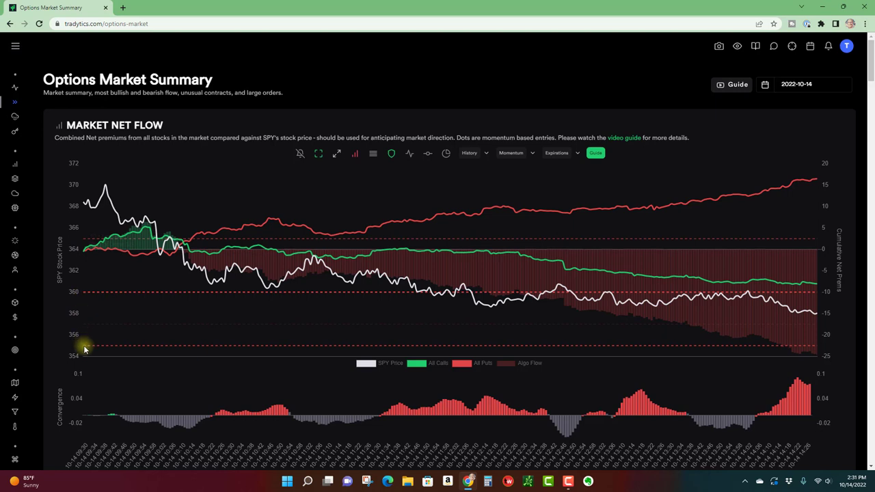
mouse_move(88, 284)
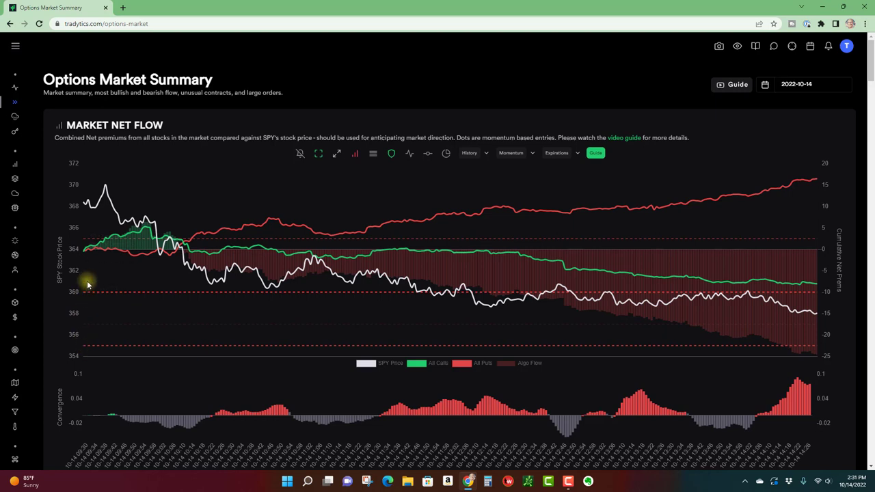
mouse_move(211, 241)
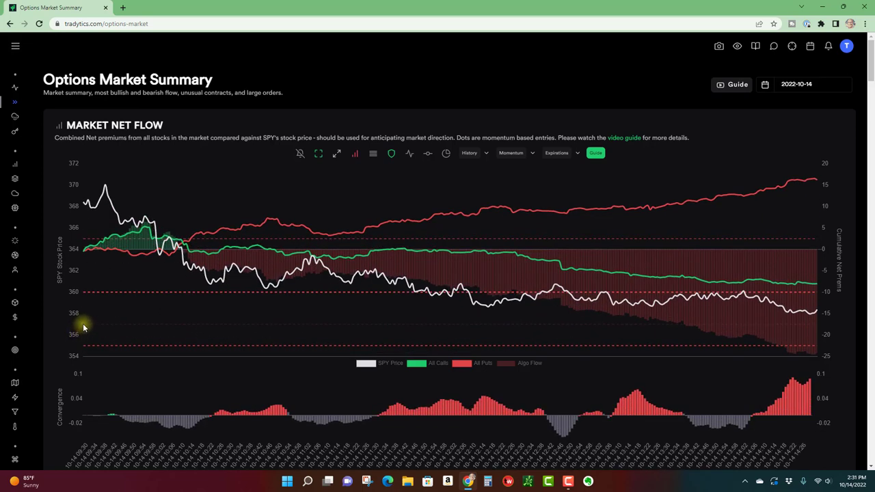
mouse_move(96, 326)
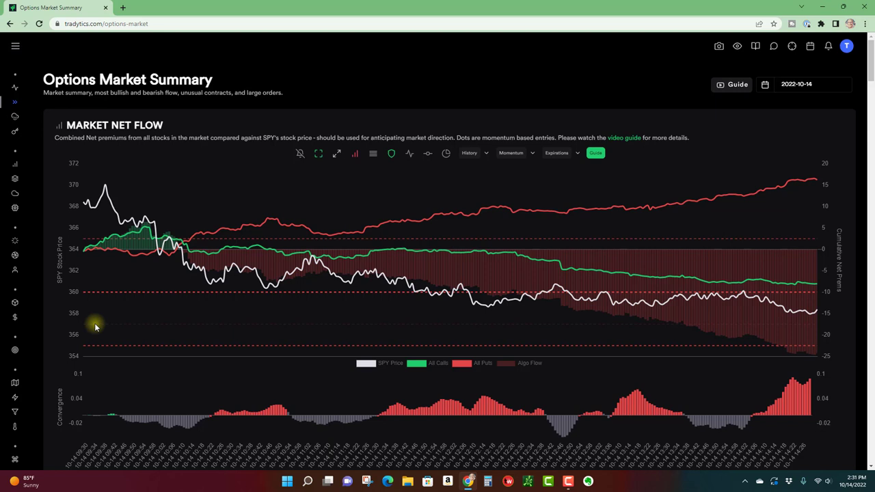
mouse_move(180, 306)
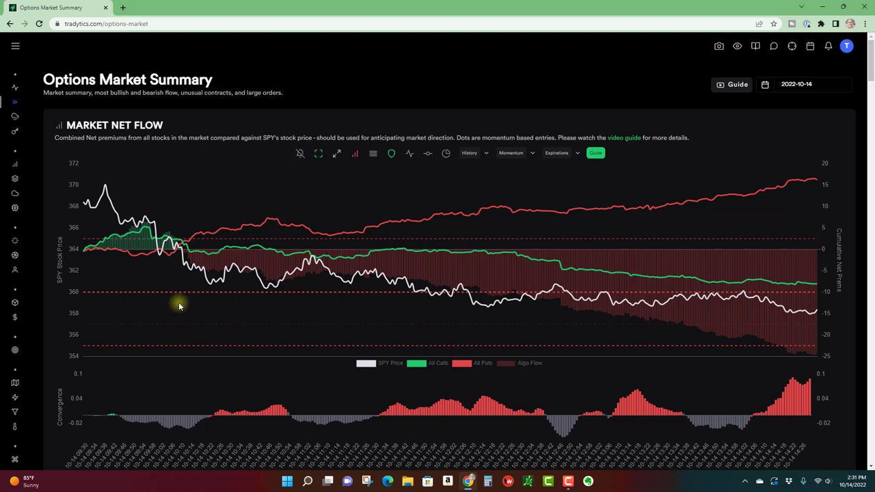
mouse_move(307, 239)
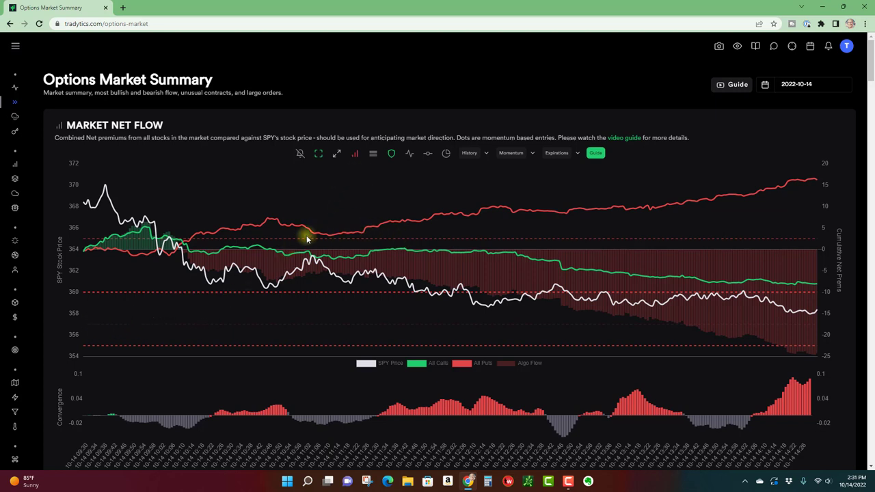
mouse_move(130, 209)
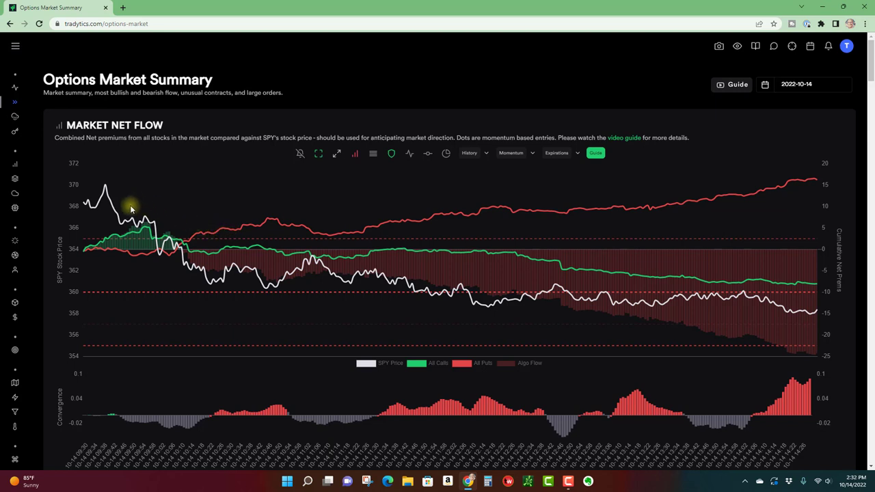
mouse_move(209, 286)
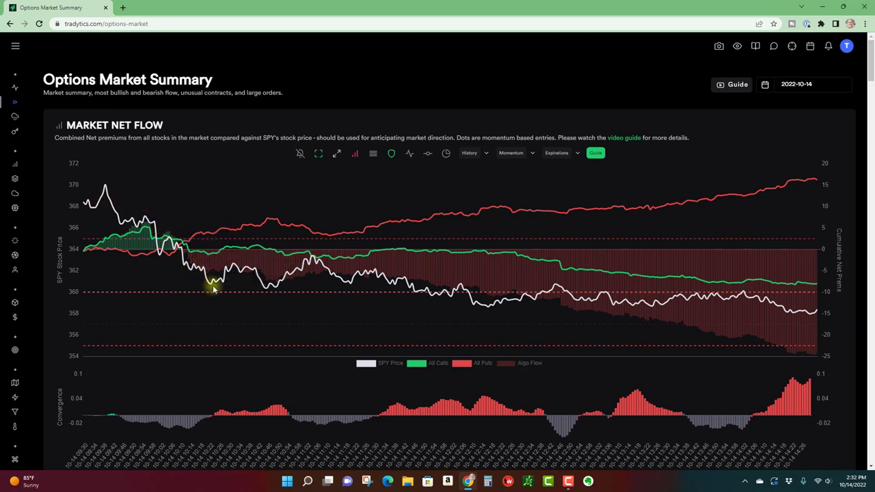
mouse_move(214, 267)
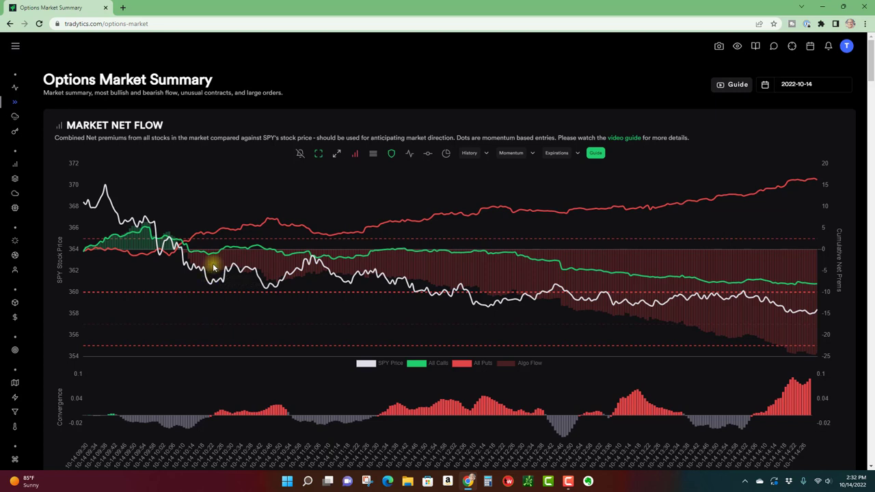
mouse_move(211, 292)
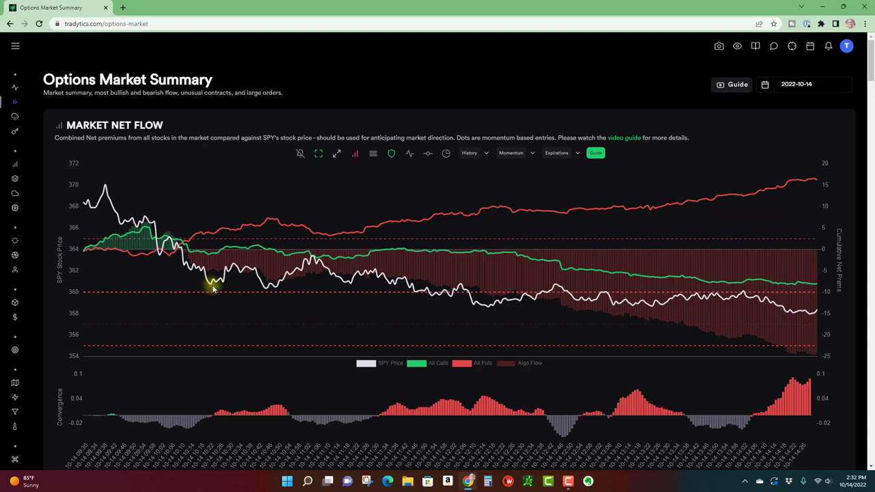
mouse_move(78, 299)
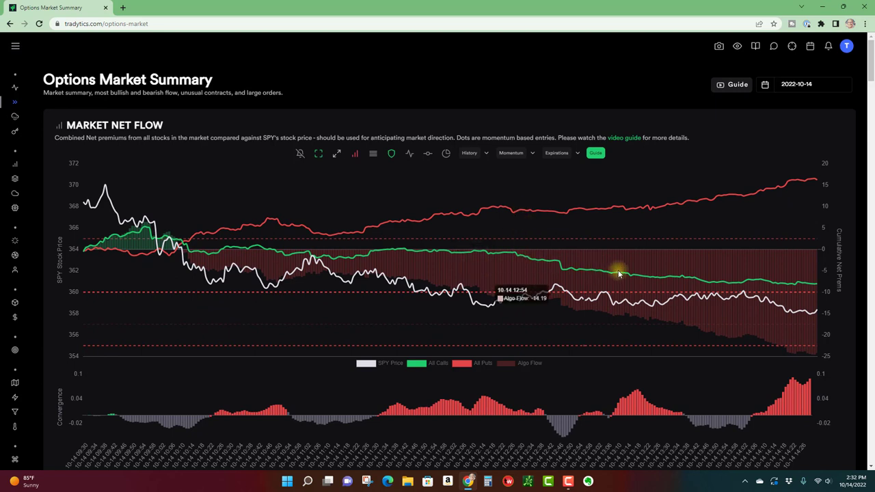
mouse_move(807, 317)
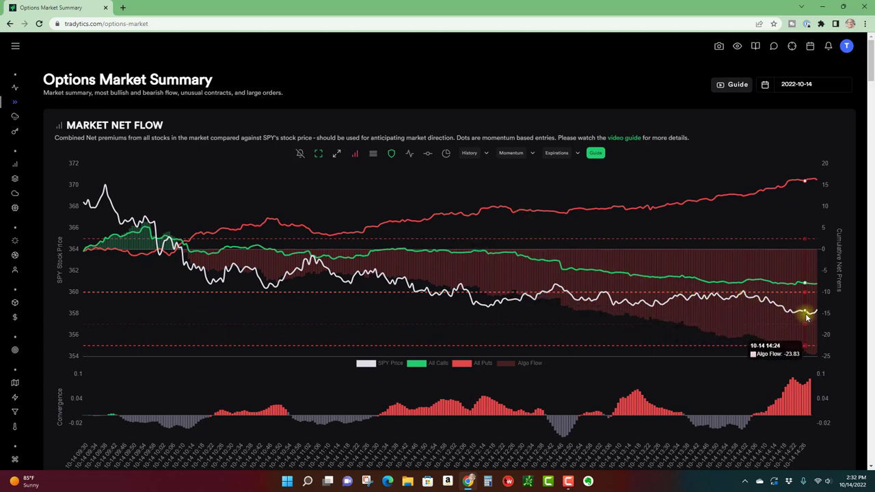
mouse_move(393, 175)
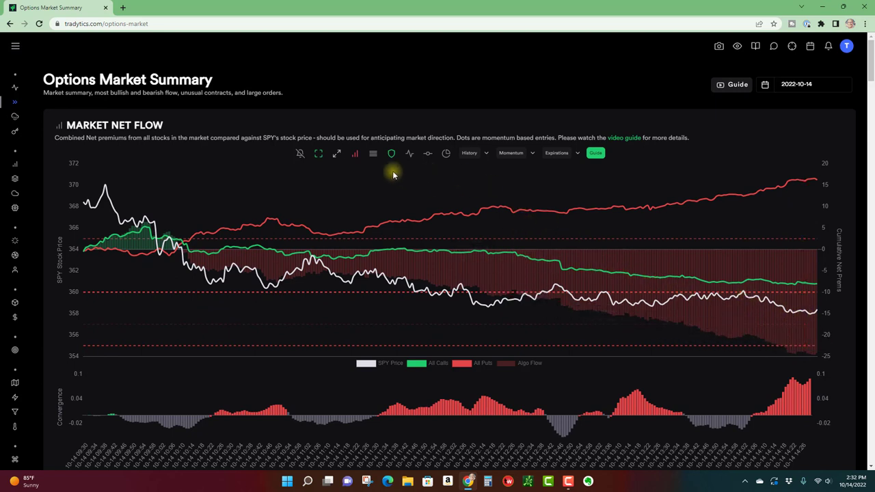
mouse_move(391, 153)
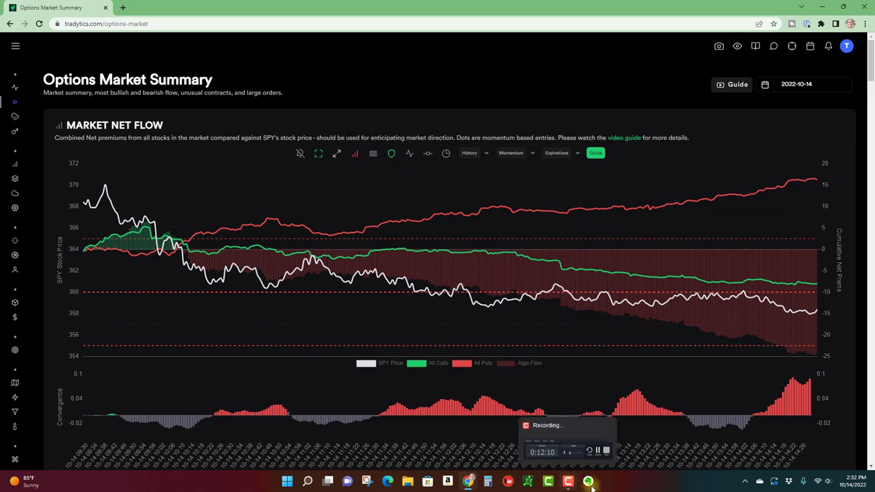
scroll(down, 3)
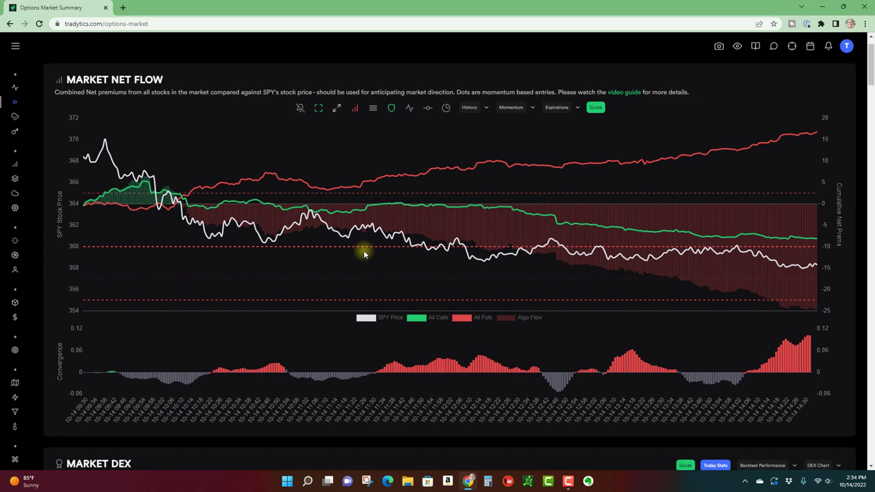